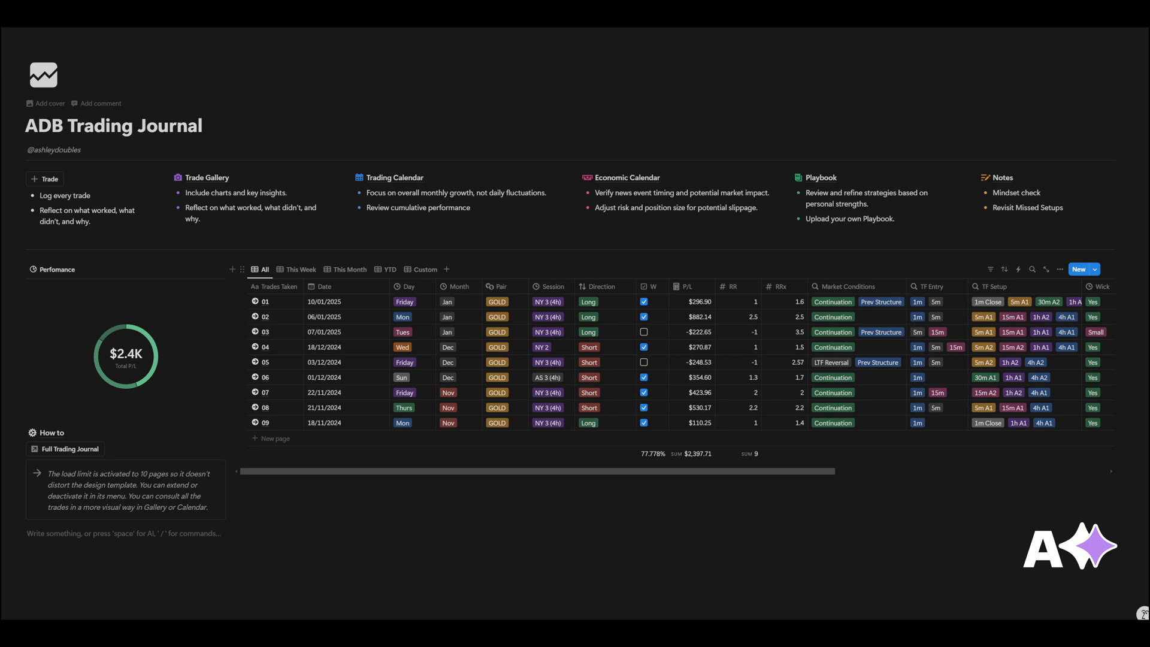
{"action": "mouse_move", "coordinate": [602, 475]}
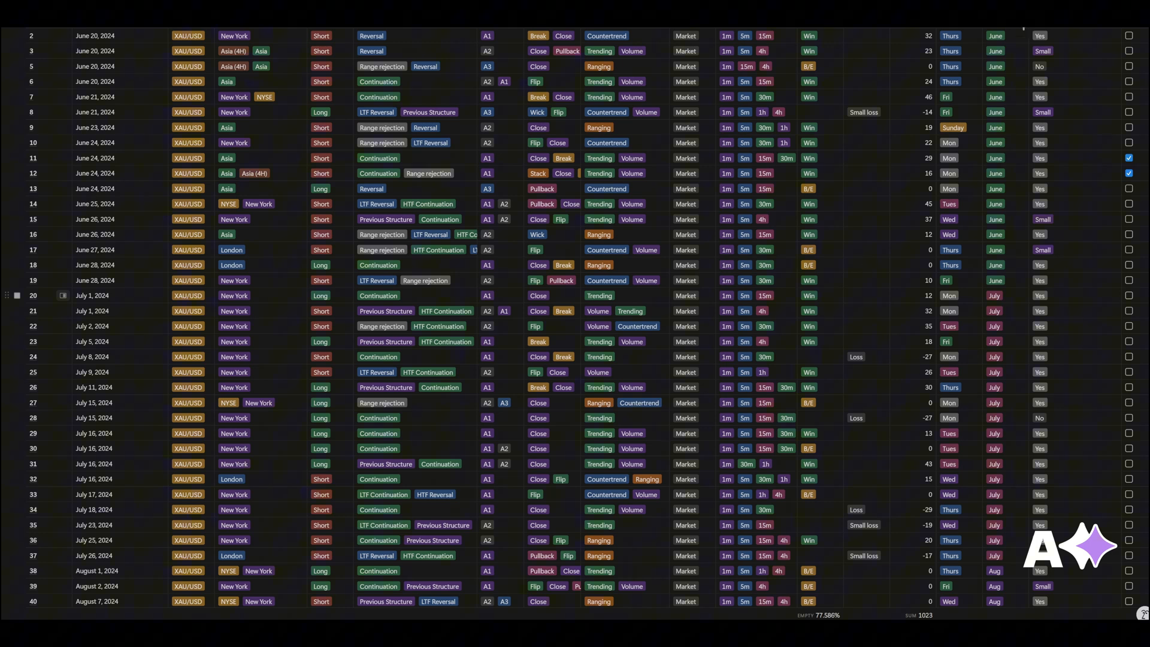
{"action": "mouse_move", "coordinate": [996, 275]}
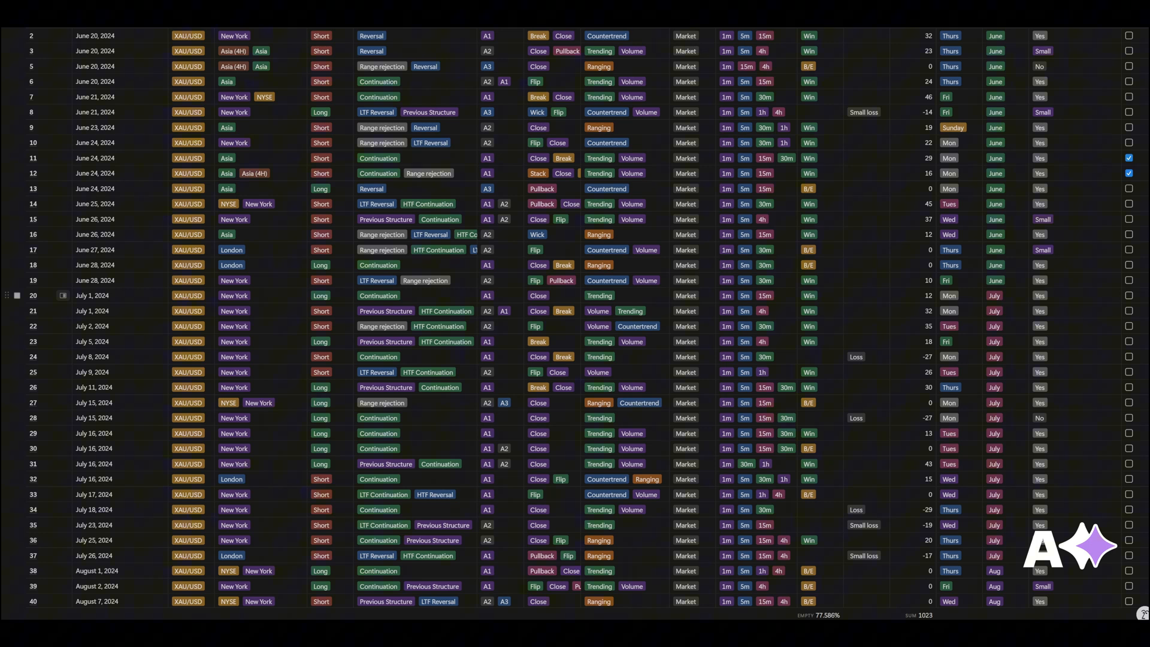
{"action": "mouse_move", "coordinate": [845, 579]}
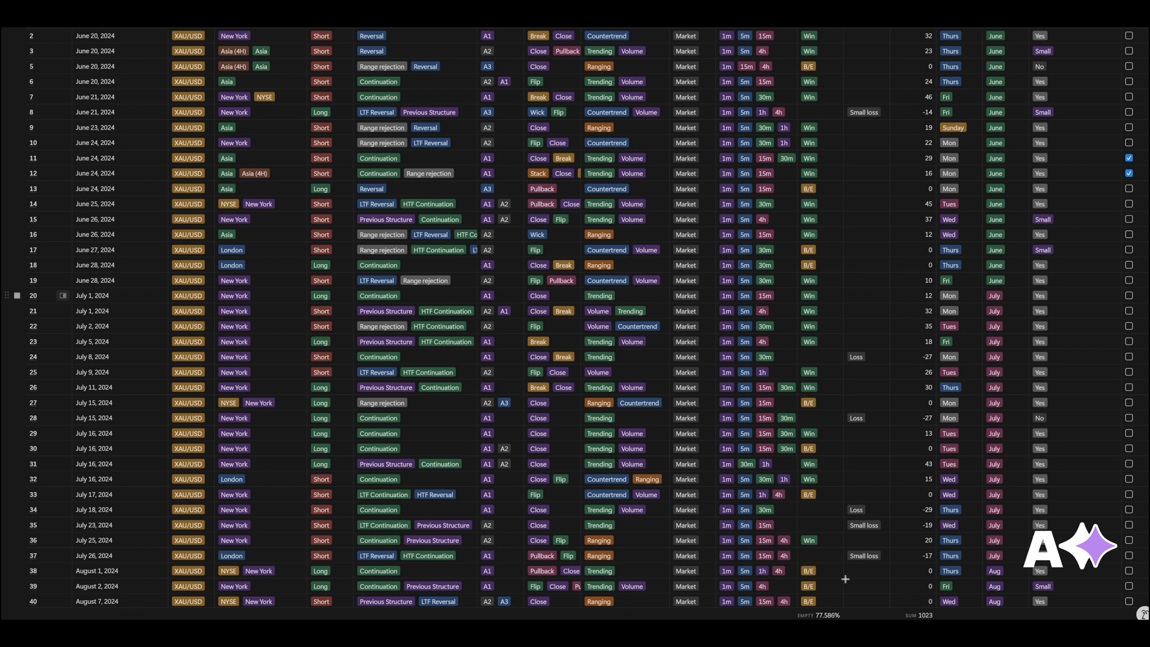
{"action": "mouse_move", "coordinate": [446, 482]}
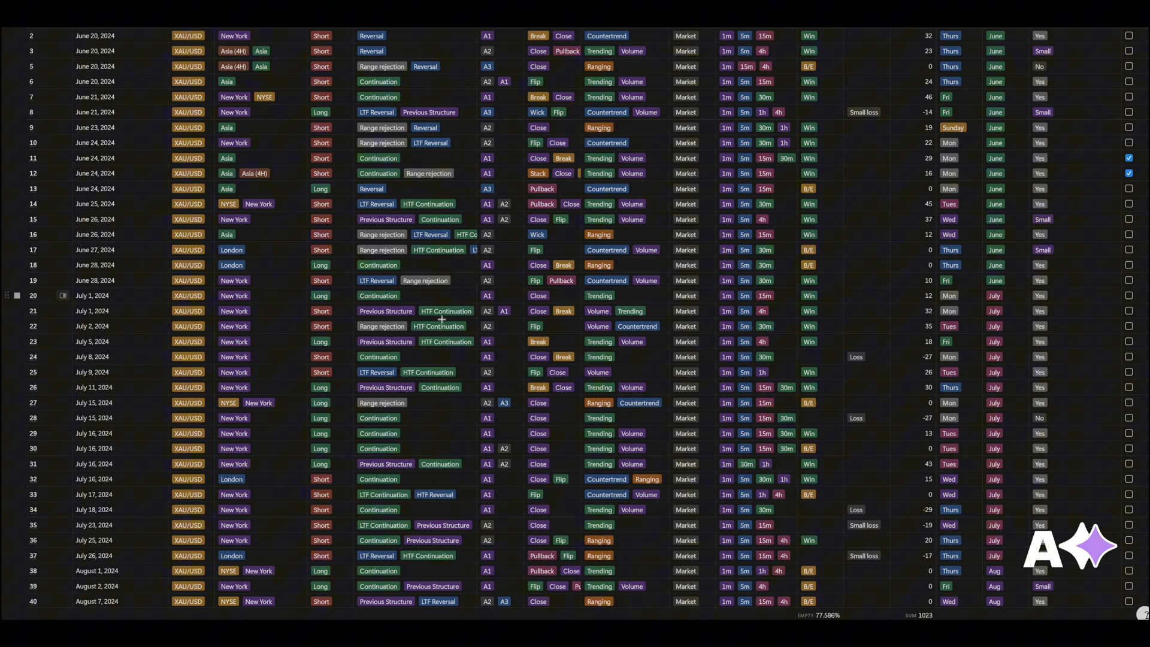
{"action": "mouse_move", "coordinate": [425, 364]}
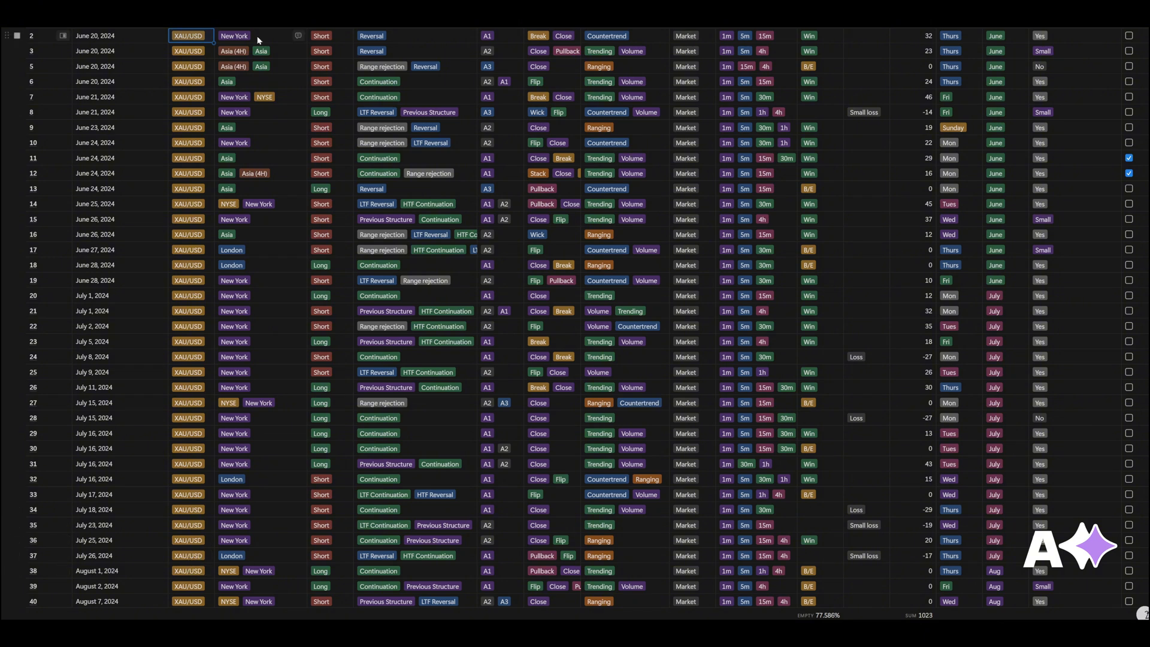
Check trade 2's session choices, then scroll across and down the trades table.
{"action": "left_click", "coordinate": [235, 36]}
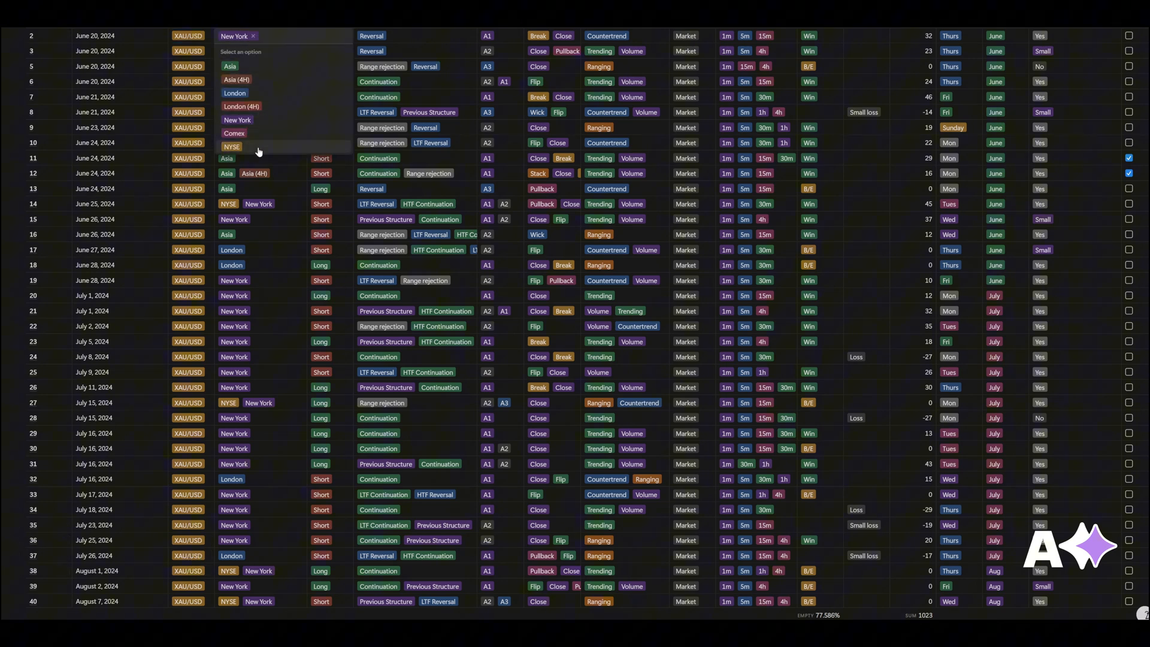
{"action": "mouse_move", "coordinate": [252, 86]}
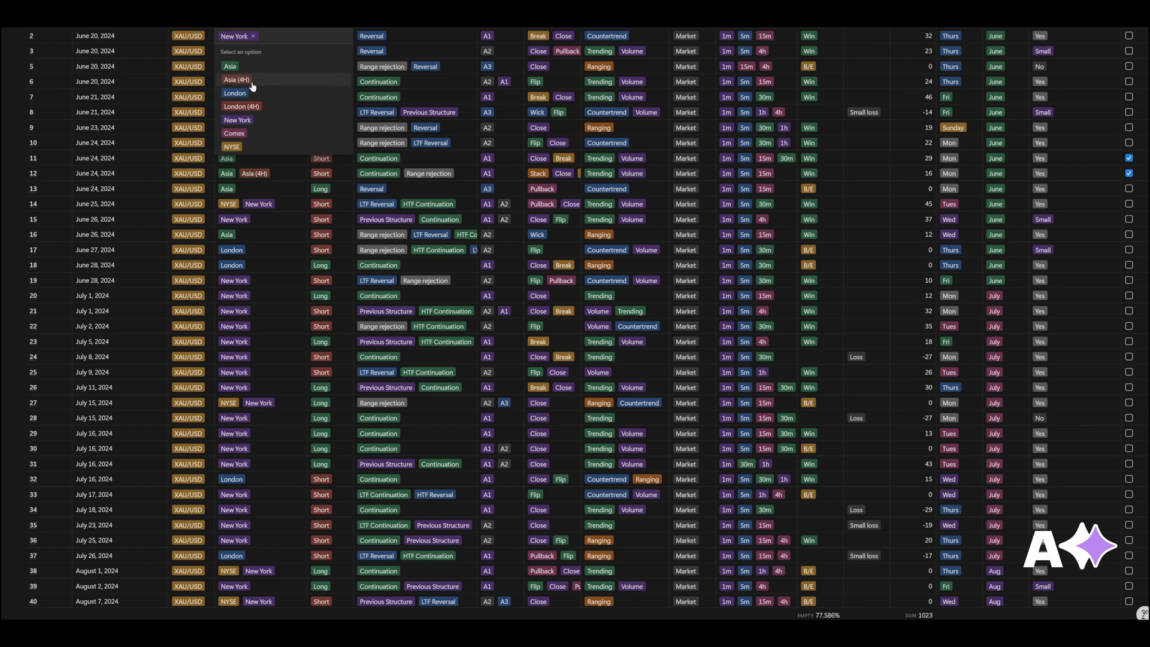
{"action": "mouse_move", "coordinate": [273, 220]}
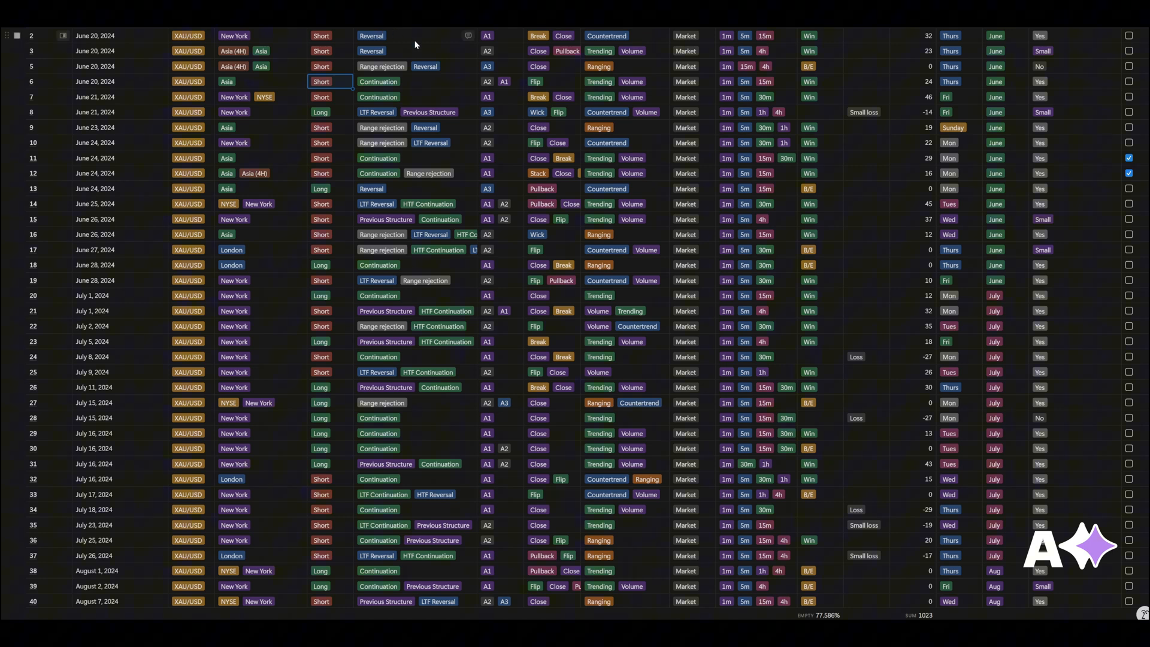
{"action": "left_click", "coordinate": [379, 96]}
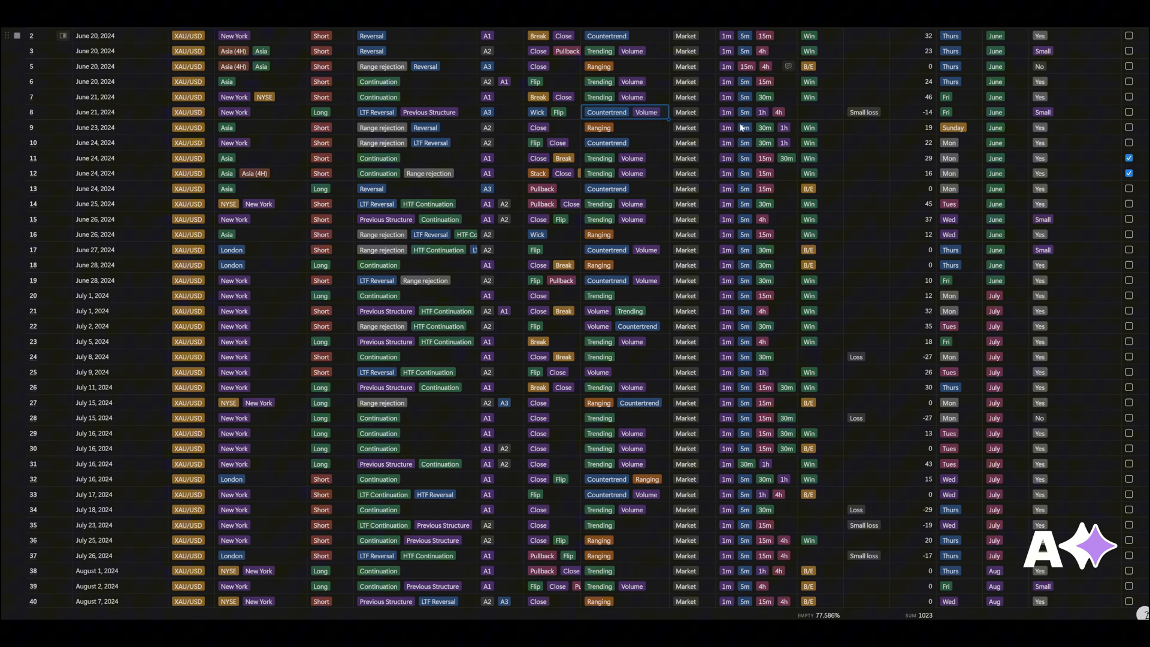
{"action": "scroll", "scroll_direction": "right", "scroll_amount": 3}
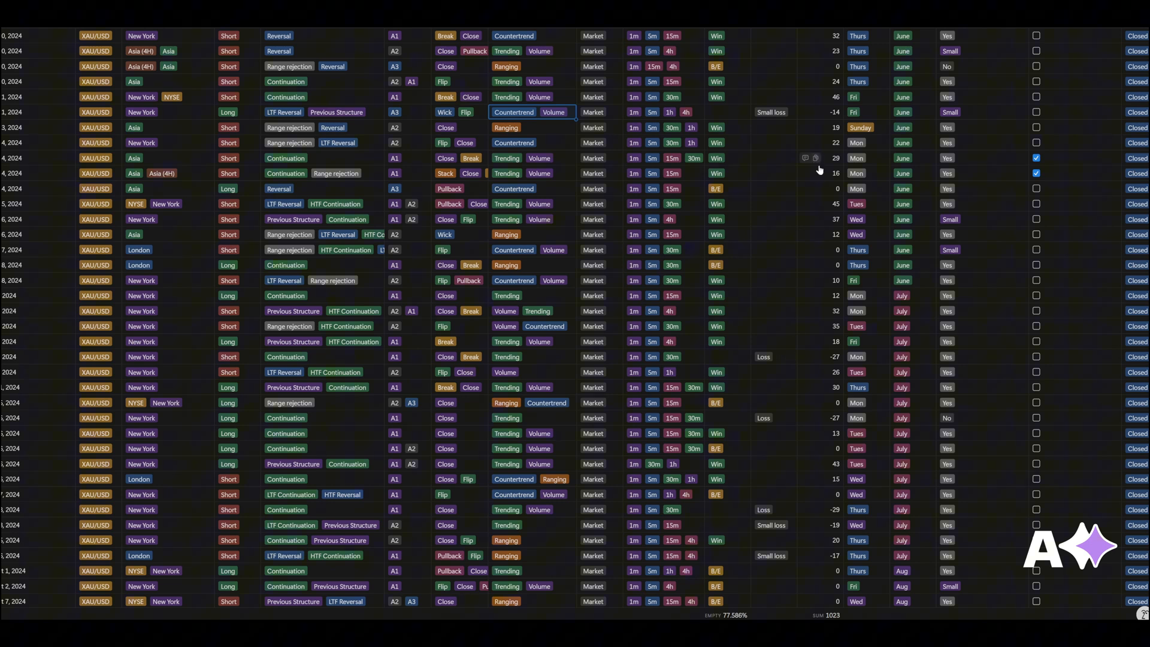
{"action": "scroll", "scroll_direction": "down", "scroll_amount": 3}
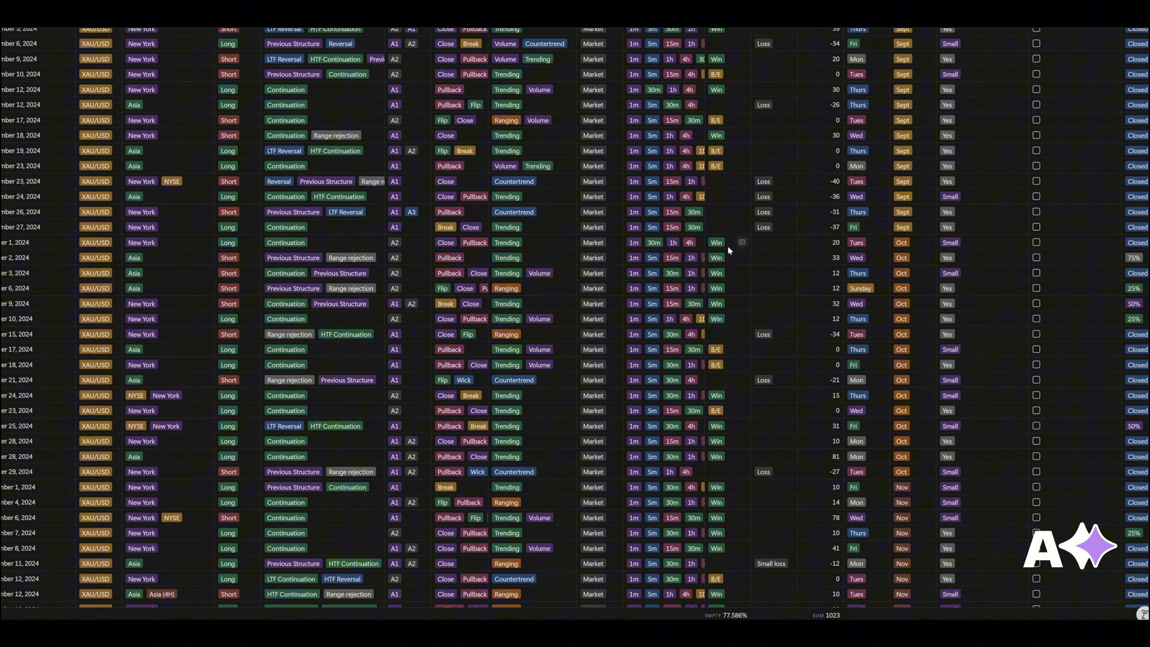
{"action": "scroll", "scroll_direction": "down", "scroll_amount": 3}
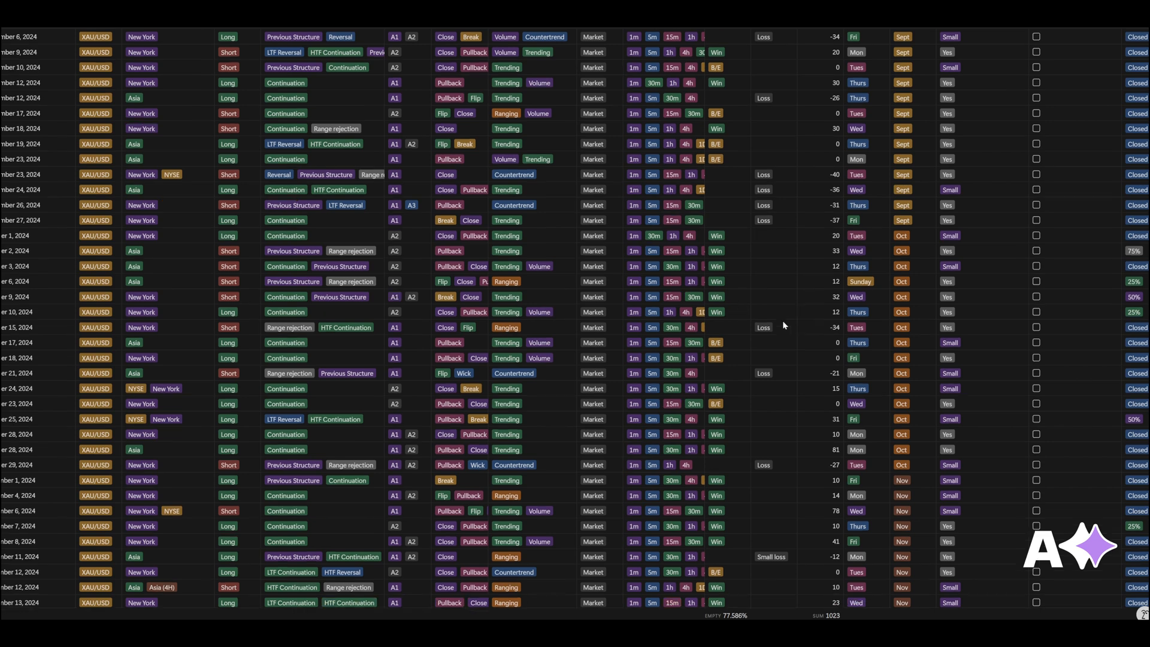
{"action": "scroll", "scroll_direction": "down", "scroll_amount": 3}
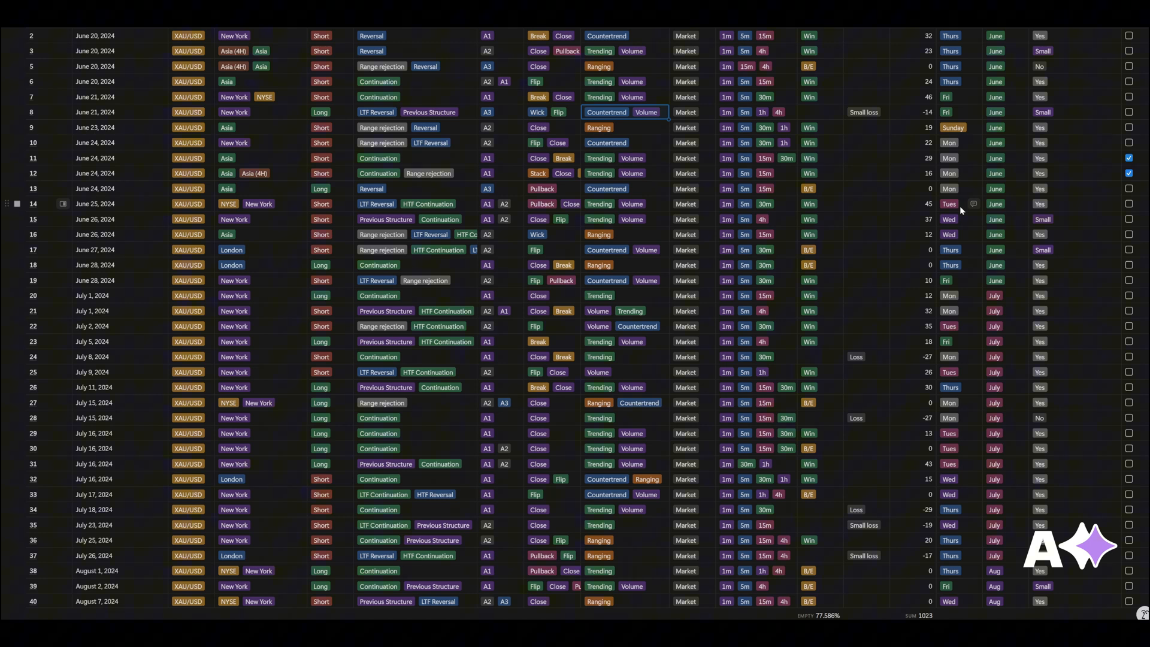
{"action": "mouse_move", "coordinate": [941, 264]}
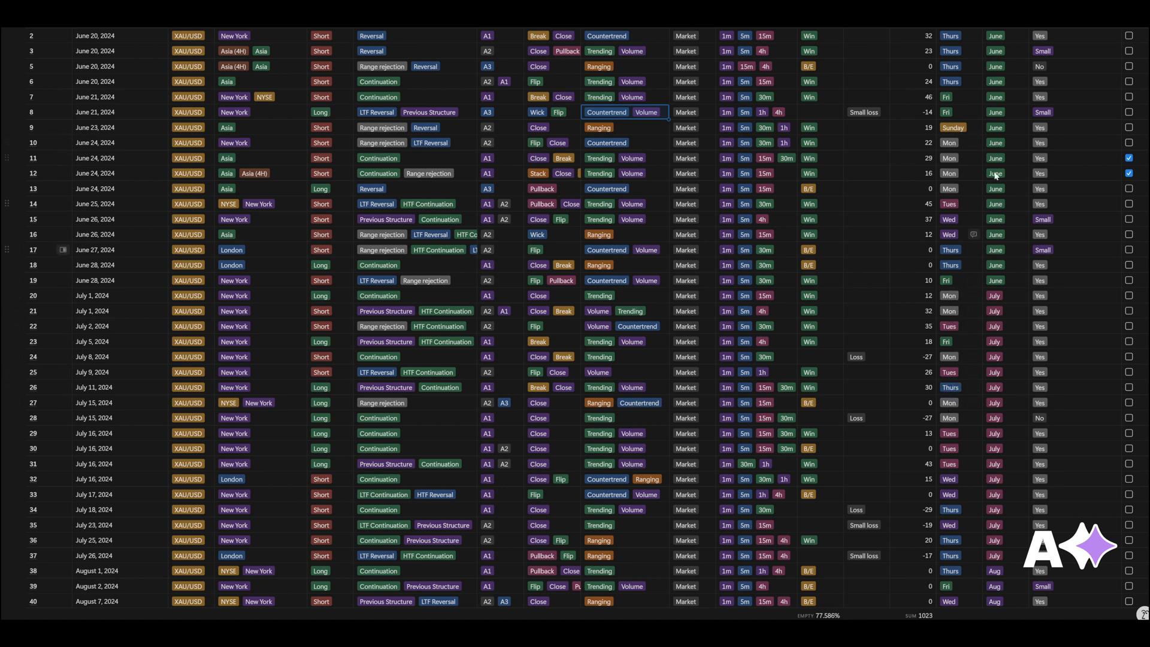
Enlarge a trade's chart screenshot from the table.
{"action": "left_click", "coordinate": [949, 326]}
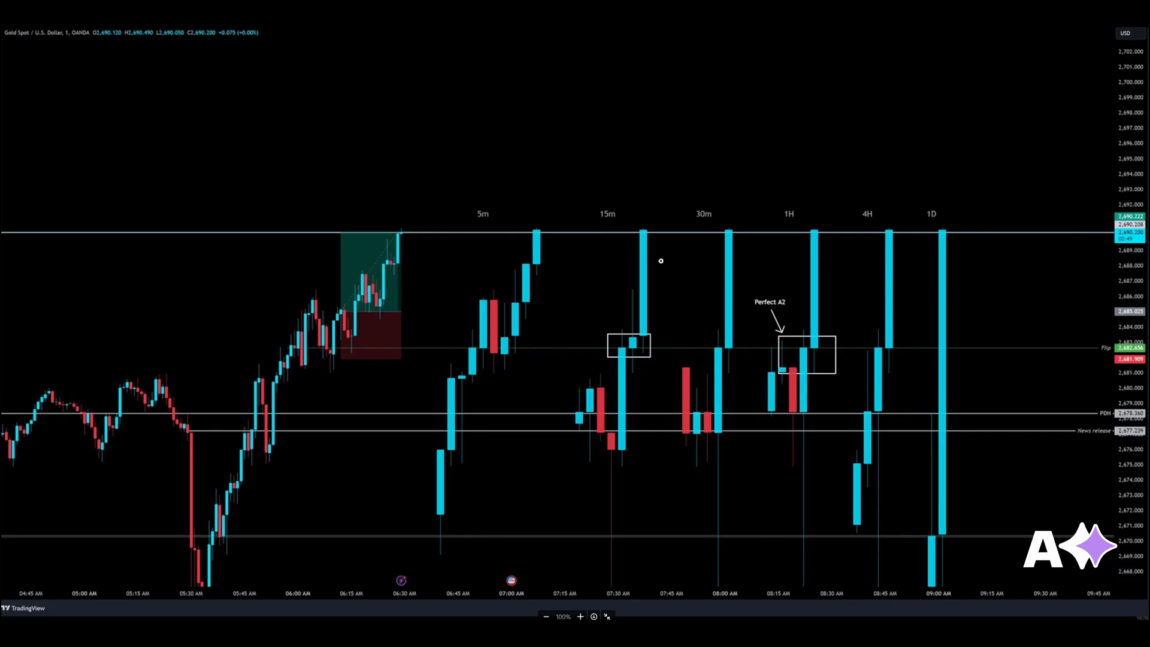
{"action": "mouse_move", "coordinate": [852, 353]}
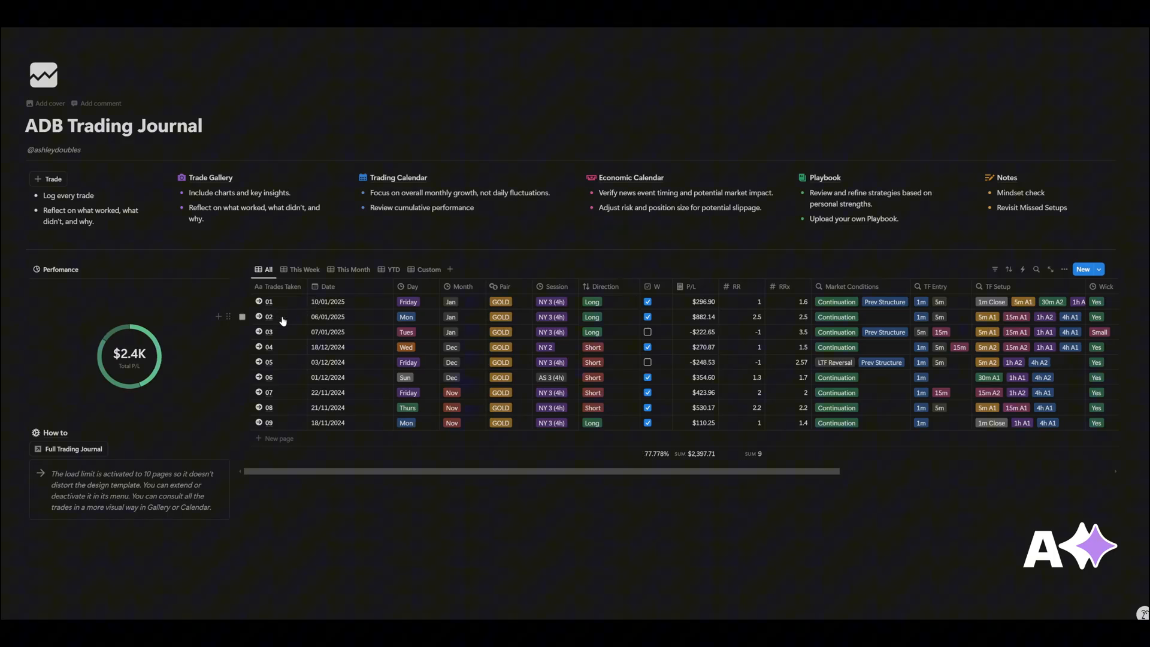
View trade 02 in side peek and check its Pair options, keeping GOLD.
{"action": "left_click", "coordinate": [258, 316]}
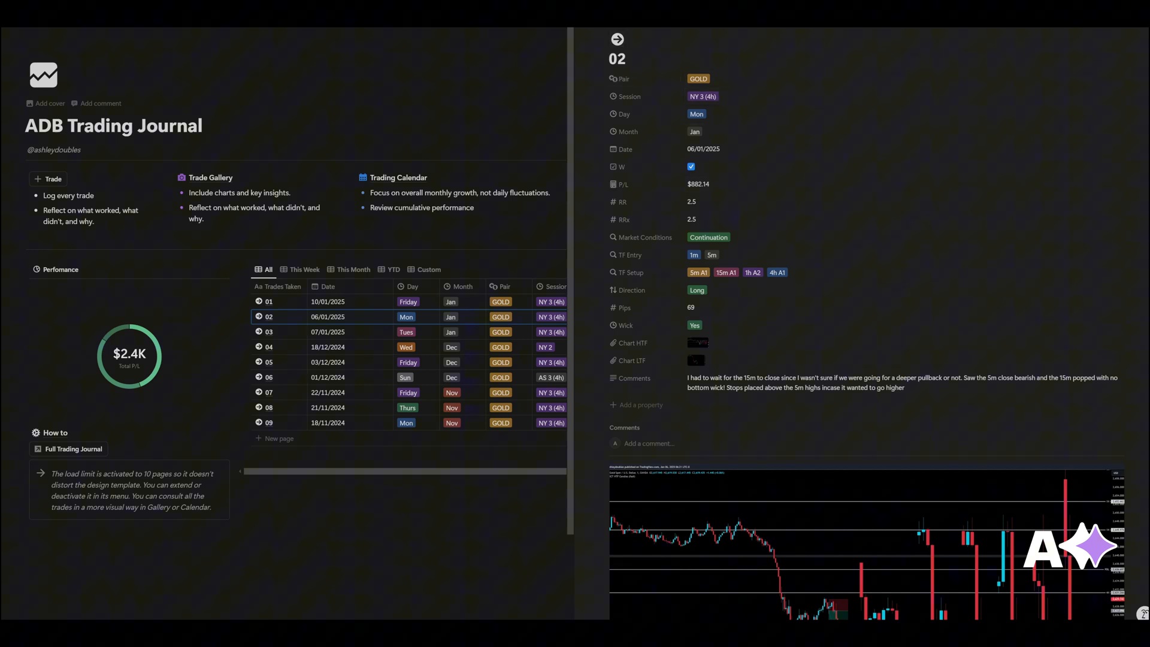
{"action": "left_click", "coordinate": [697, 79]}
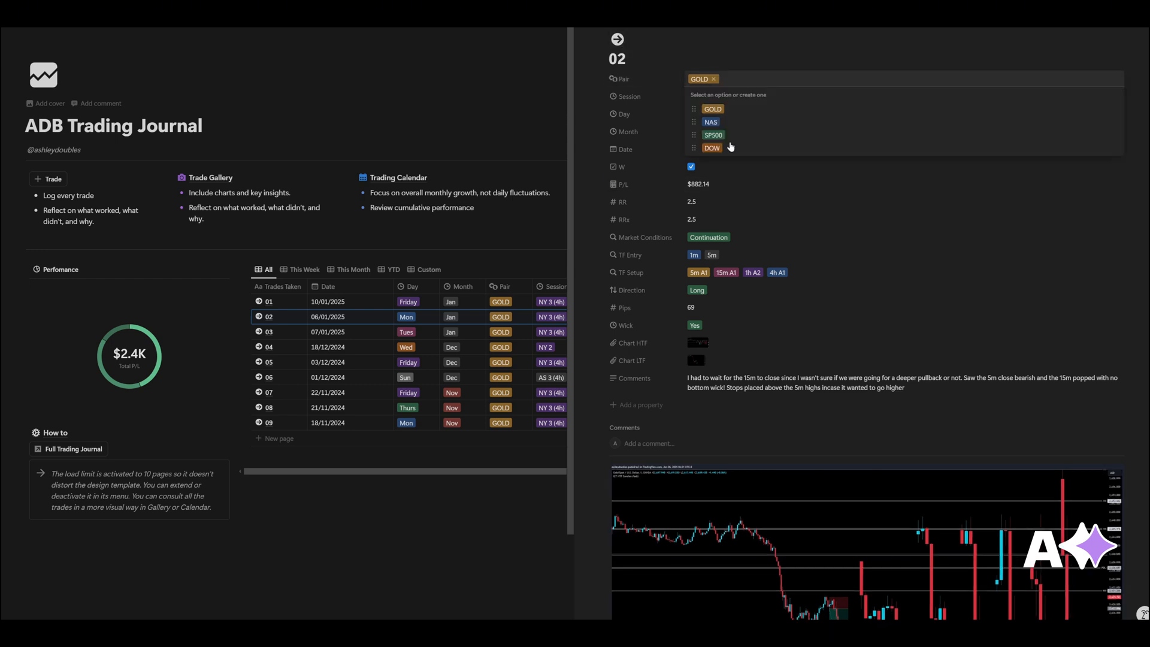
{"action": "left_click", "coordinate": [630, 96]}
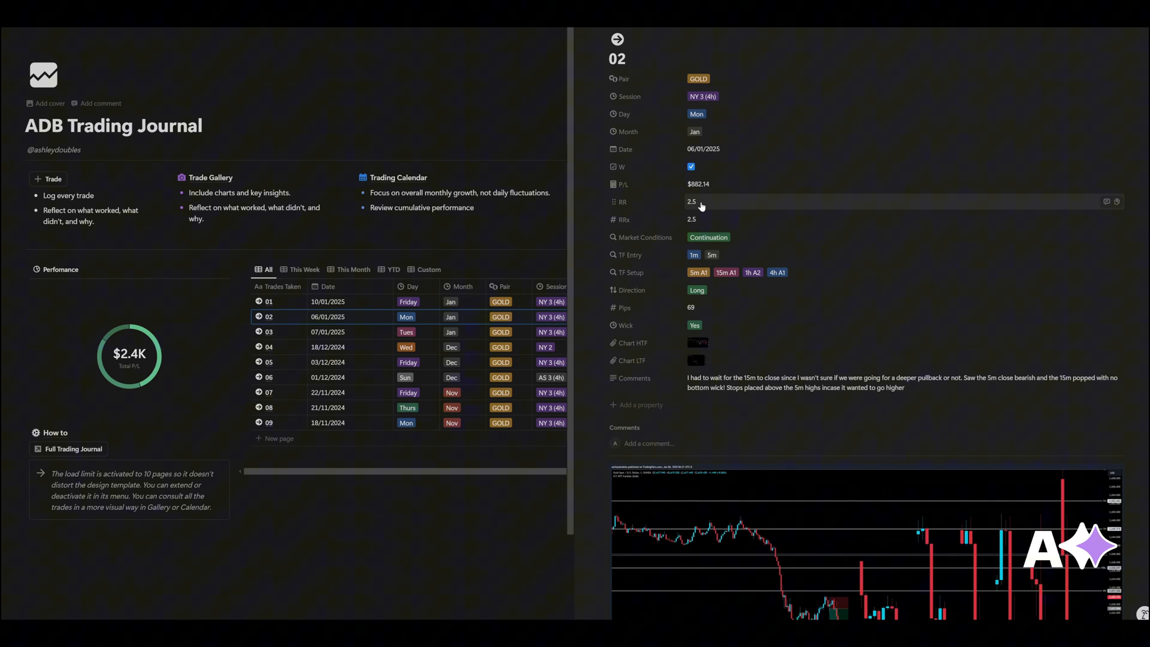
{"action": "mouse_move", "coordinate": [697, 206]}
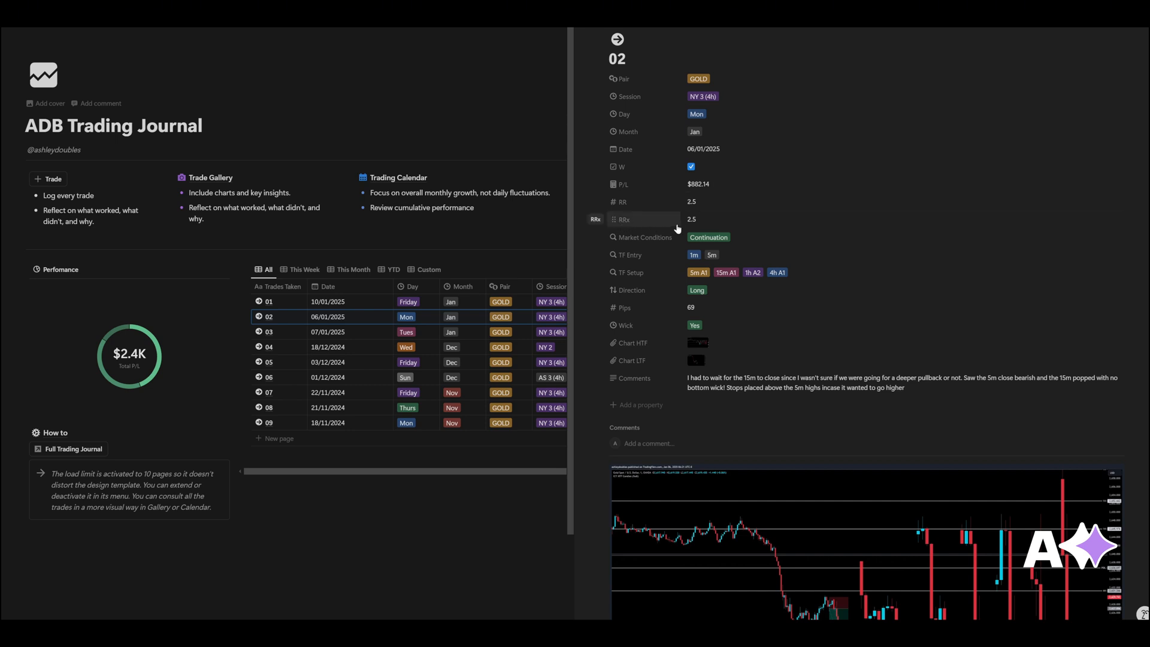
{"action": "mouse_move", "coordinate": [714, 203]}
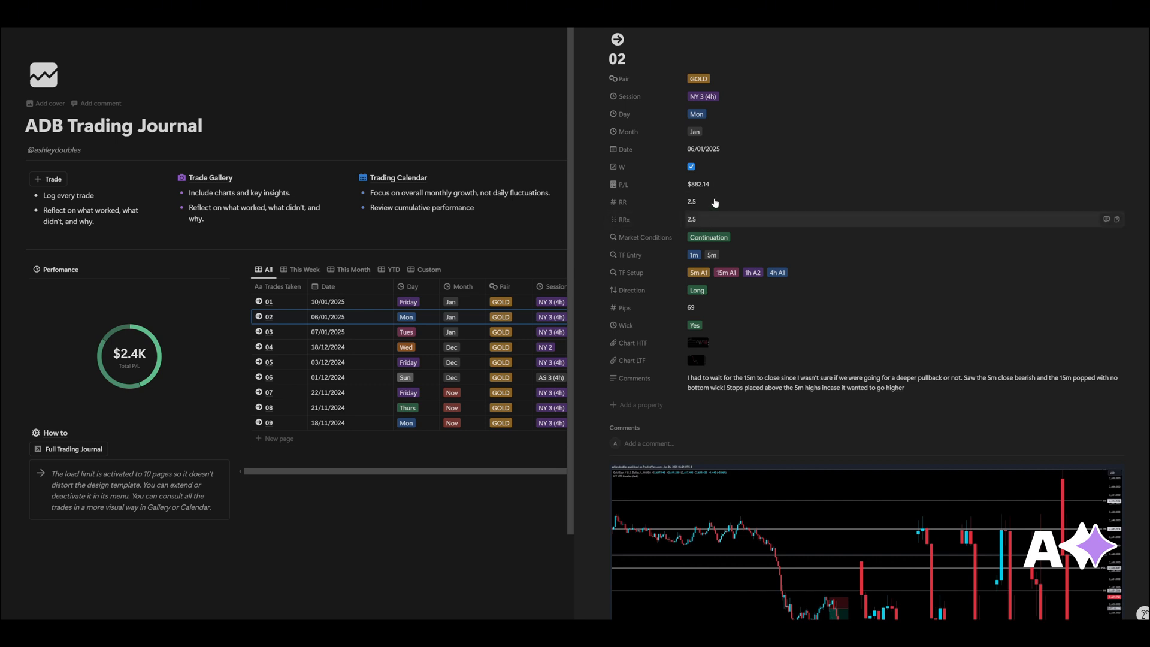
{"action": "mouse_move", "coordinate": [718, 223]}
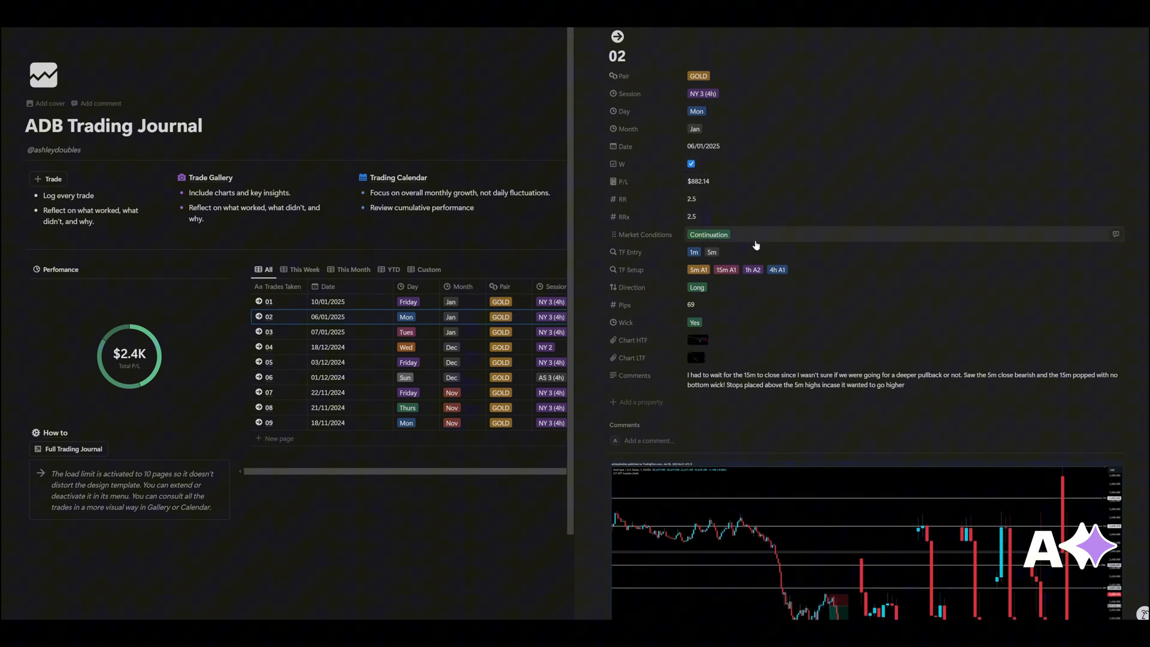
Review trade 02's market conditions and timeframe setup choices without changing them.
{"action": "scroll", "scroll_direction": "down", "scroll_amount": 3}
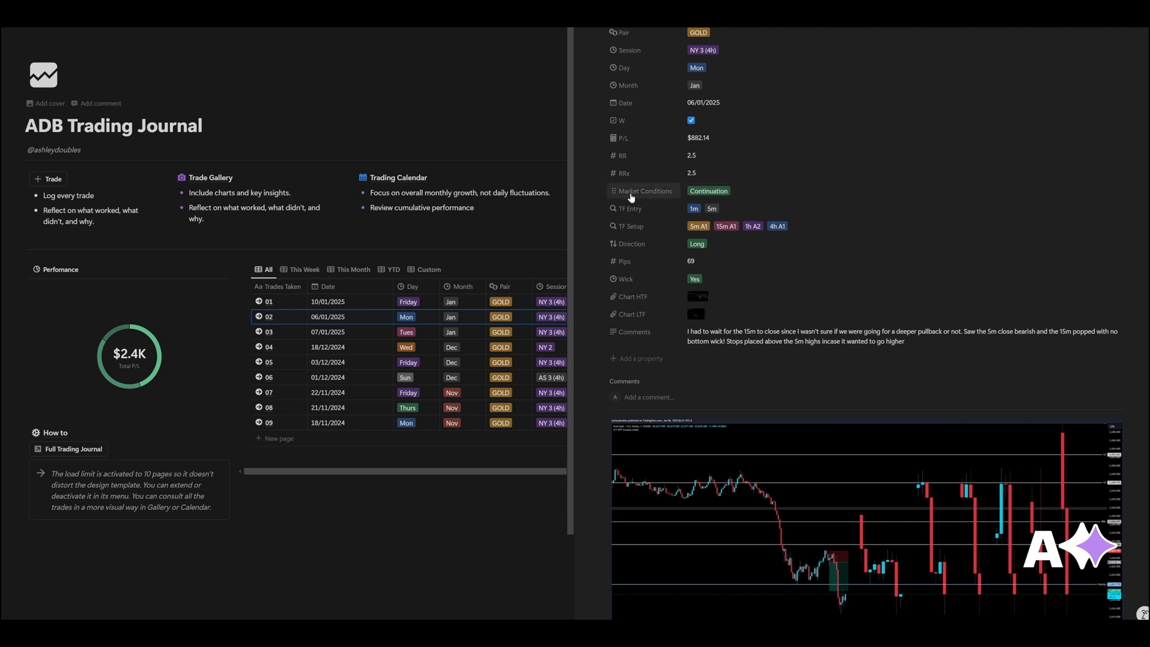
{"action": "left_click", "coordinate": [709, 190]}
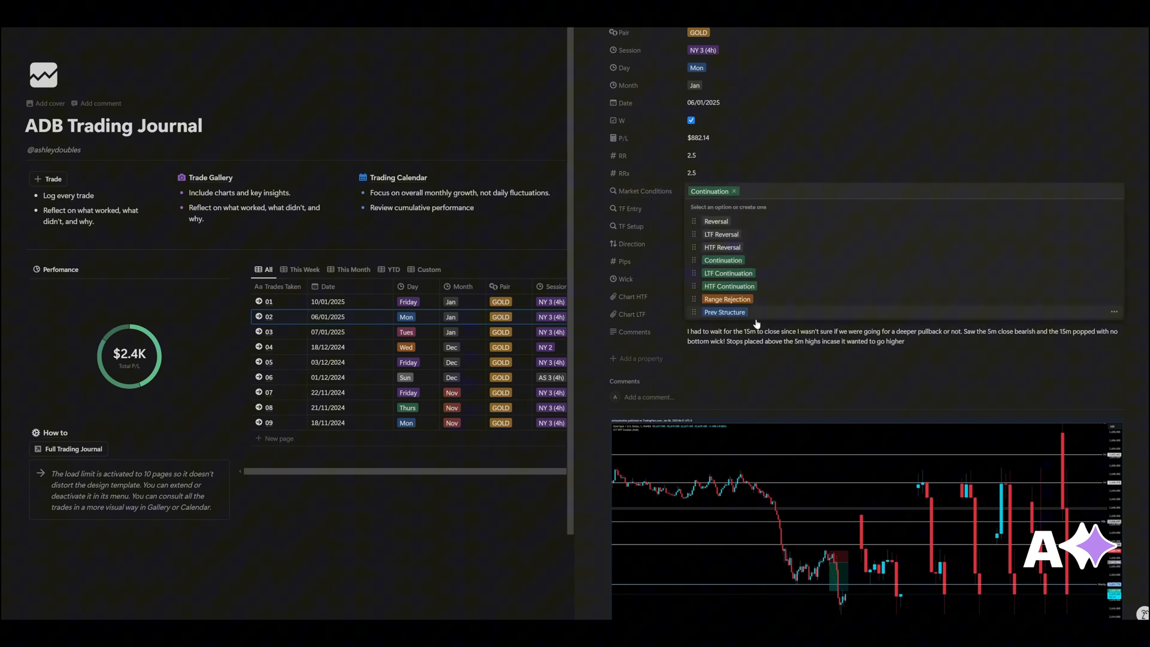
{"action": "mouse_move", "coordinate": [760, 266]}
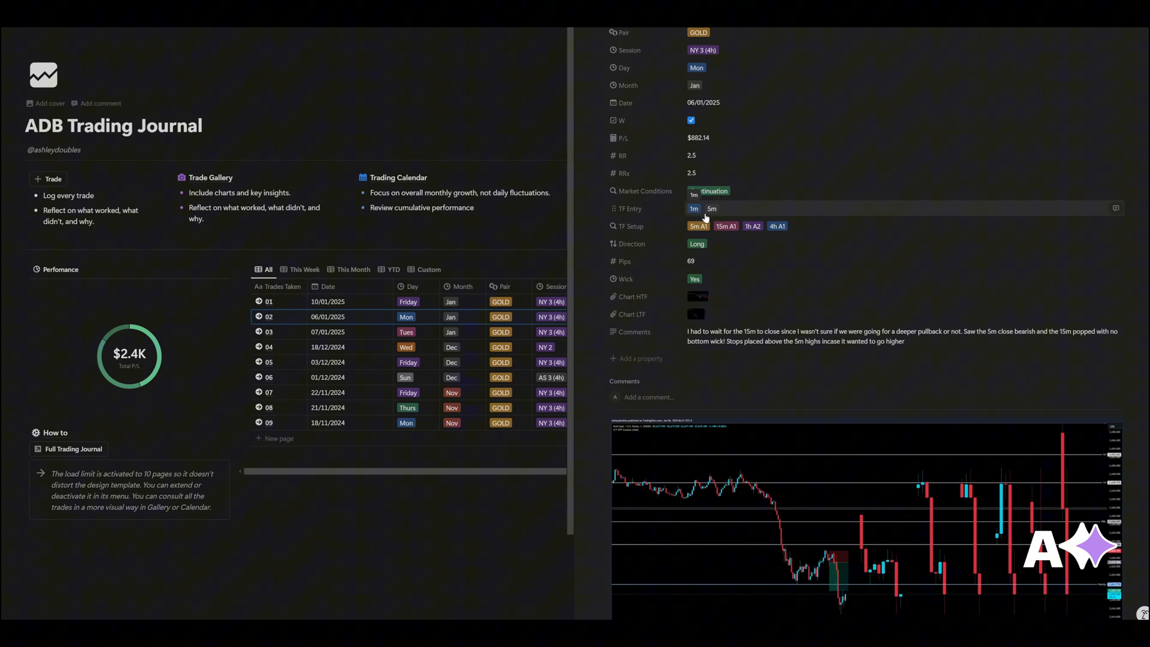
{"action": "scroll", "scroll_direction": "down", "scroll_amount": 3}
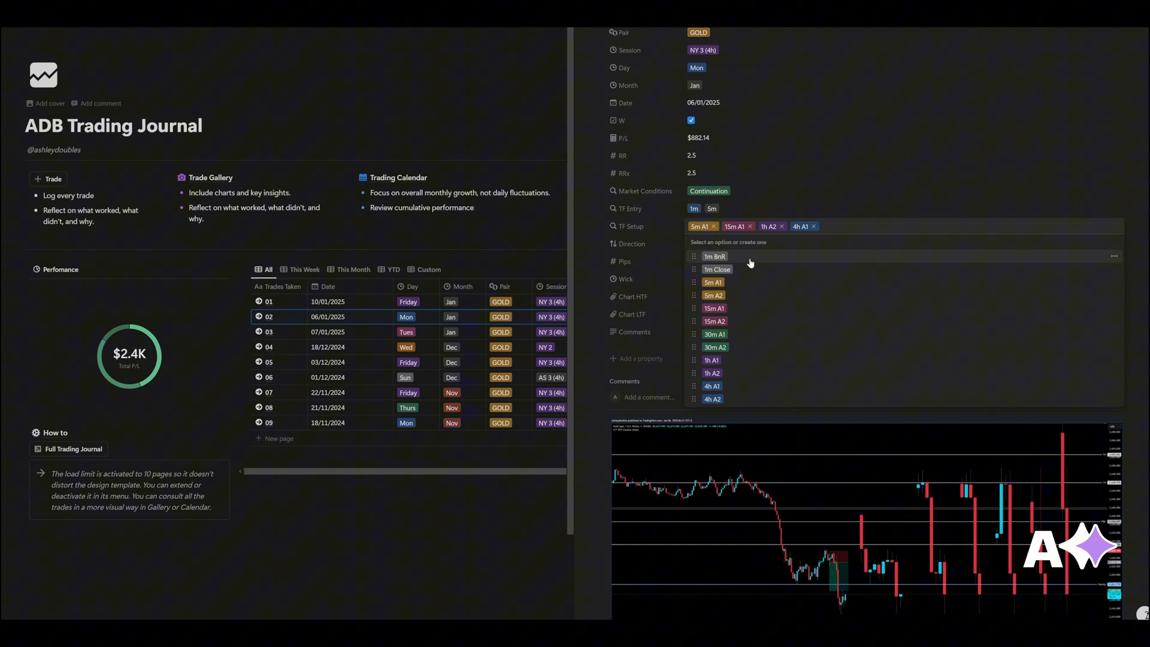
{"action": "mouse_move", "coordinate": [750, 262]}
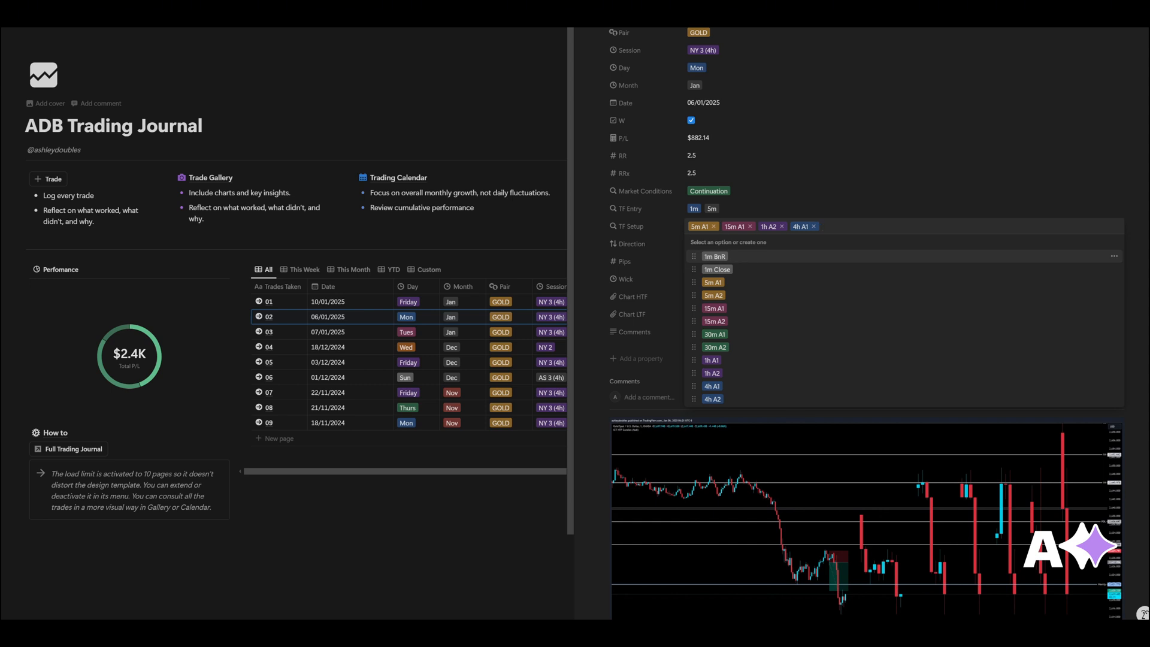
{"action": "mouse_move", "coordinate": [740, 261]}
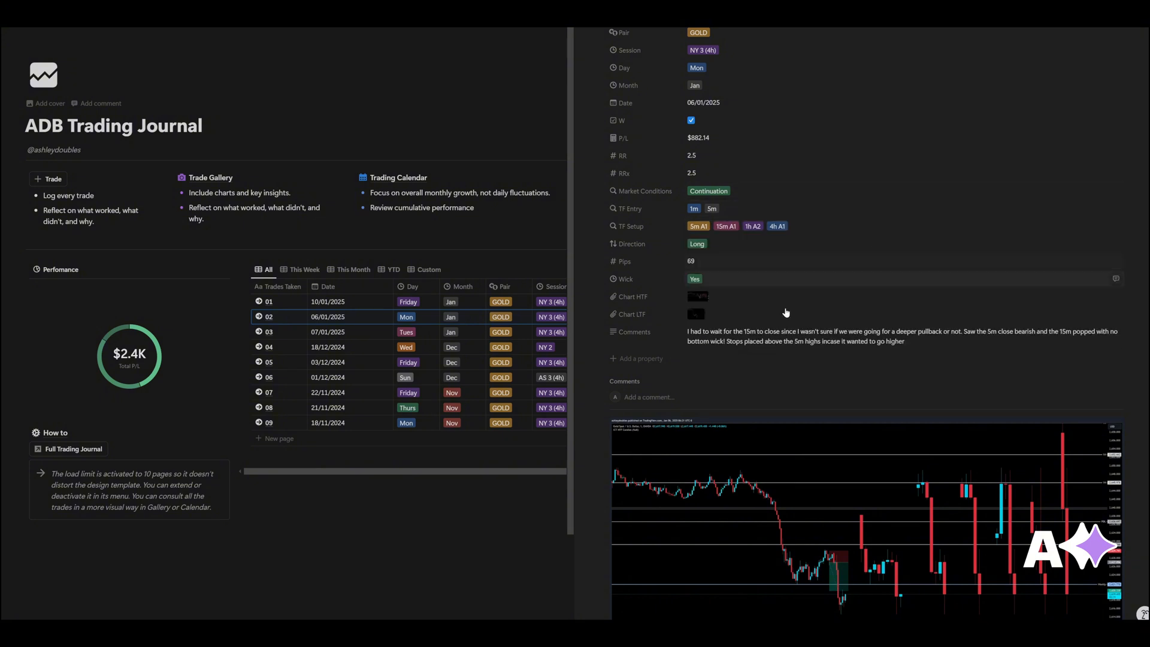
{"action": "mouse_move", "coordinate": [659, 250]}
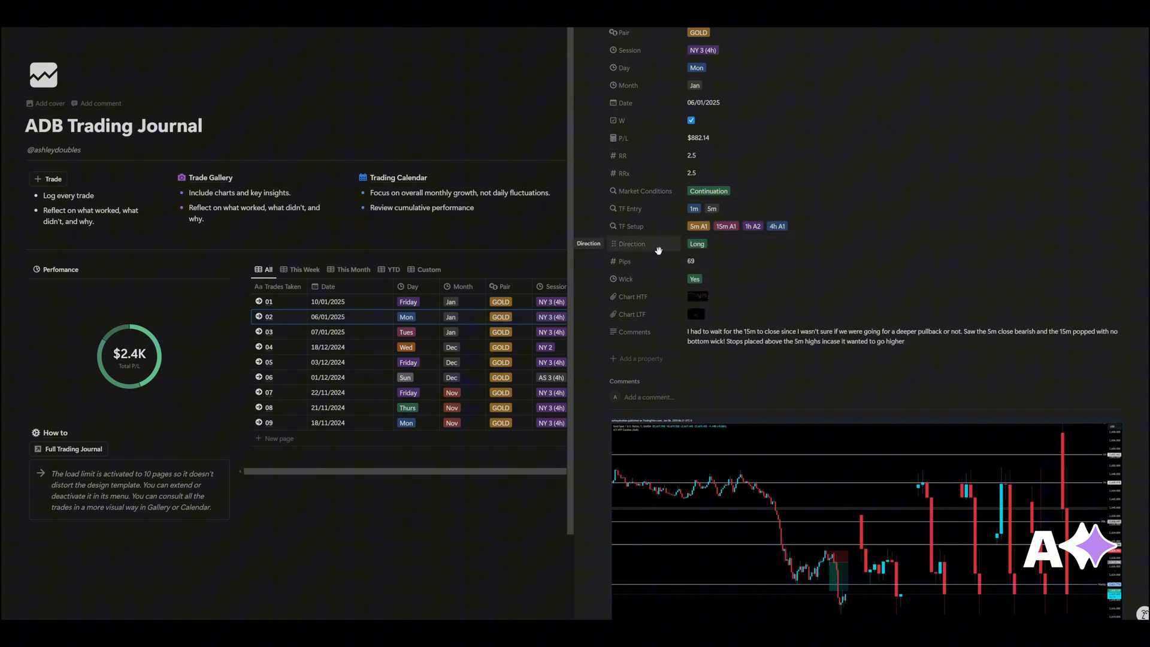
{"action": "left_click", "coordinate": [757, 225]}
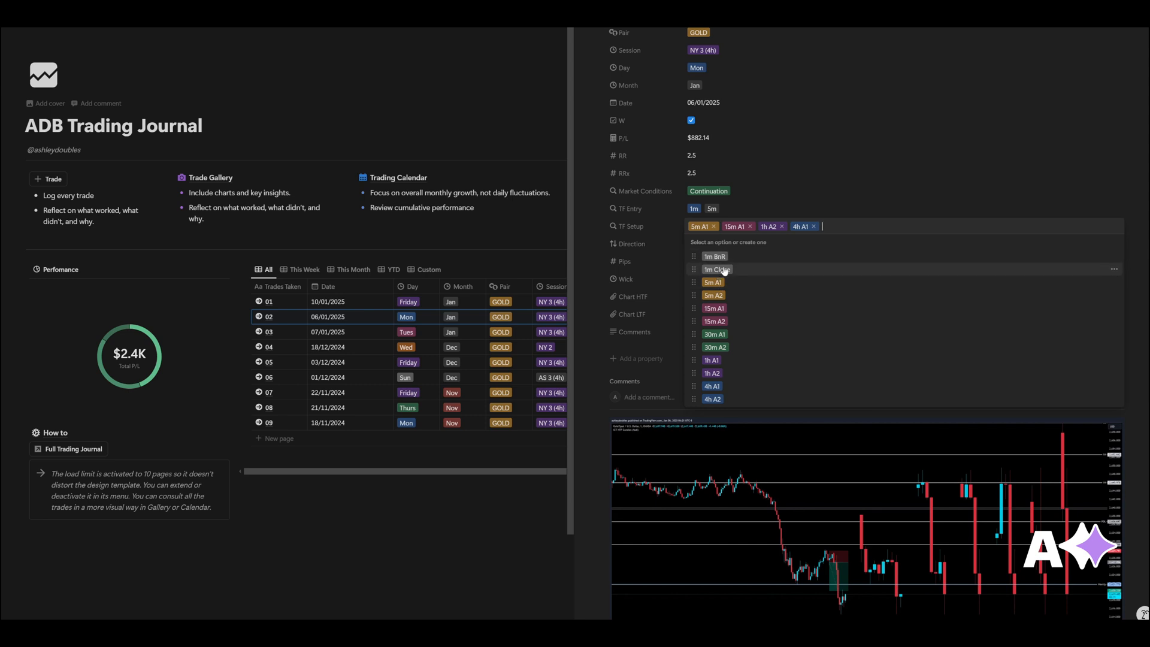
{"action": "left_click", "coordinate": [901, 278]}
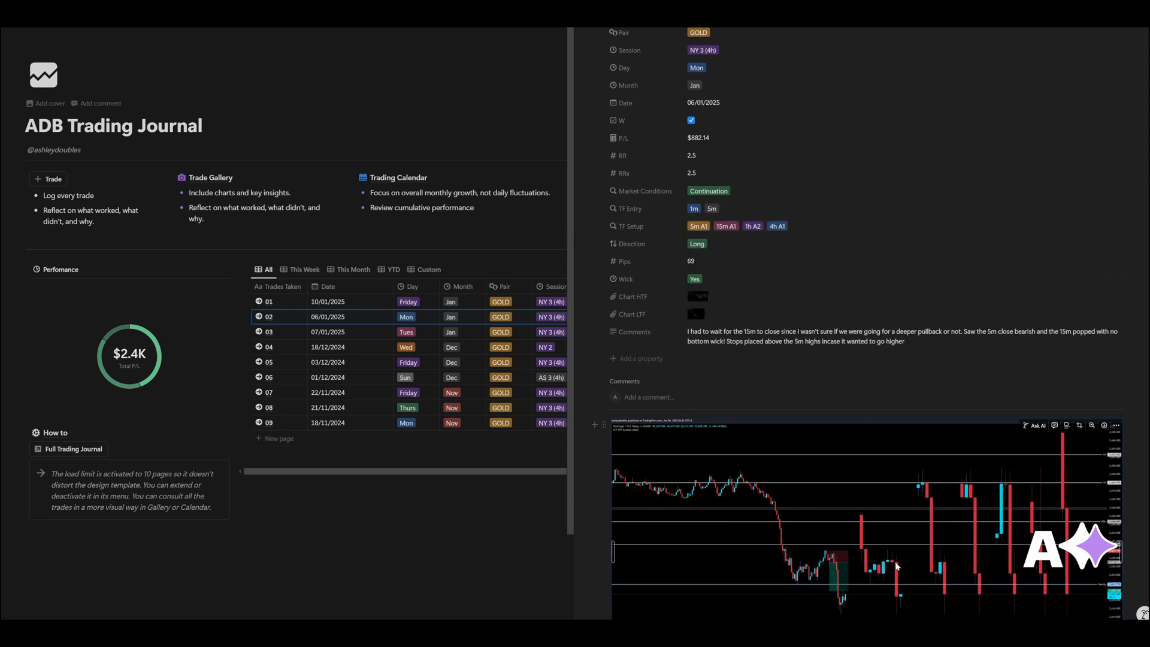
{"action": "mouse_move", "coordinate": [803, 585]}
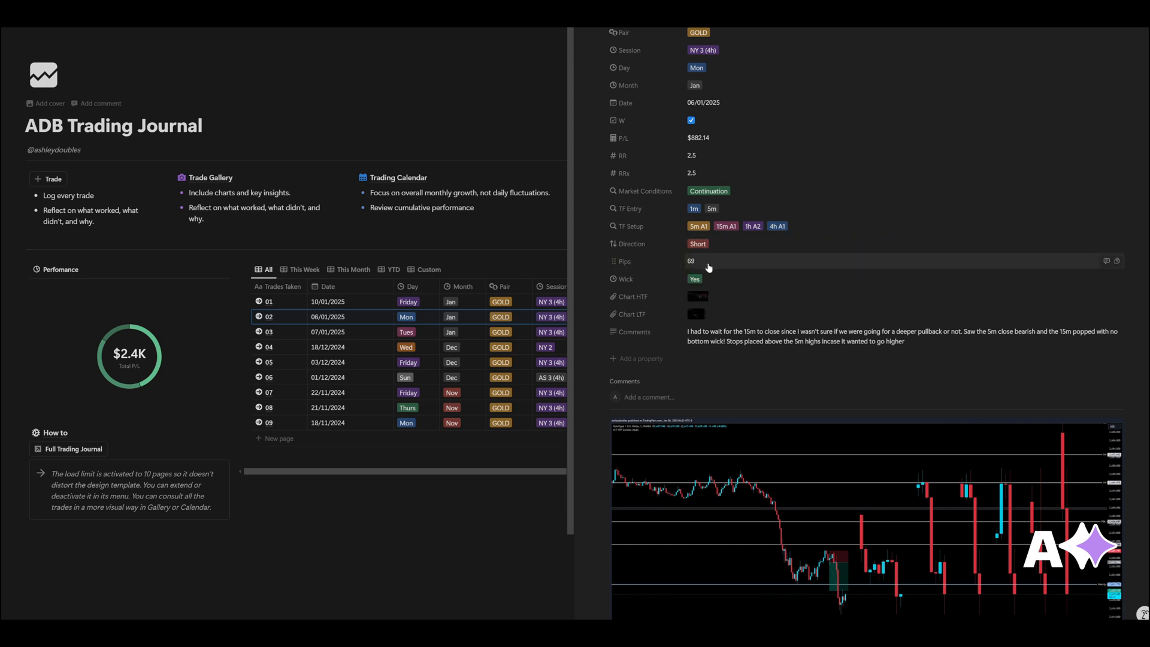
{"action": "mouse_move", "coordinate": [635, 278]}
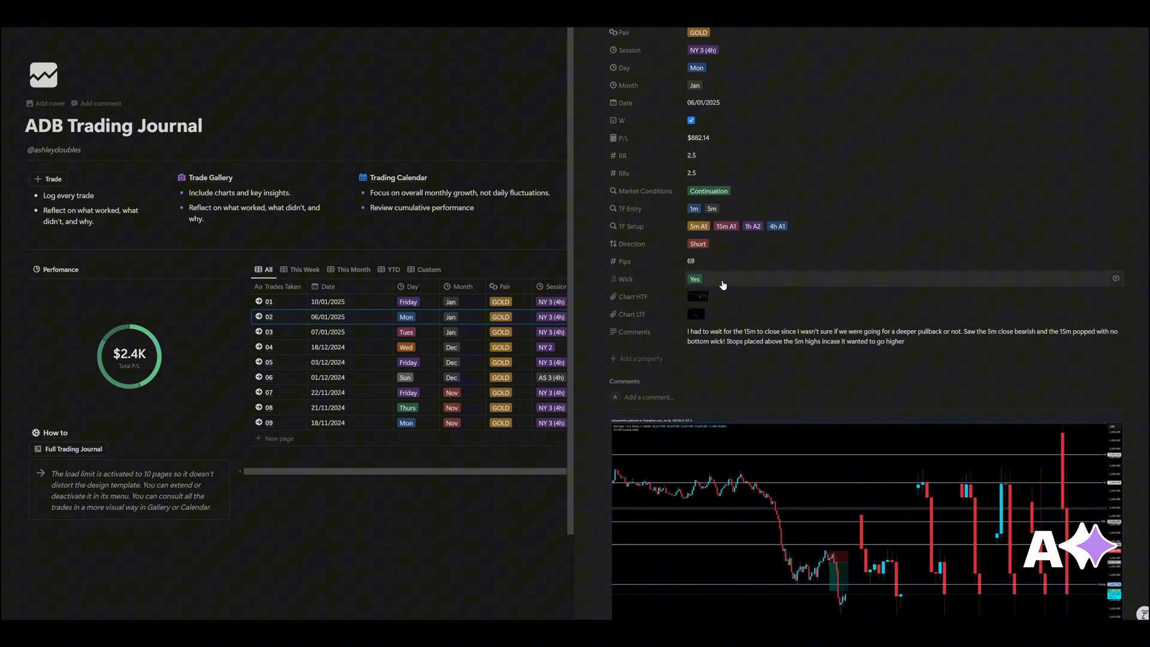
Scroll down trade 02's side peek toward its chart screenshot.
{"action": "scroll", "scroll_direction": "down", "scroll_amount": 3}
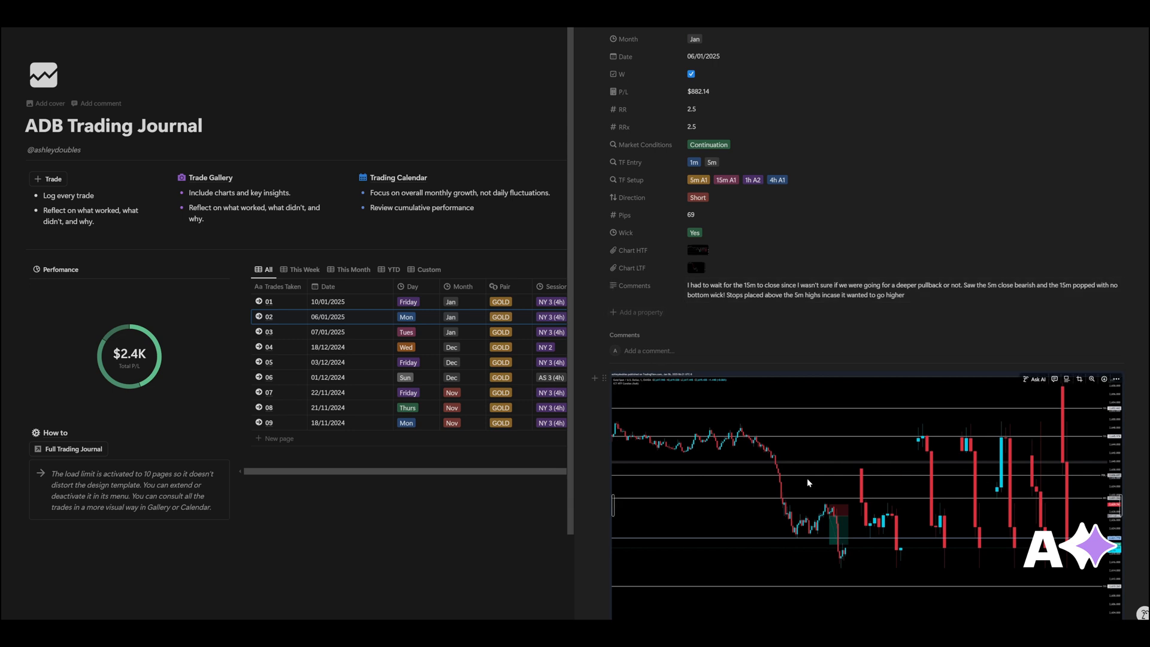
{"action": "mouse_move", "coordinate": [781, 467]}
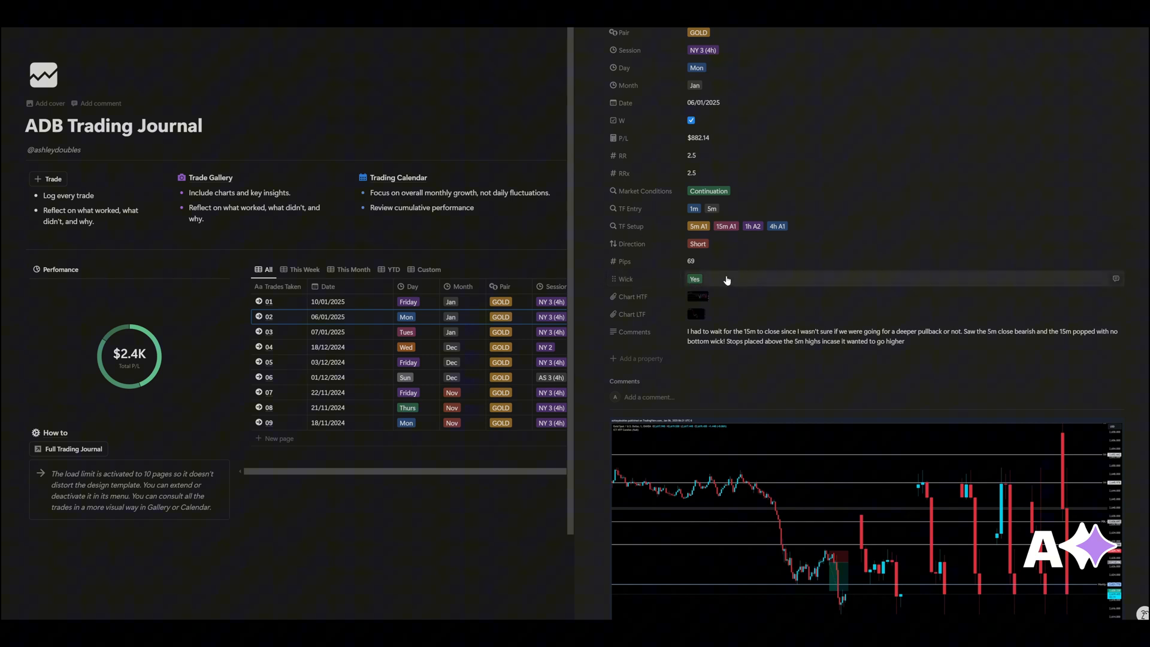
{"action": "mouse_move", "coordinate": [723, 259]}
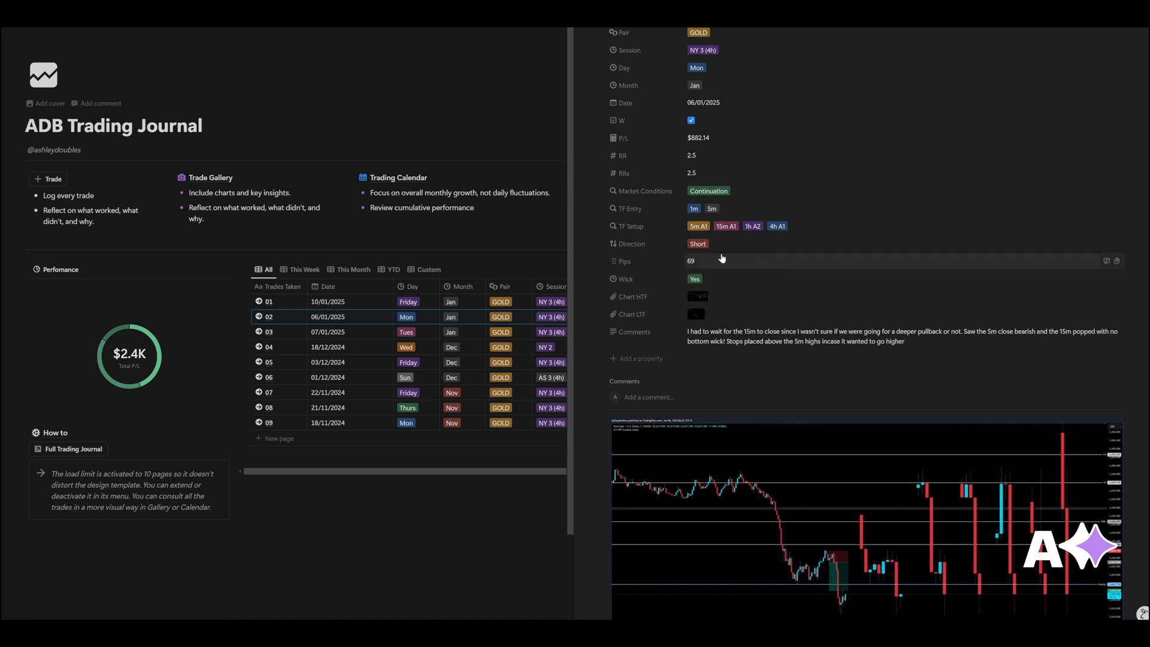
{"action": "mouse_move", "coordinate": [719, 282]}
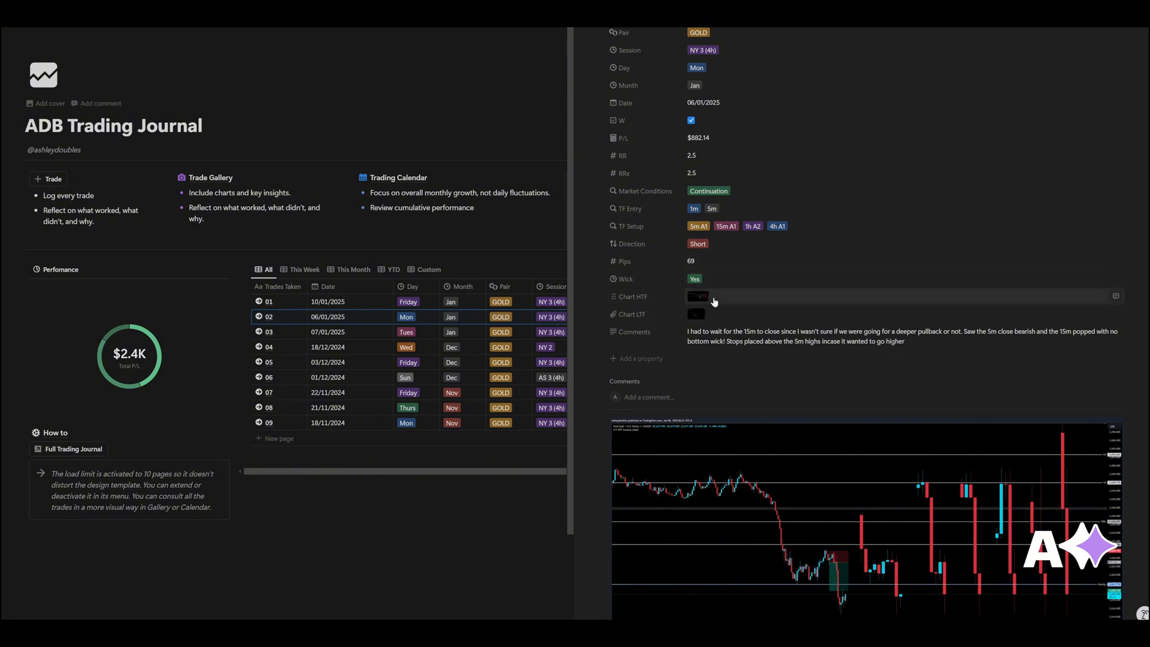
{"action": "scroll", "scroll_direction": "down", "scroll_amount": 3}
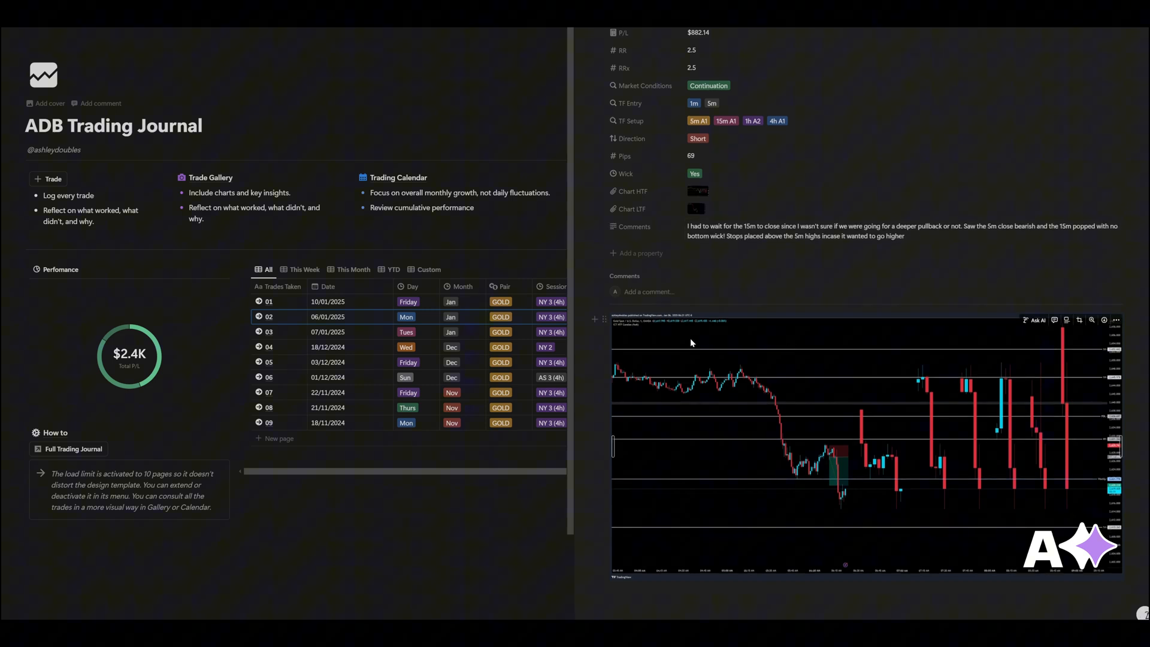
{"action": "mouse_move", "coordinate": [803, 374]}
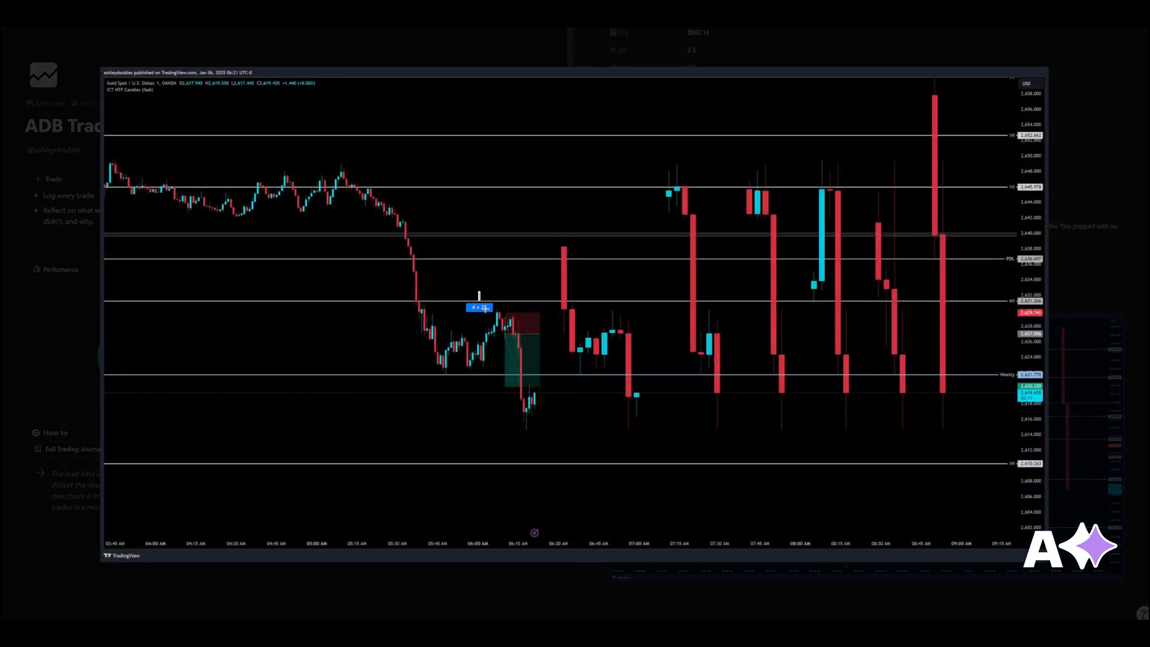
Close the enlarged chart and trade 02's side peek, returning to the dashboard.
{"action": "left_click", "coordinate": [502, 357]}
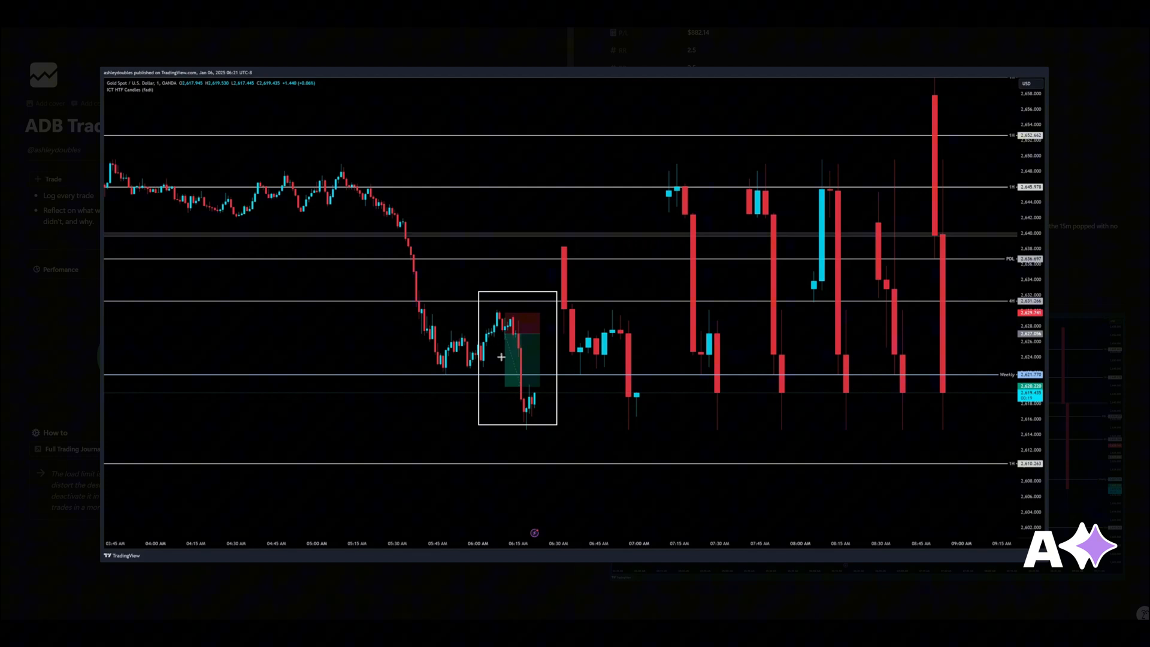
{"action": "mouse_move", "coordinate": [610, 313]}
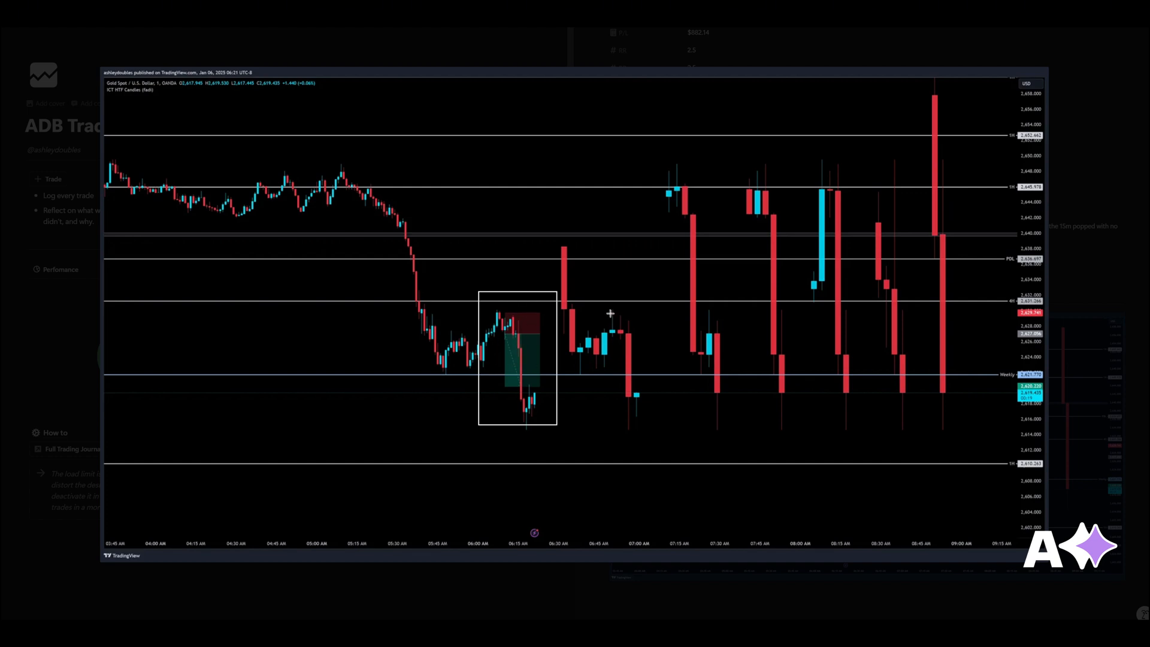
{"action": "left_click_drag", "start_coordinate": [609, 312], "coordinate": [639, 348]}
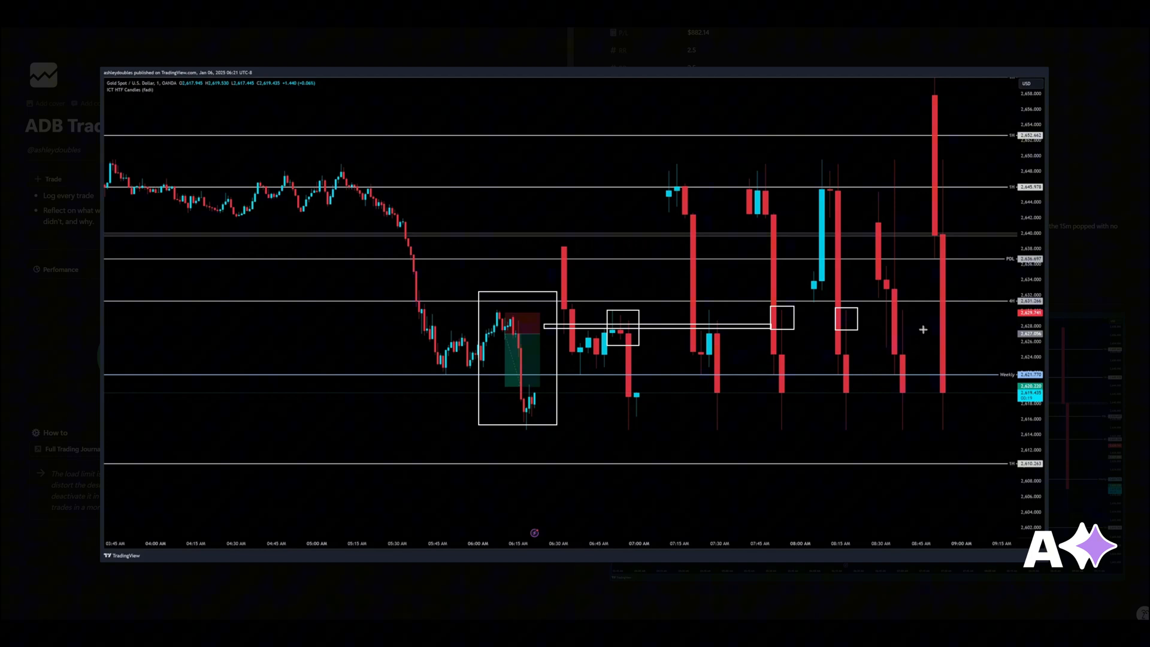
{"action": "mouse_move", "coordinate": [839, 350]}
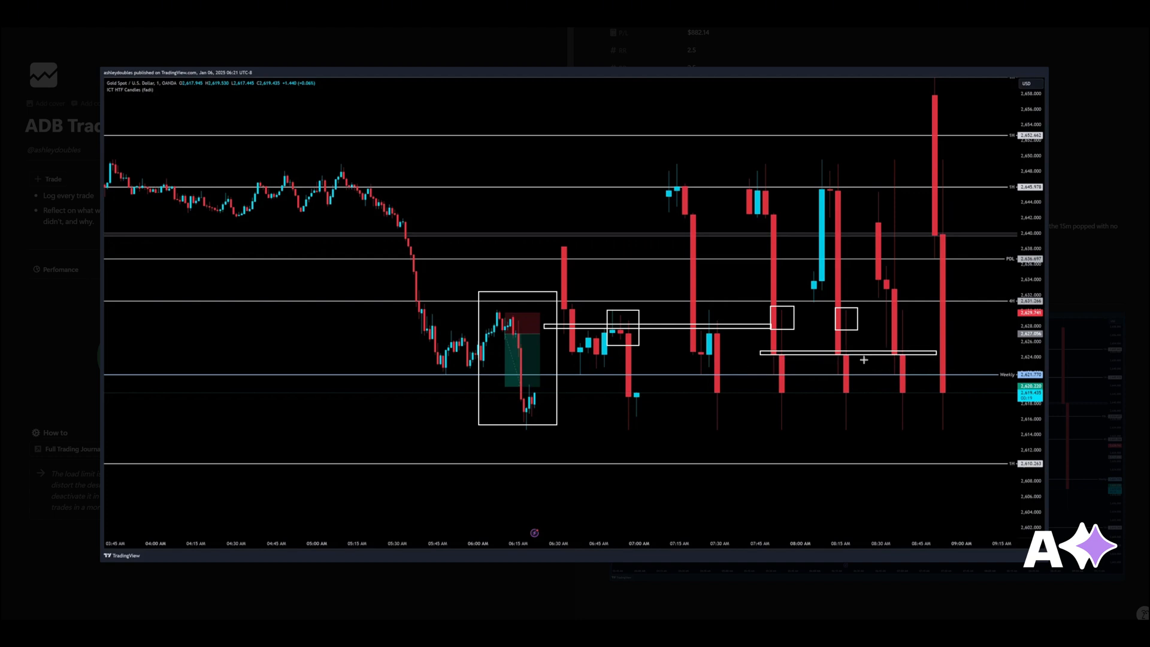
{"action": "mouse_move", "coordinate": [909, 316]}
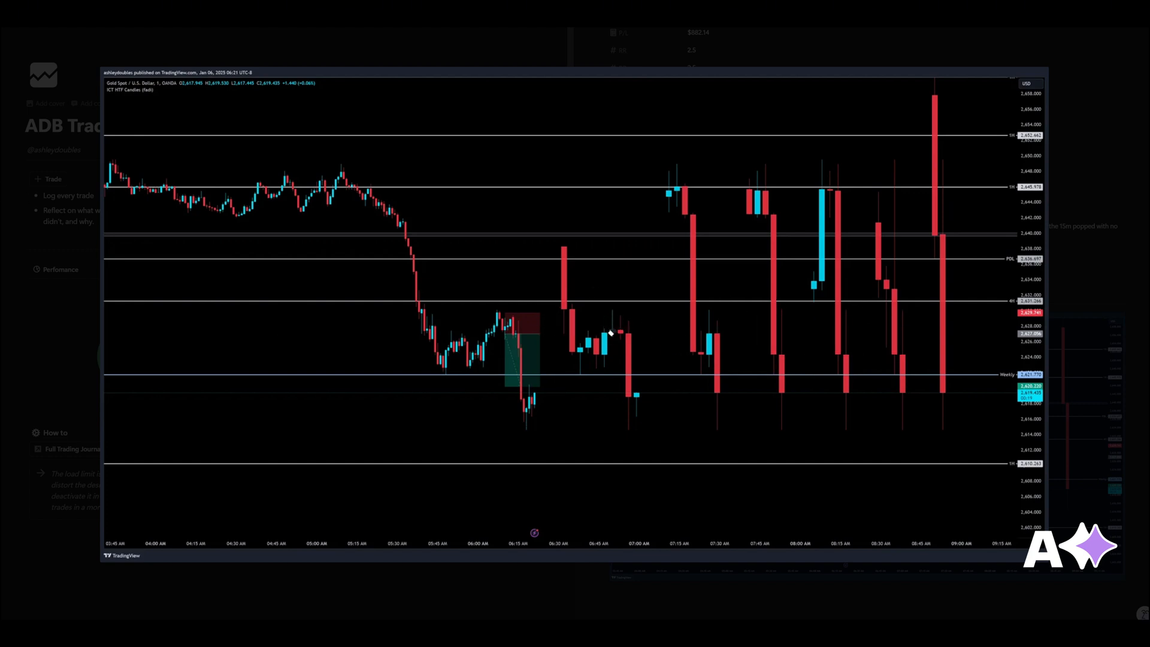
{"action": "mouse_move", "coordinate": [520, 362]}
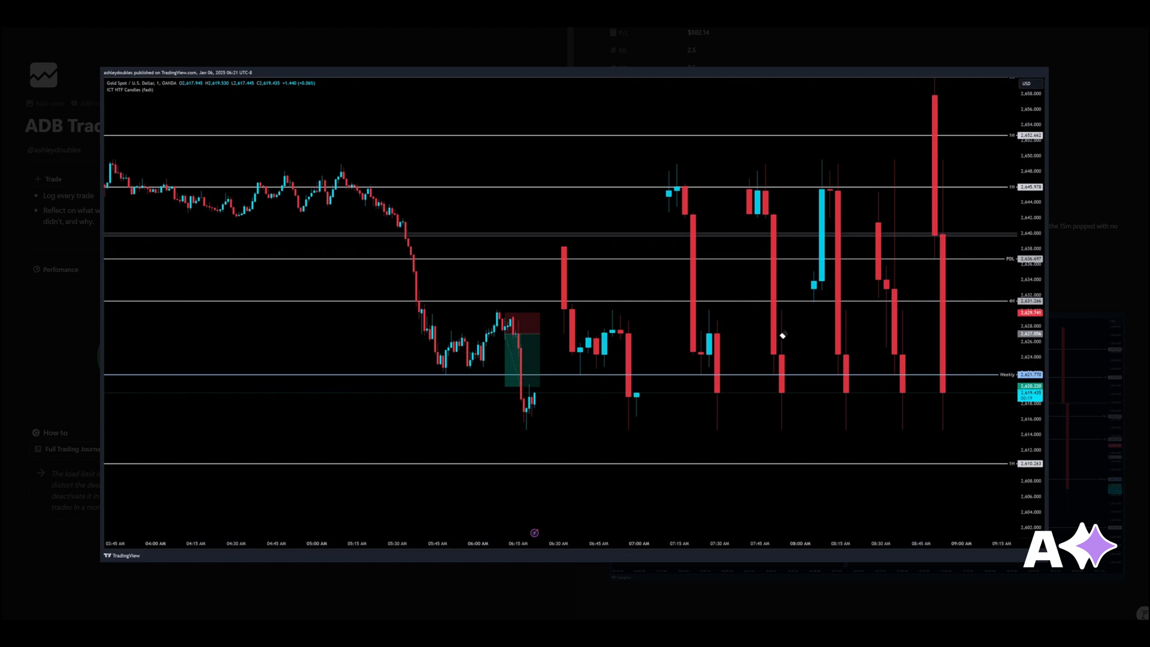
{"action": "mouse_move", "coordinate": [874, 420]}
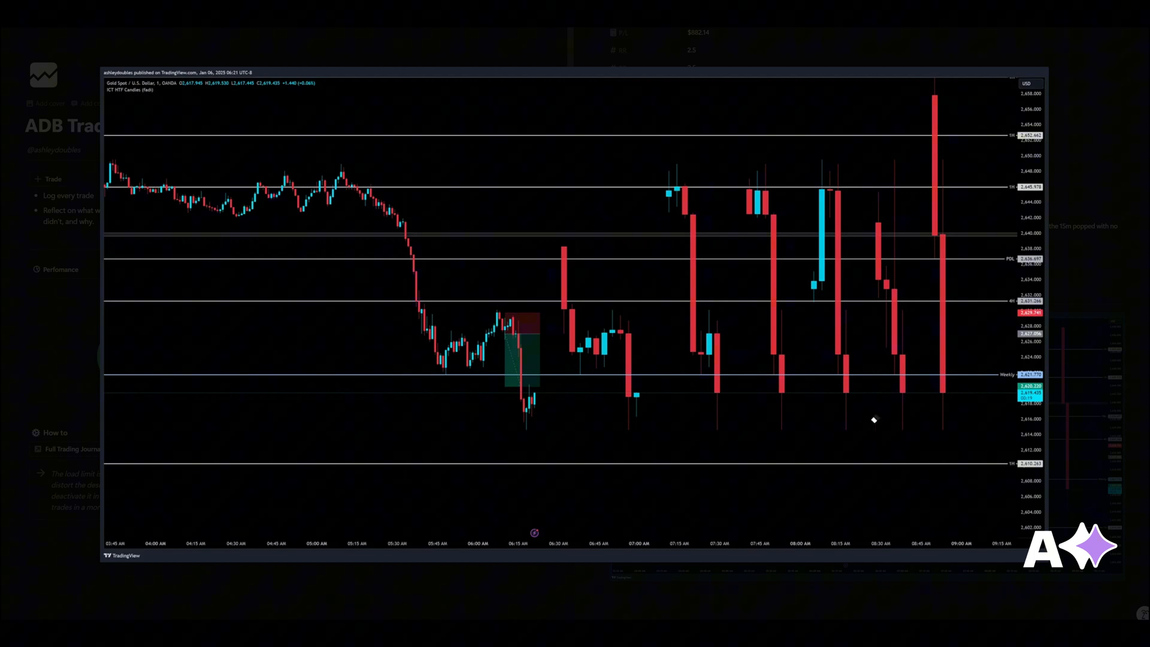
{"action": "mouse_move", "coordinate": [879, 398]}
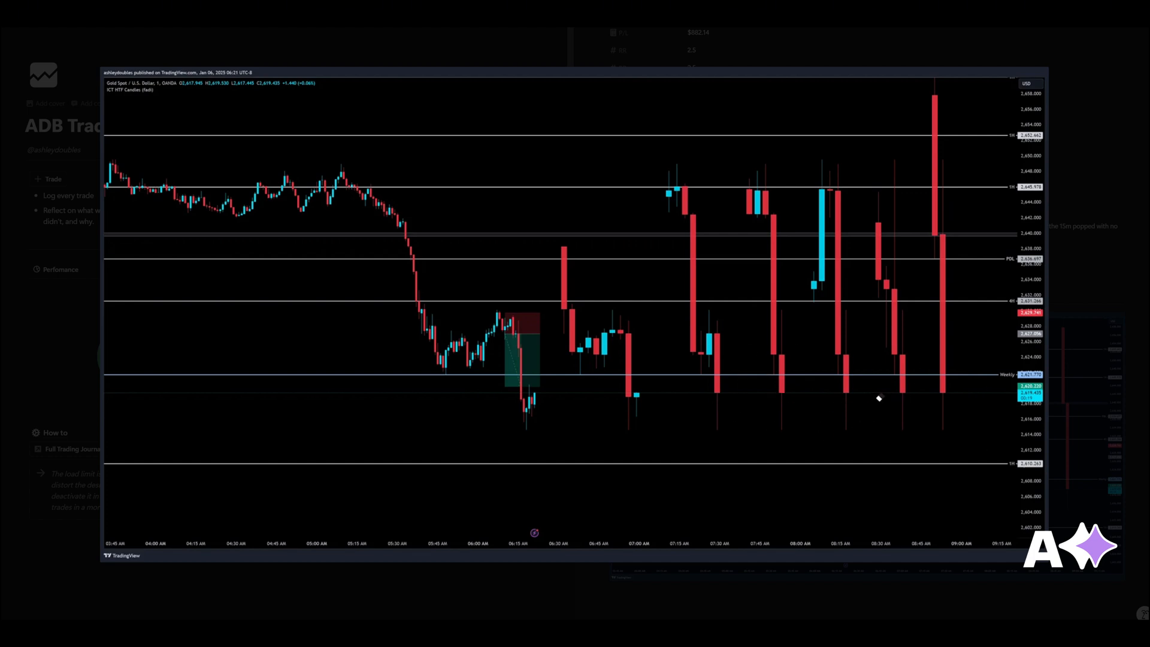
{"action": "mouse_move", "coordinate": [874, 362]}
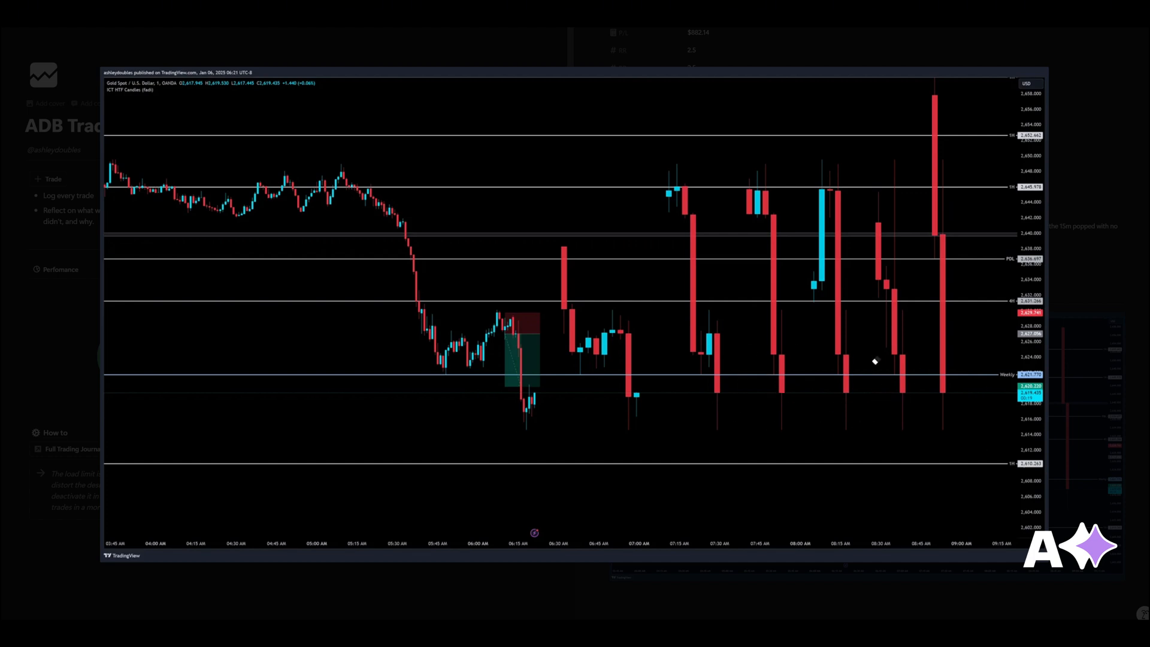
{"action": "mouse_move", "coordinate": [764, 378]}
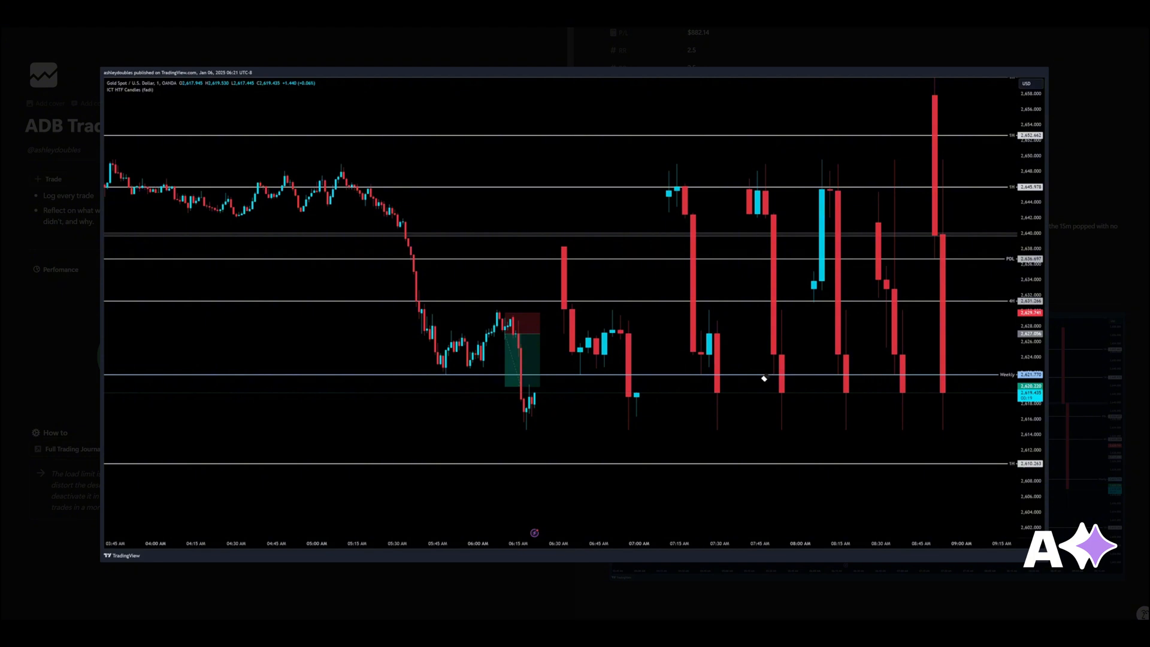
{"action": "mouse_move", "coordinate": [526, 390]}
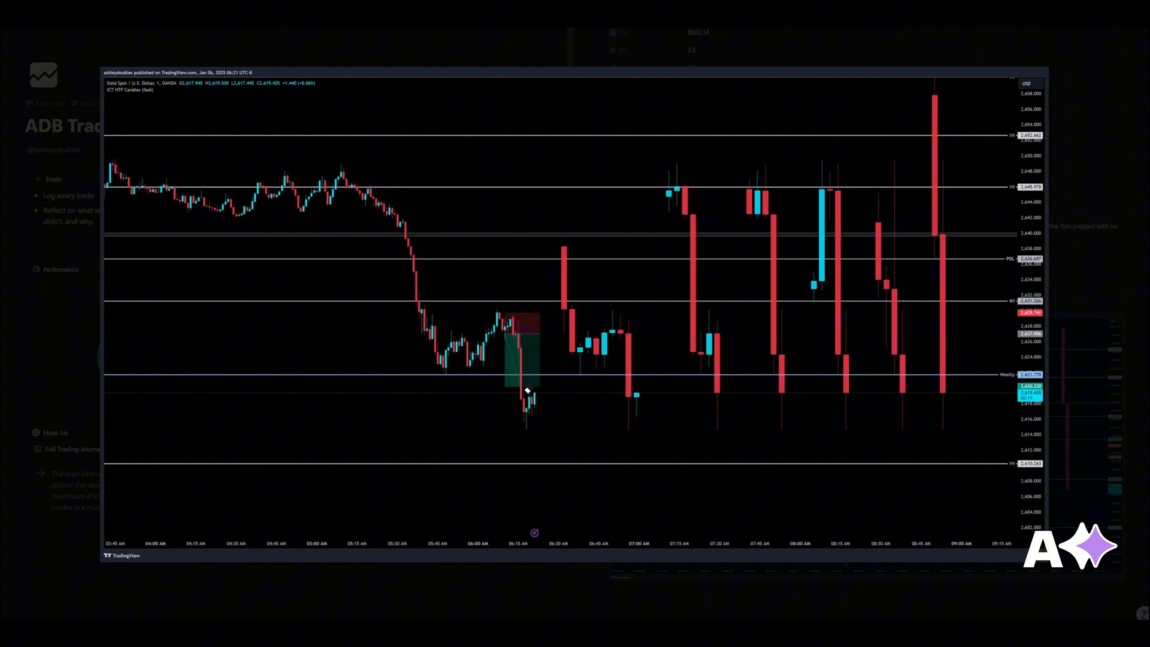
{"action": "mouse_move", "coordinate": [976, 404]}
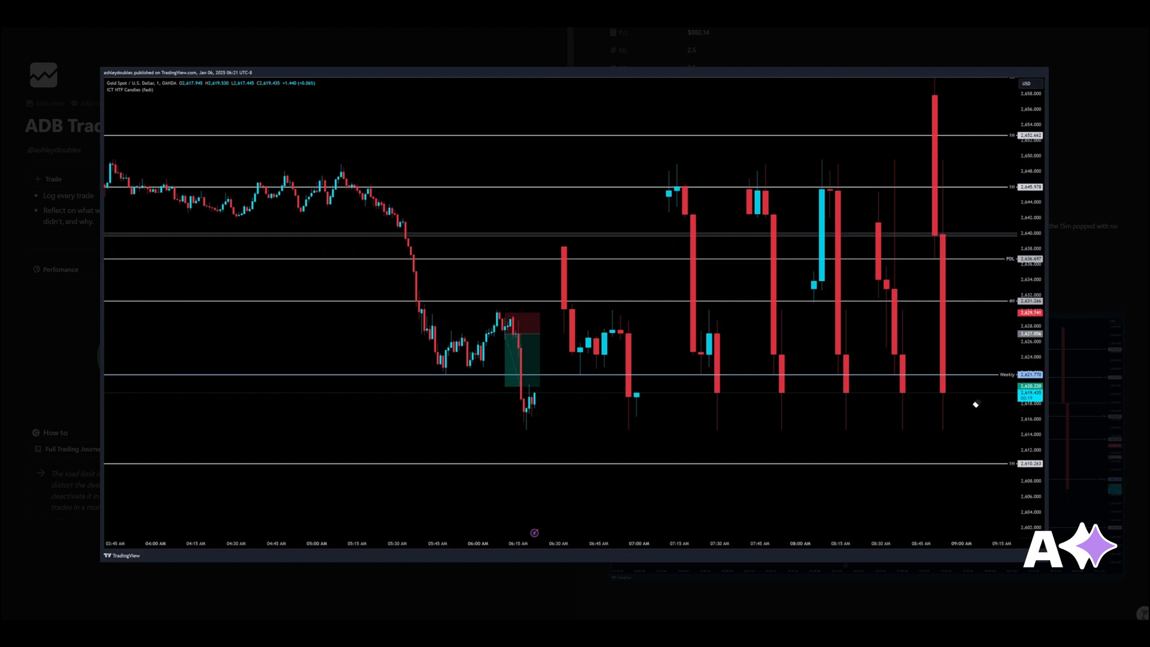
{"action": "mouse_move", "coordinate": [378, 494]}
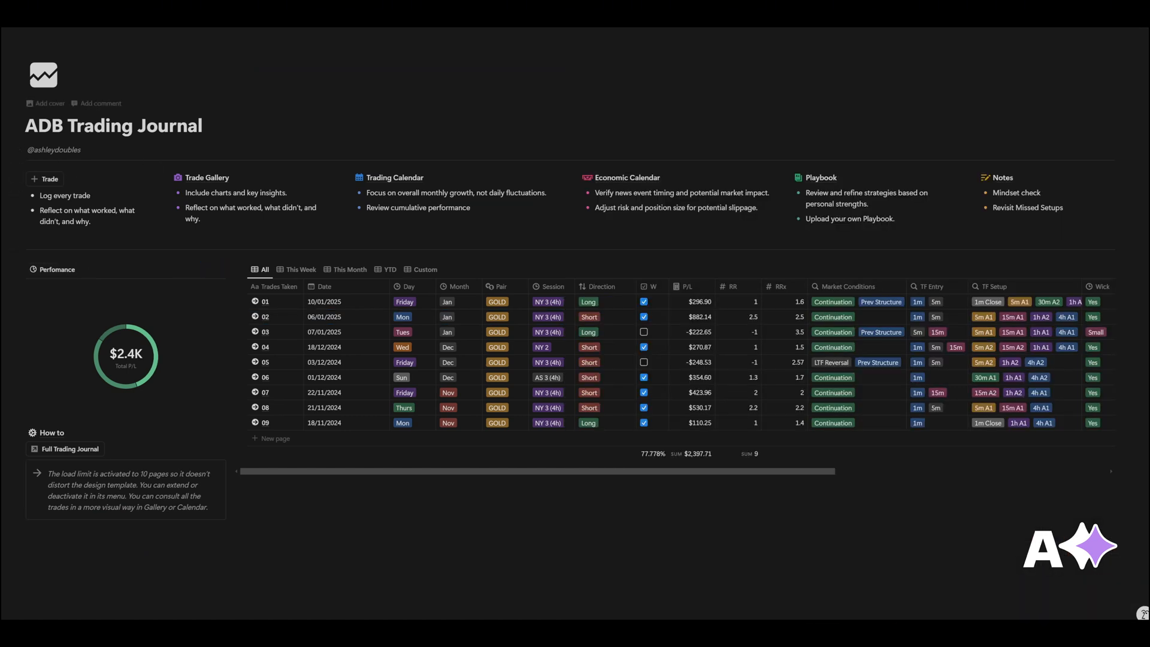
{"action": "mouse_move", "coordinate": [60, 436]}
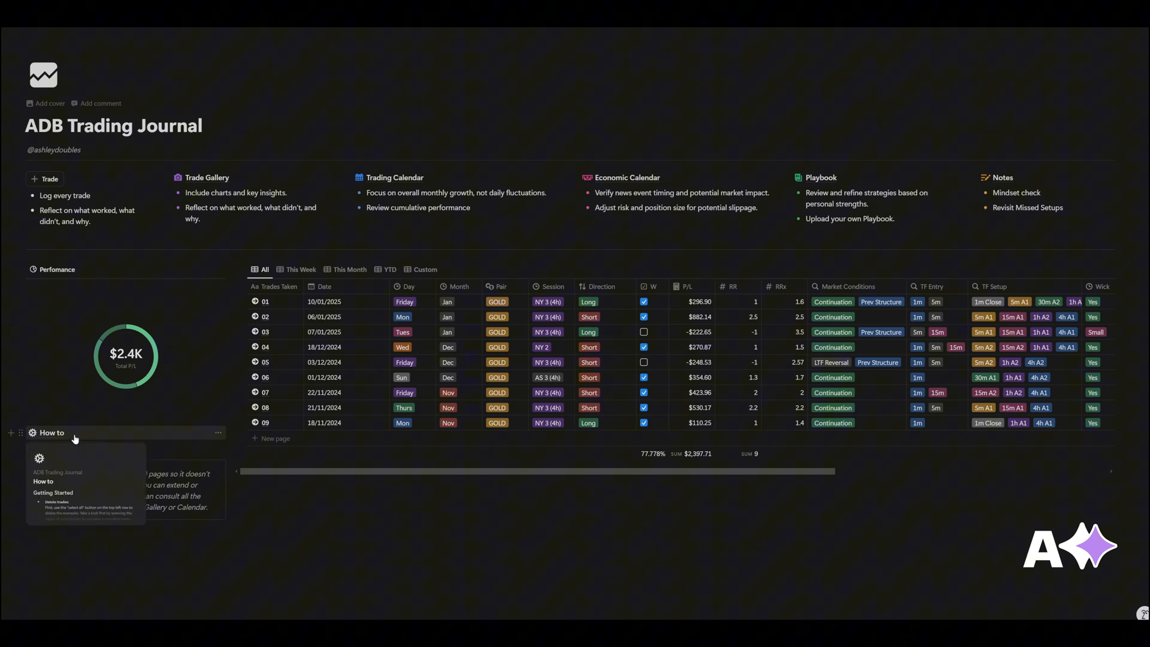
Add a new blank trade entry below trade 09, then go to the Trade Gallery page.
{"action": "left_click", "coordinate": [50, 433]}
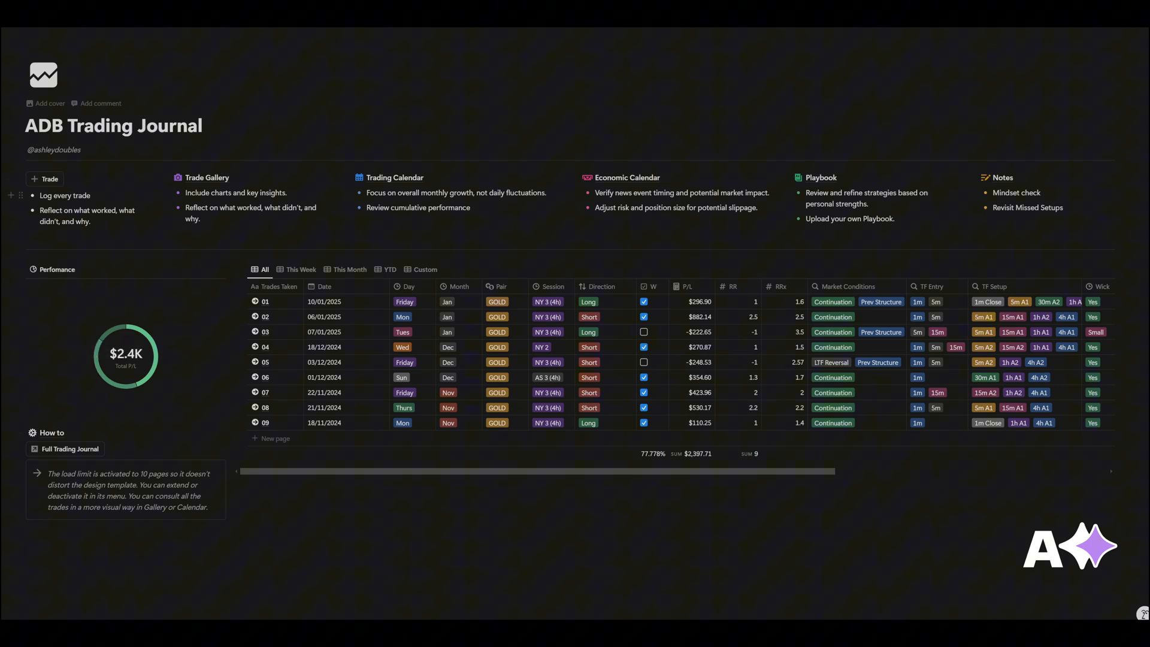
{"action": "left_click", "coordinate": [275, 438]}
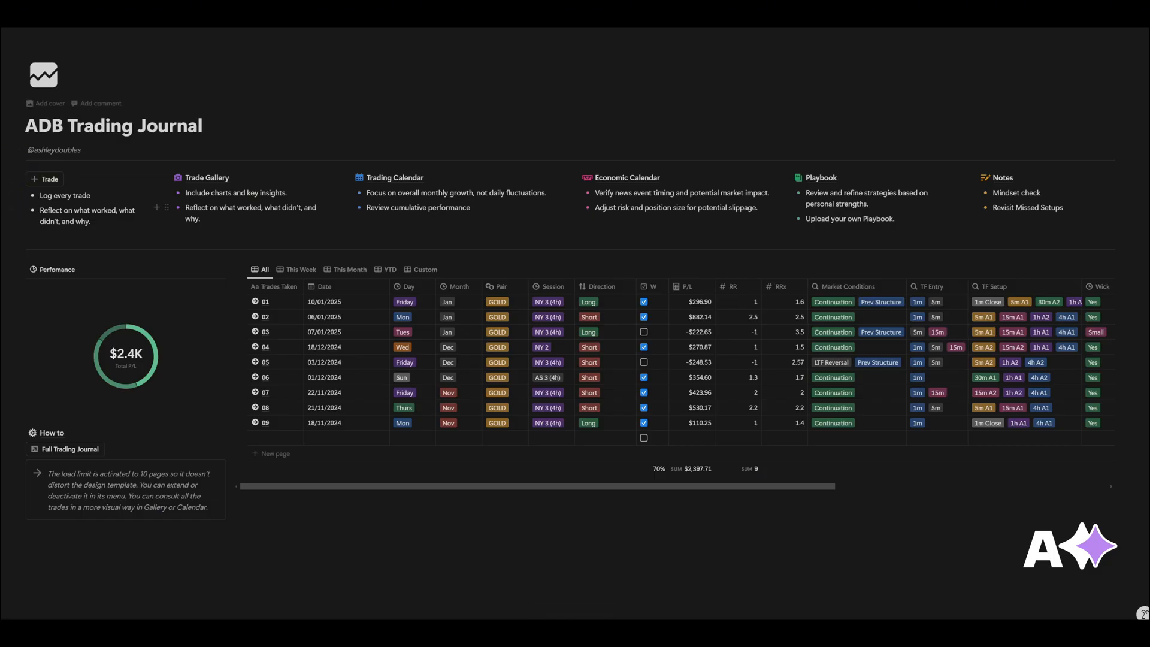
{"action": "mouse_move", "coordinate": [199, 186]}
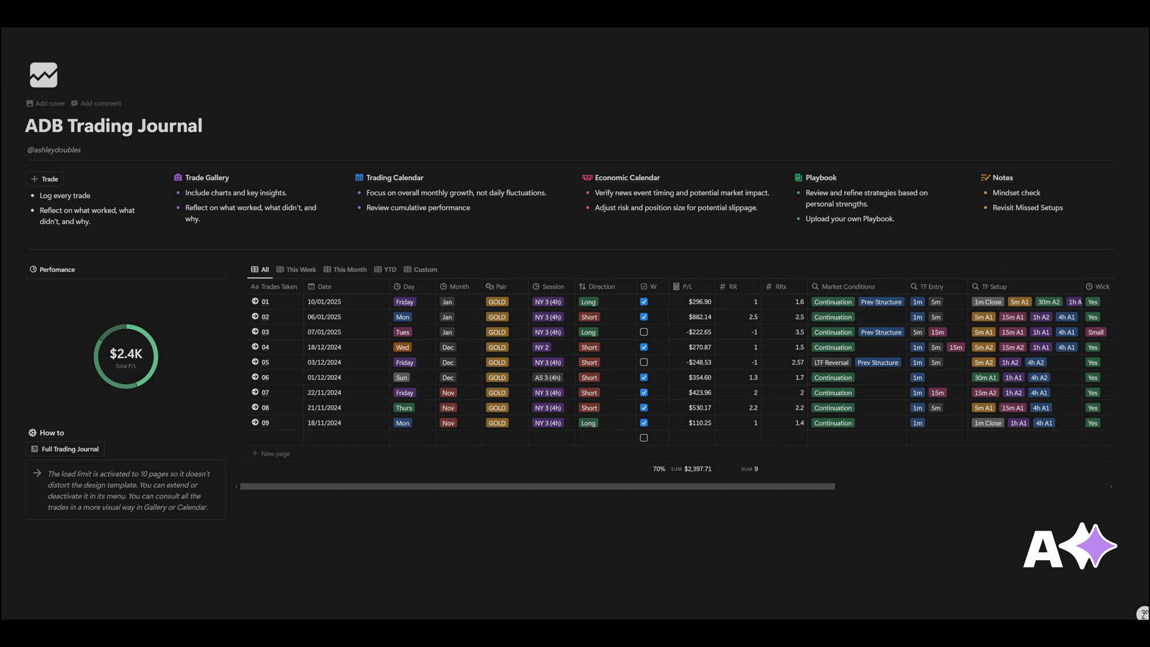
{"action": "left_click", "coordinate": [206, 177]}
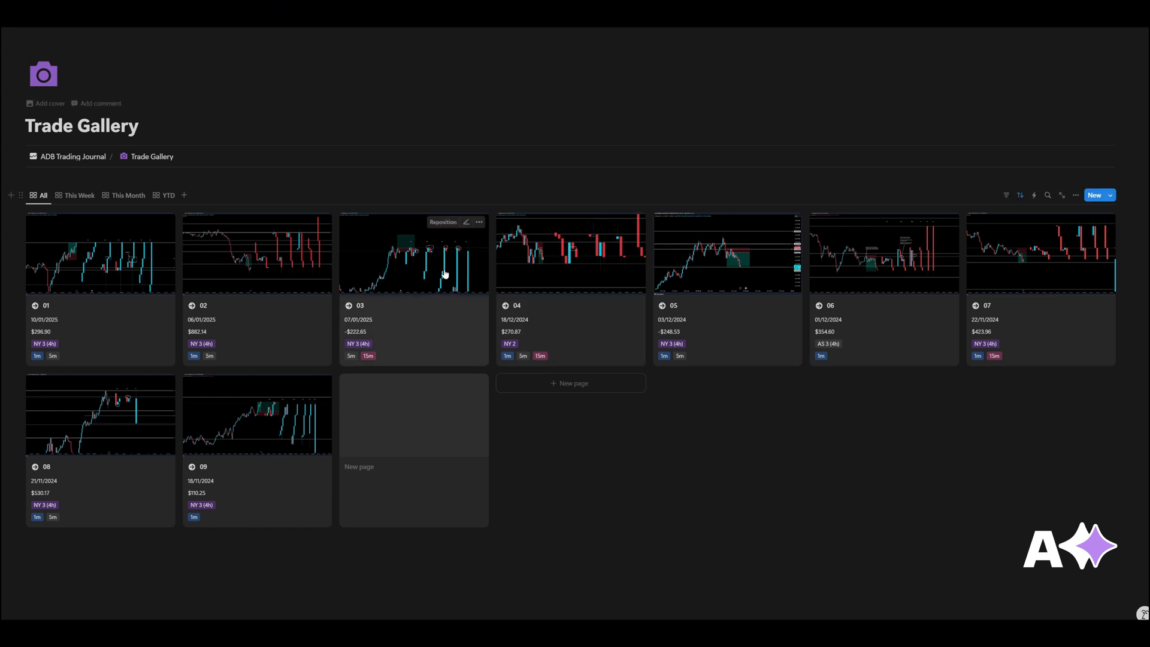
Enlarge trade 04's chart screenshot, then the 01/12/2024 trade's chart from the gallery.
{"action": "left_click", "coordinate": [571, 253]}
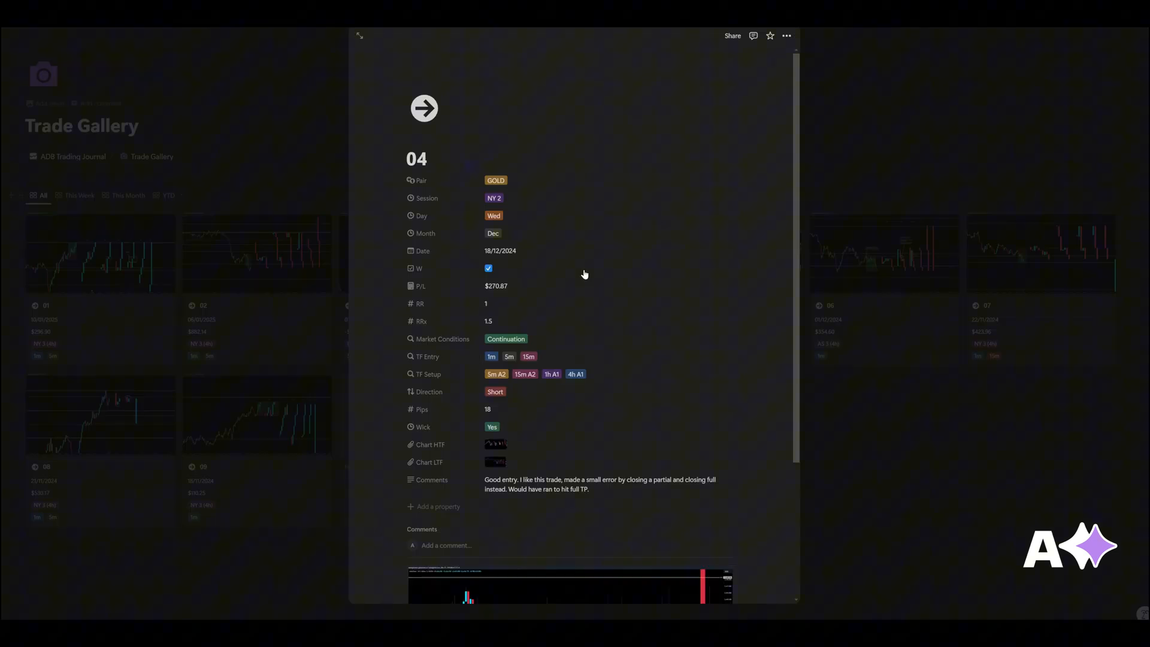
{"action": "mouse_move", "coordinate": [590, 408]}
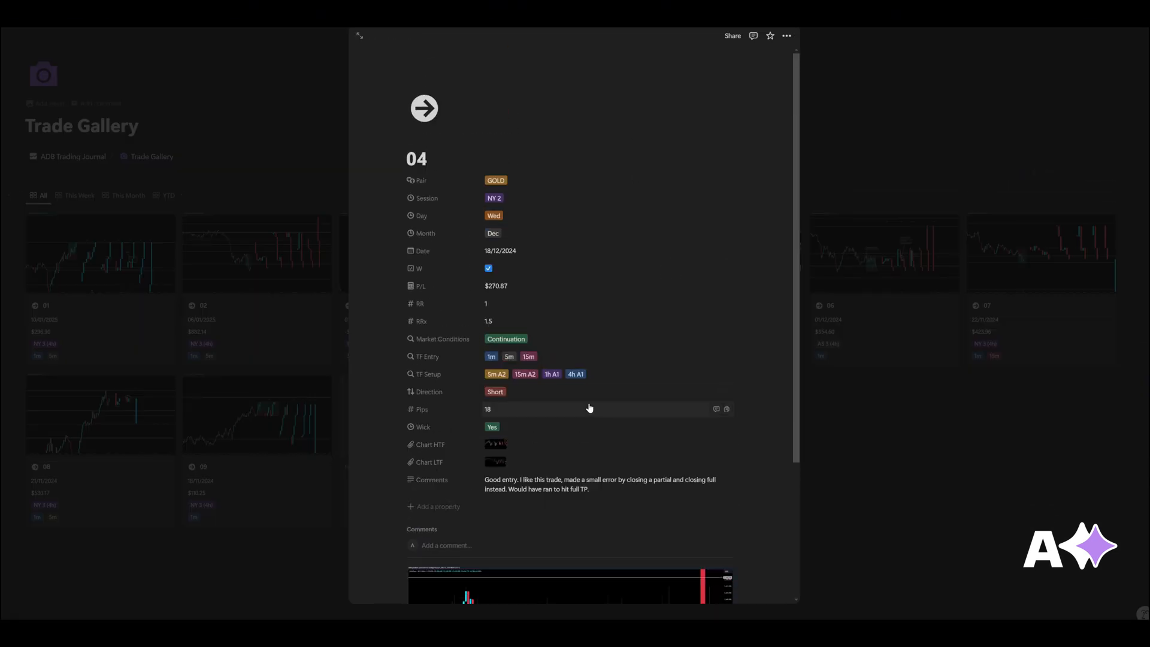
{"action": "scroll", "scroll_direction": "down", "scroll_amount": 3}
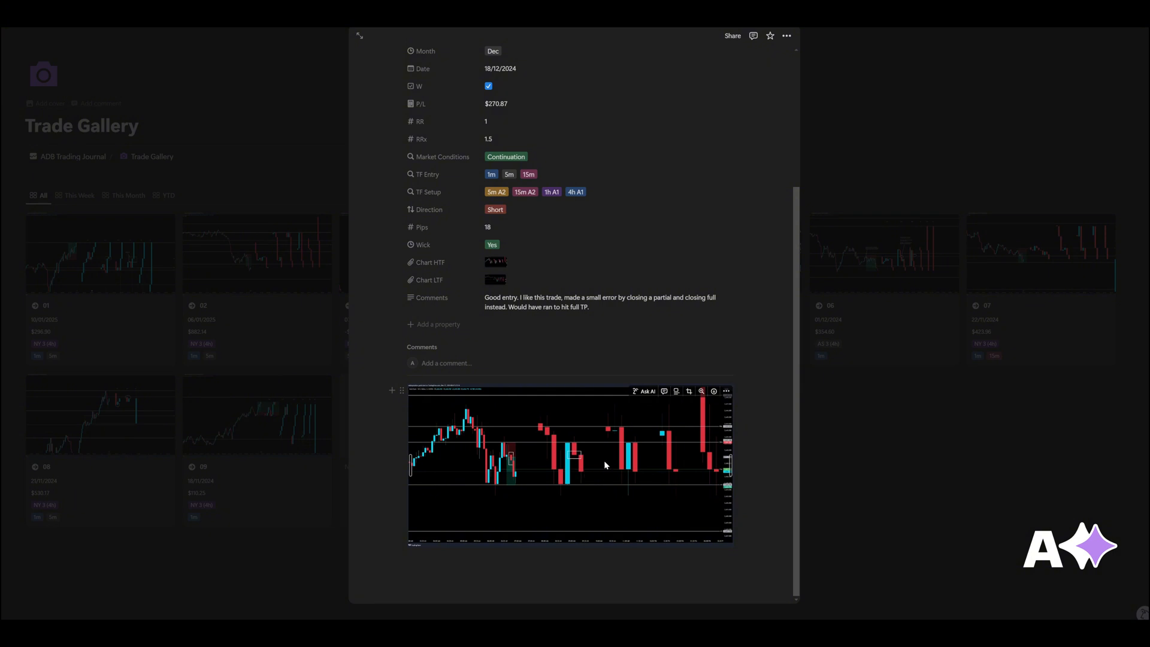
{"action": "left_click", "coordinate": [702, 390]}
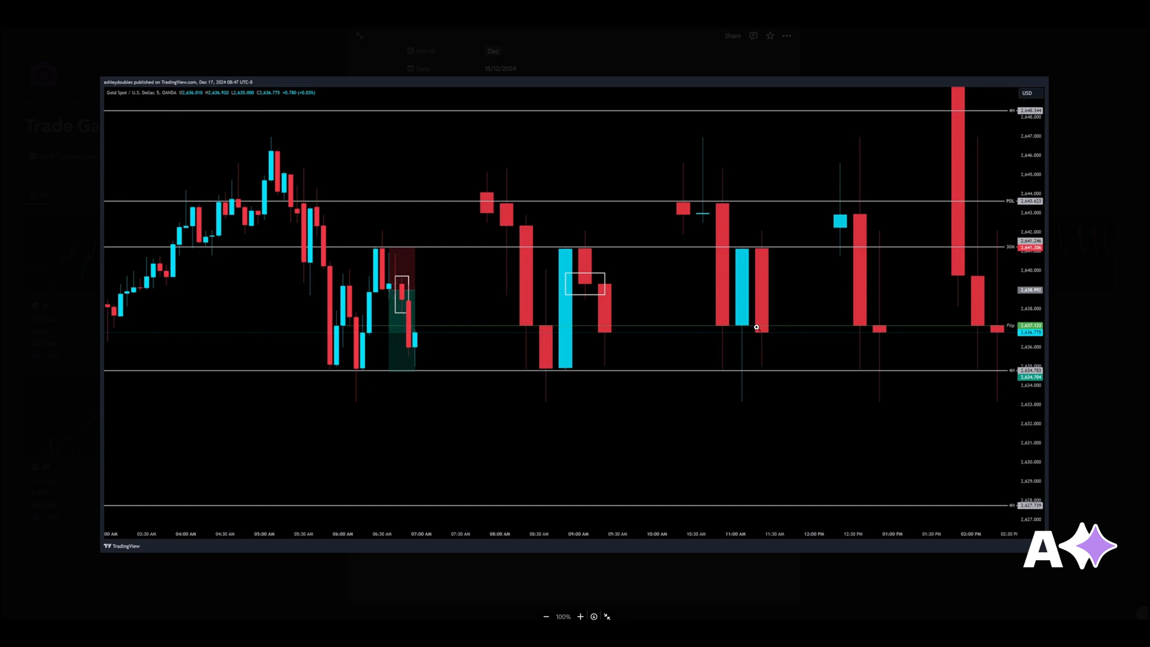
{"action": "mouse_move", "coordinate": [650, 262]}
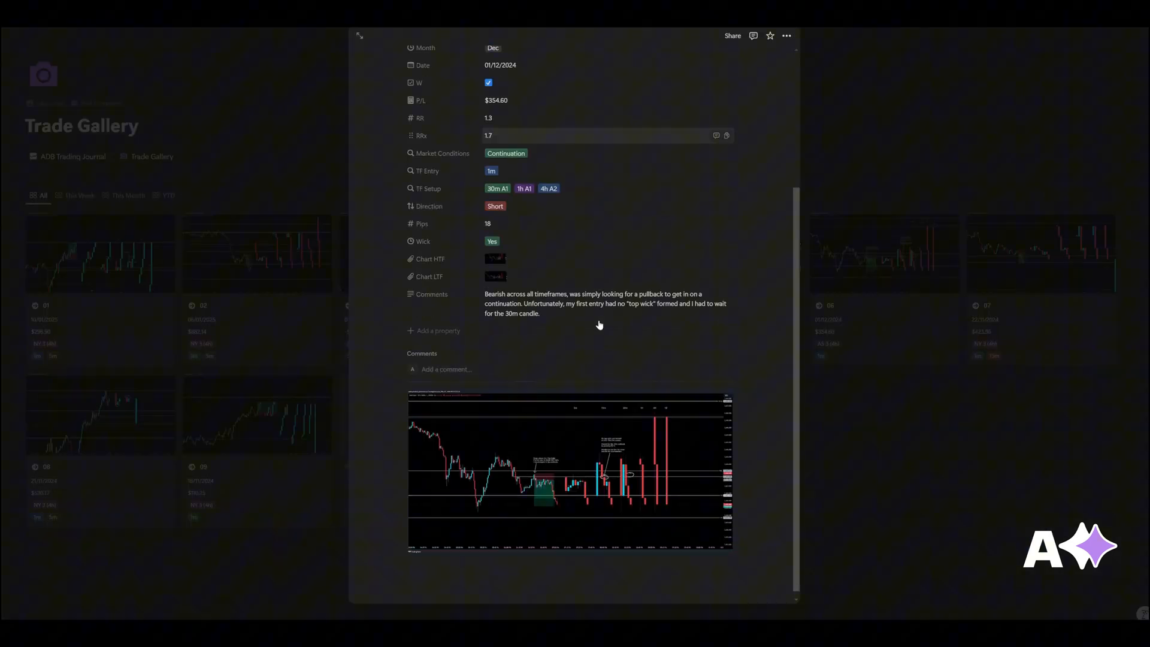
{"action": "left_click", "coordinate": [568, 475]}
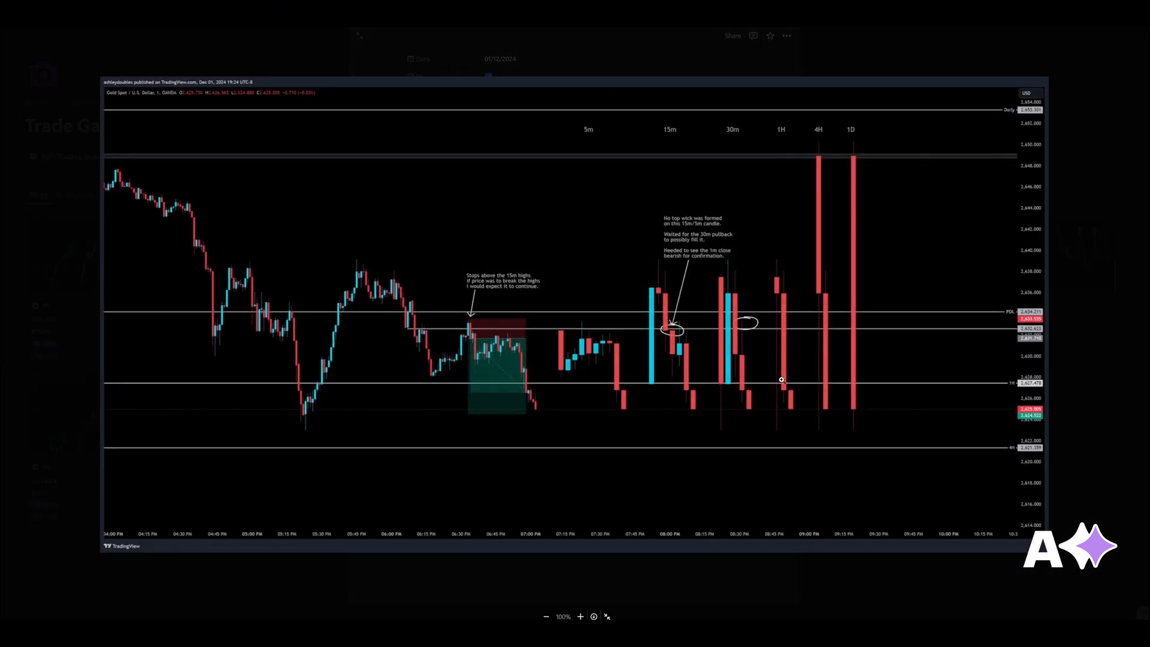
{"action": "mouse_move", "coordinate": [466, 405]}
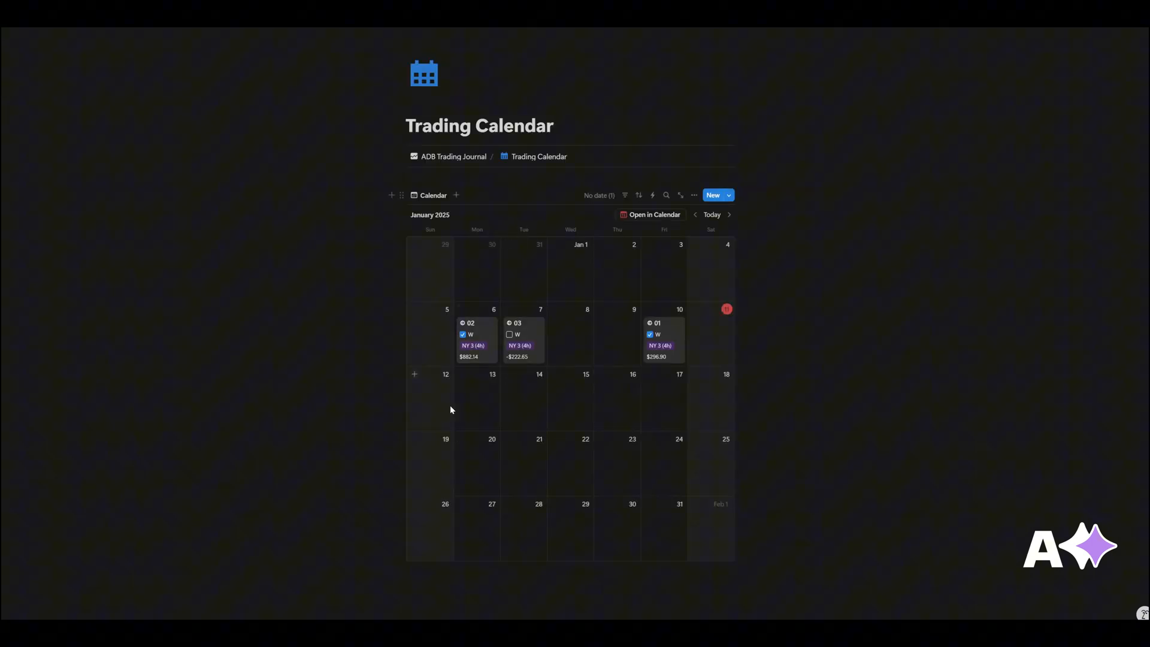
{"action": "mouse_move", "coordinate": [691, 443]}
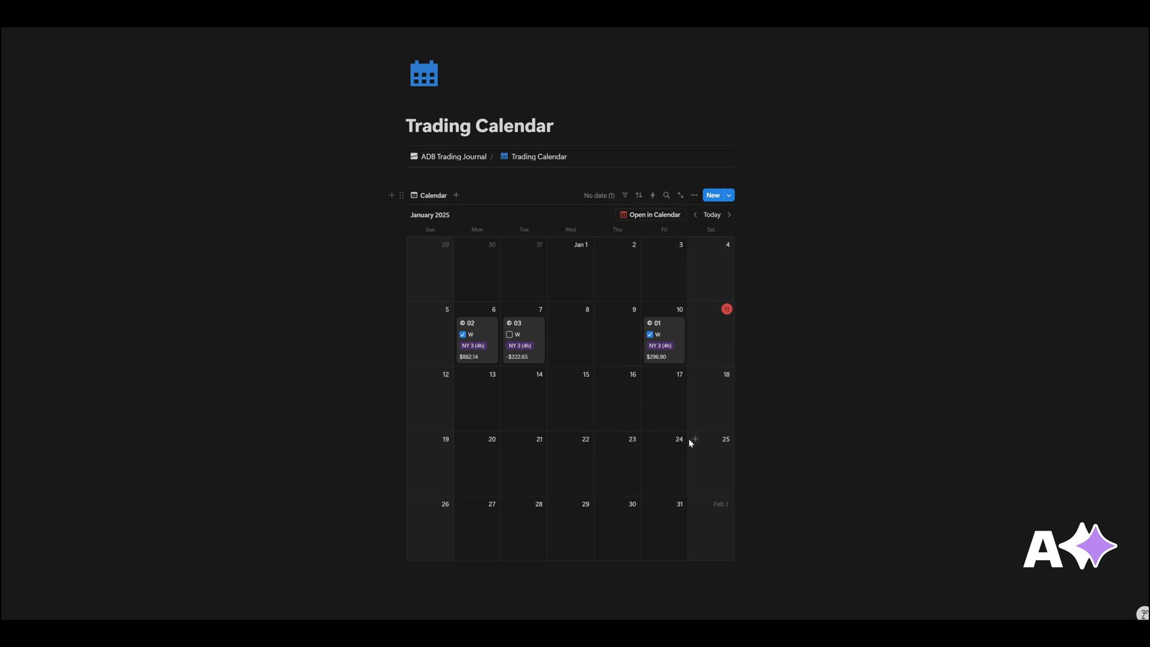
{"action": "mouse_move", "coordinate": [668, 517]}
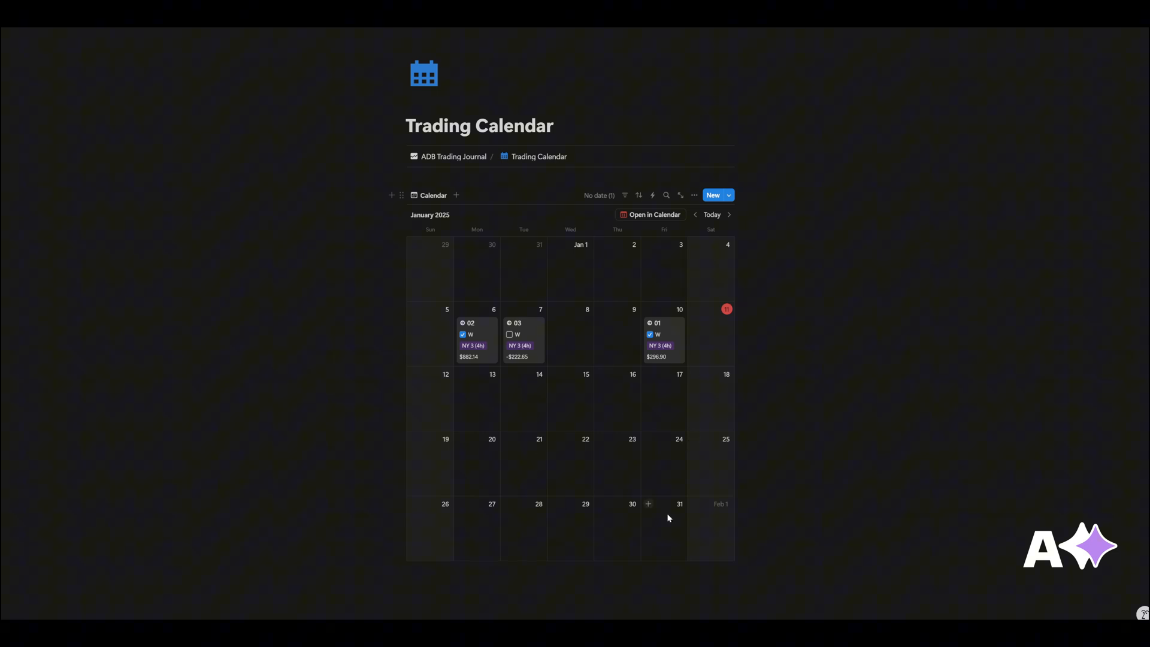
{"action": "mouse_move", "coordinate": [472, 344]}
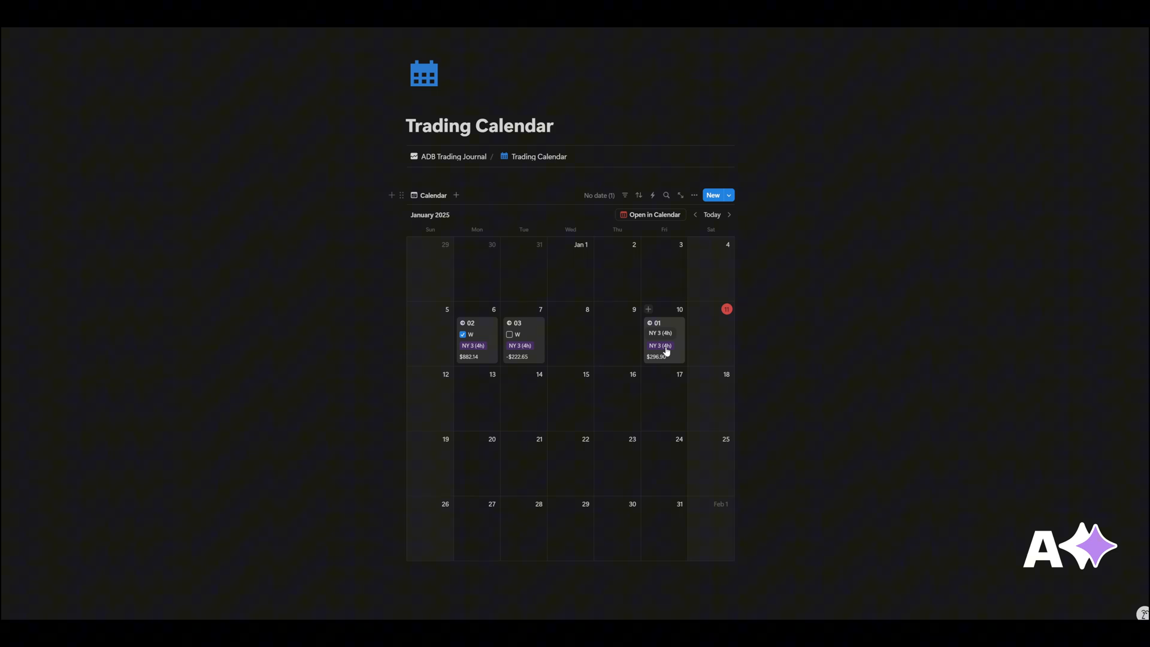
Leave the Trading Calendar via the ADB Trading Journal breadcrumb.
{"action": "left_click", "coordinate": [650, 335]}
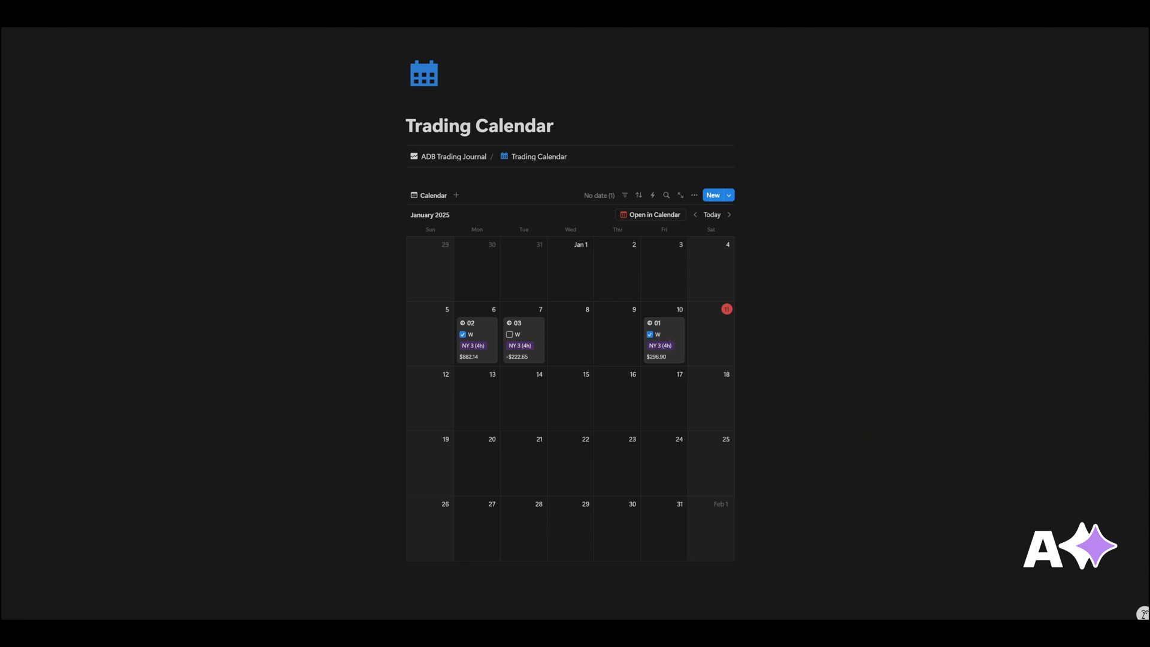
{"action": "left_click", "coordinate": [454, 156]}
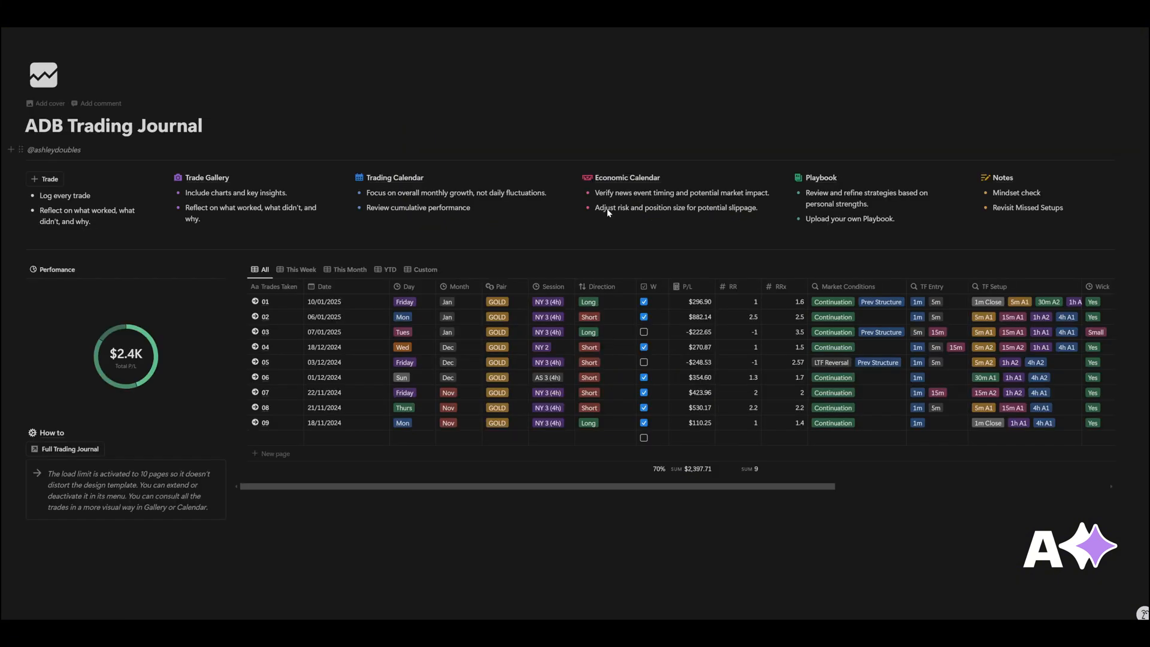
Go to the Economic Calendar page with its Investing.com events embed.
{"action": "left_click", "coordinate": [627, 178]}
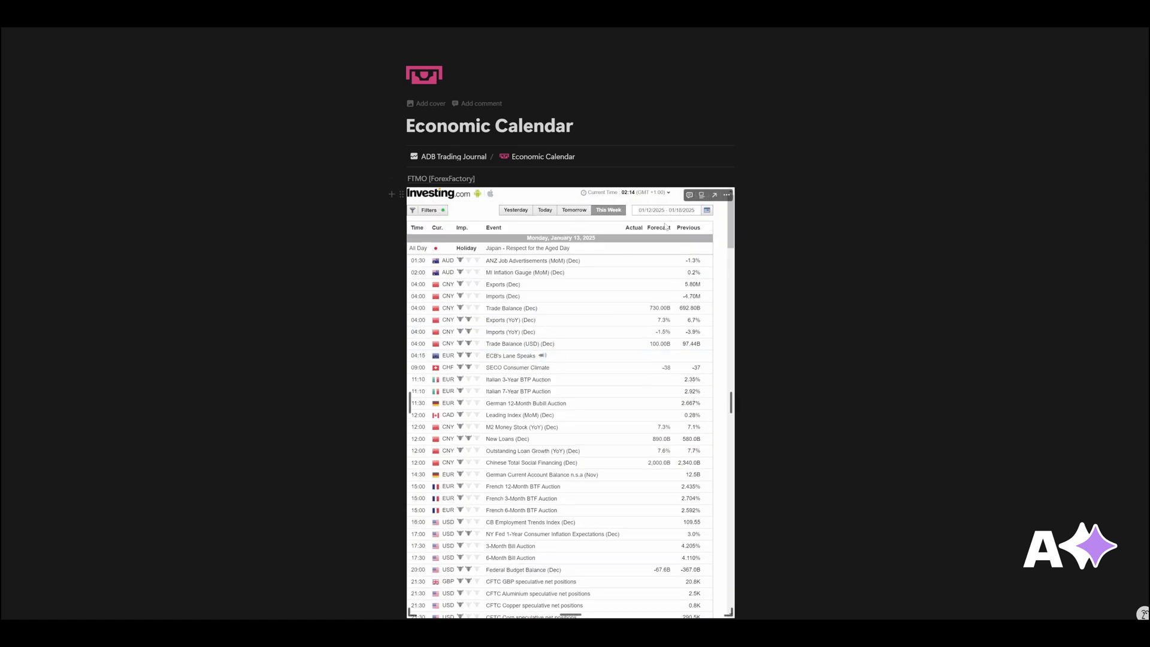
{"action": "mouse_move", "coordinate": [664, 346]}
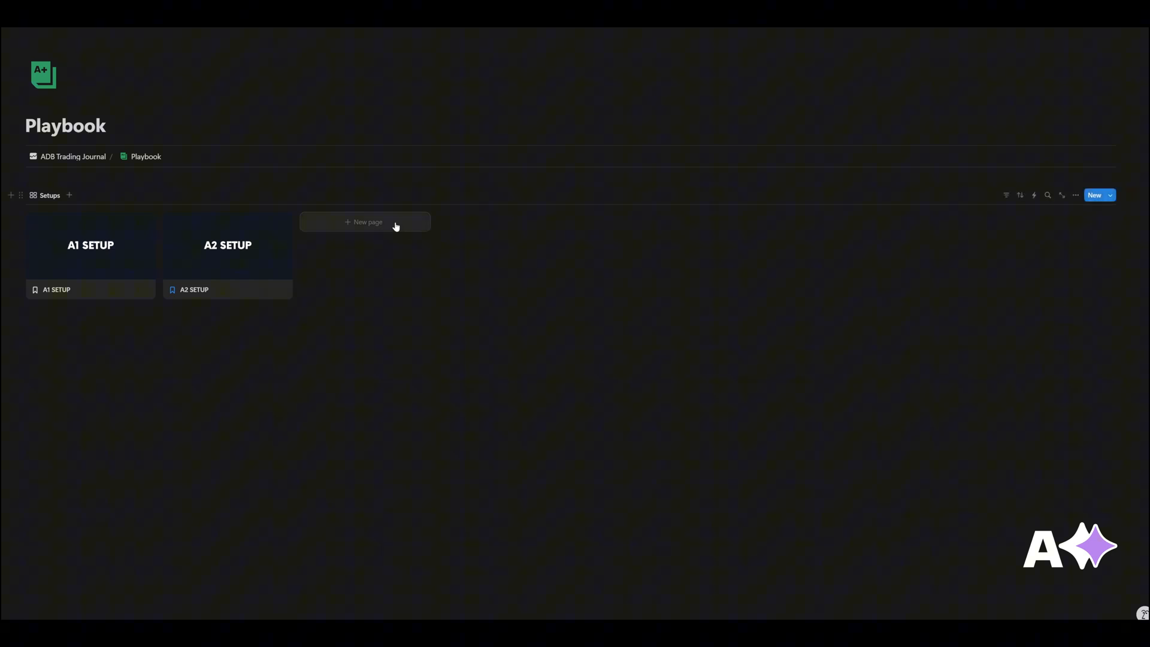
{"action": "mouse_move", "coordinate": [388, 225]}
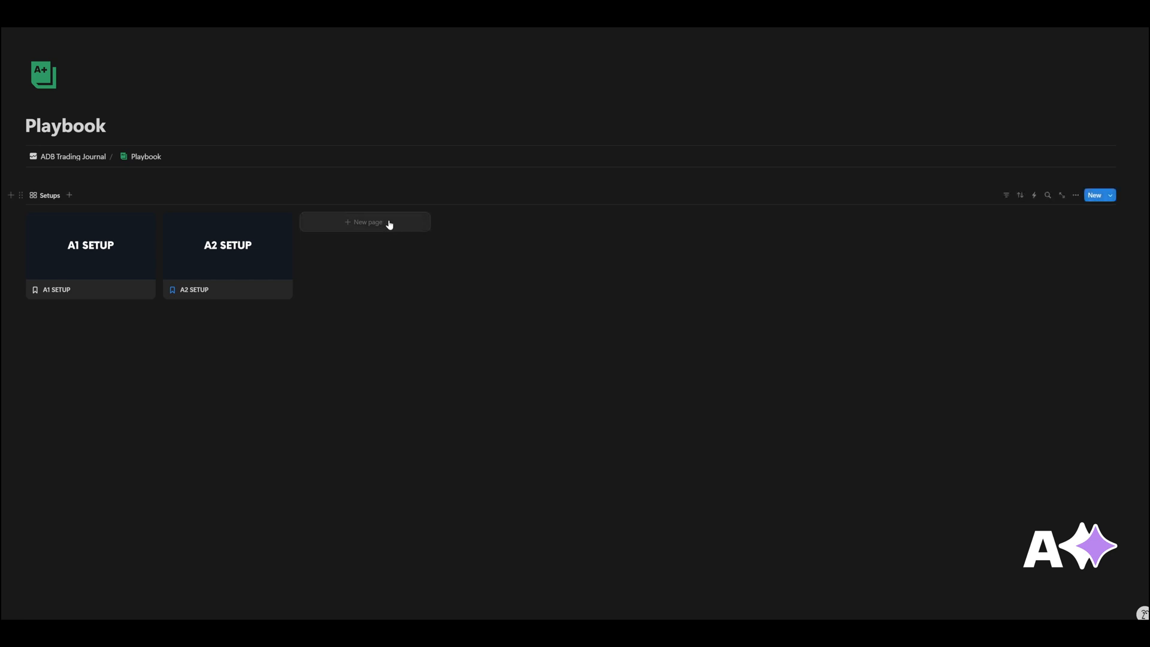
{"action": "mouse_move", "coordinate": [101, 284]}
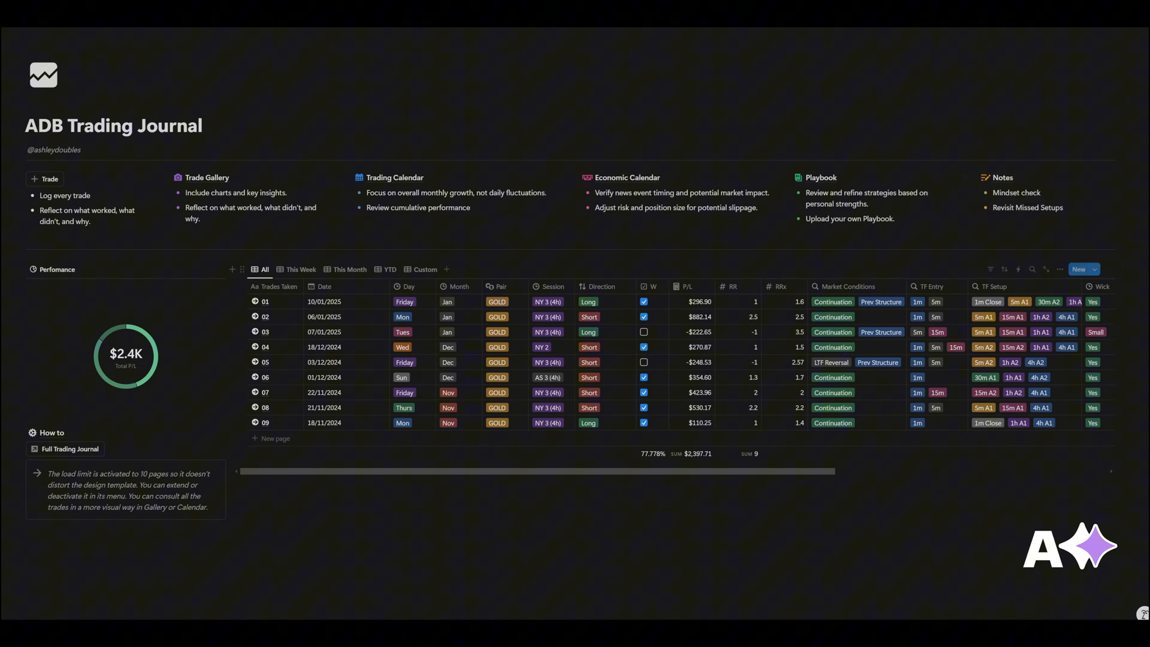
Go to Notes, view the Missed Trade note and close its enlarged chart image.
{"action": "left_click", "coordinate": [1002, 177]}
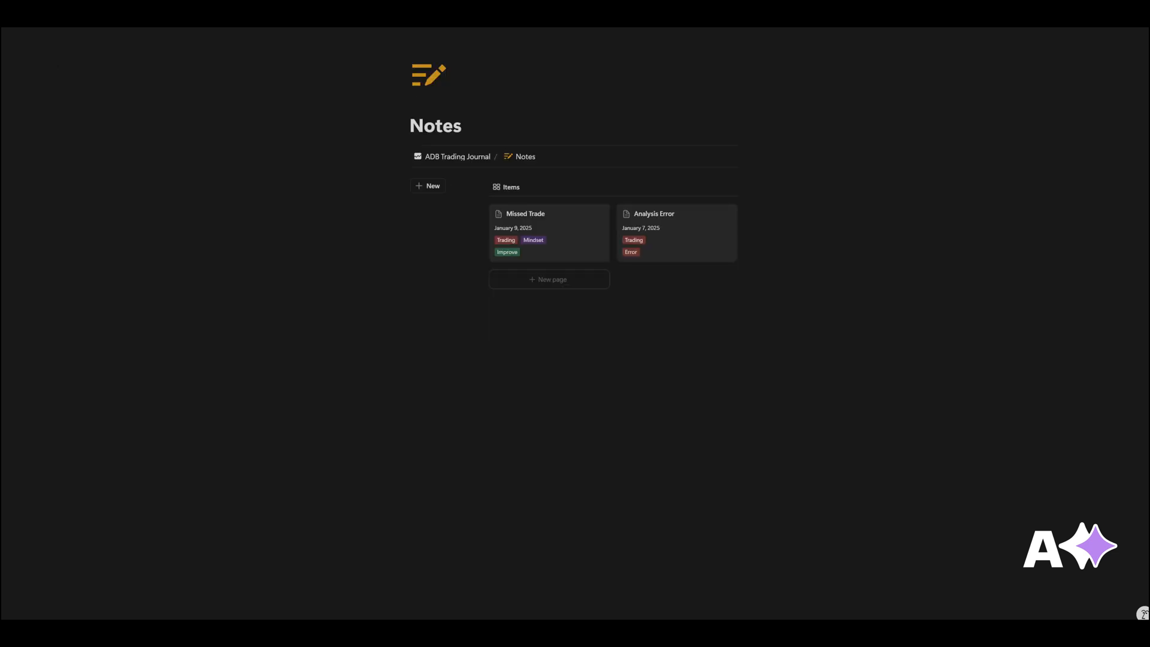
{"action": "mouse_move", "coordinate": [602, 252]}
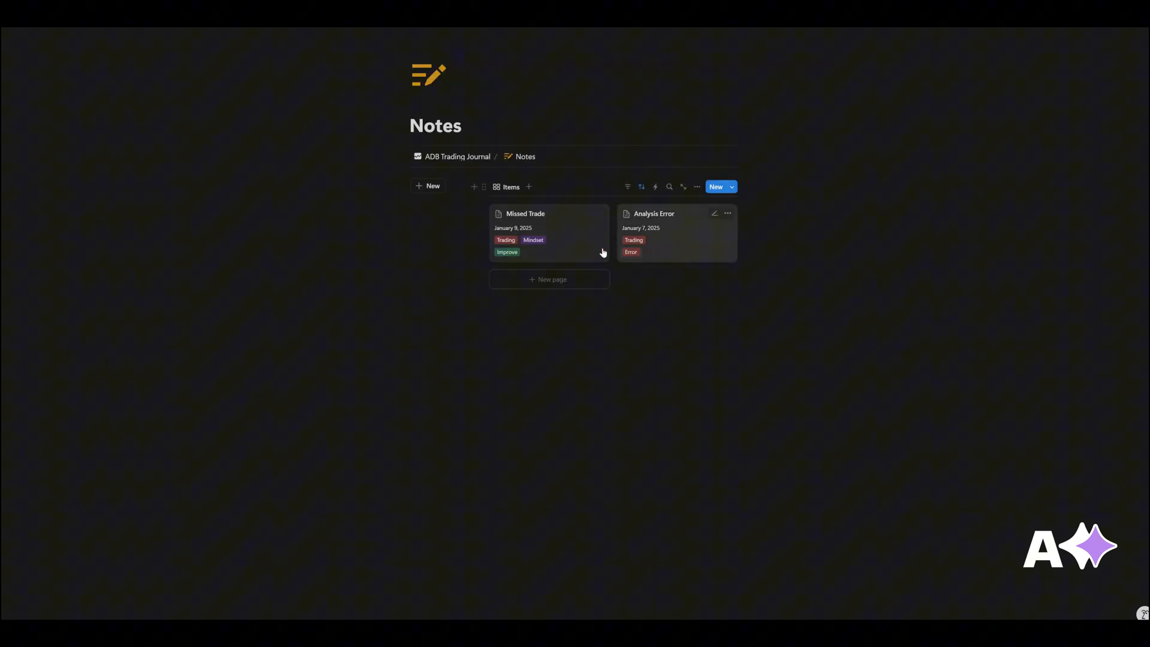
{"action": "mouse_move", "coordinate": [577, 238]}
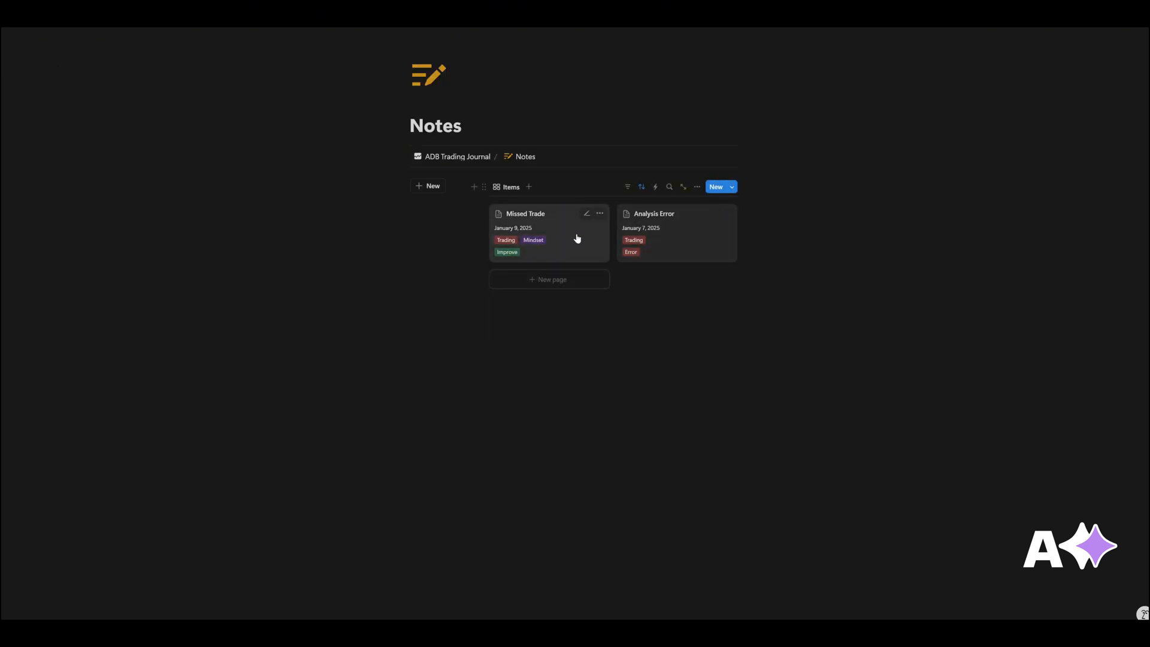
{"action": "left_click", "coordinate": [525, 213]}
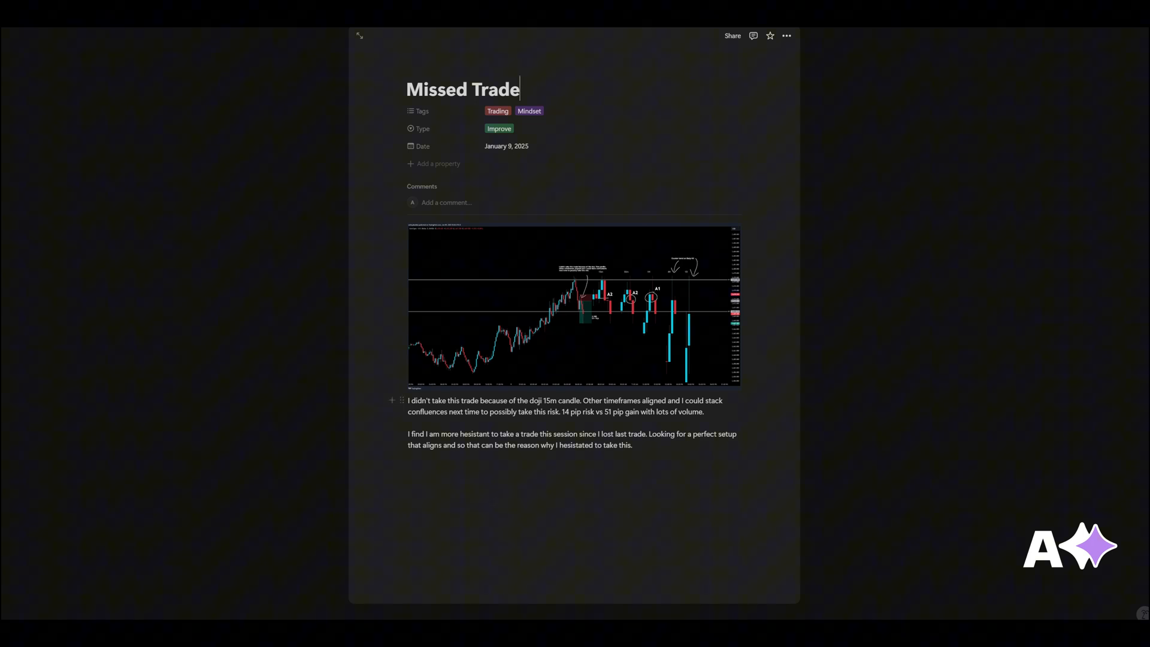
{"action": "mouse_move", "coordinate": [641, 320]}
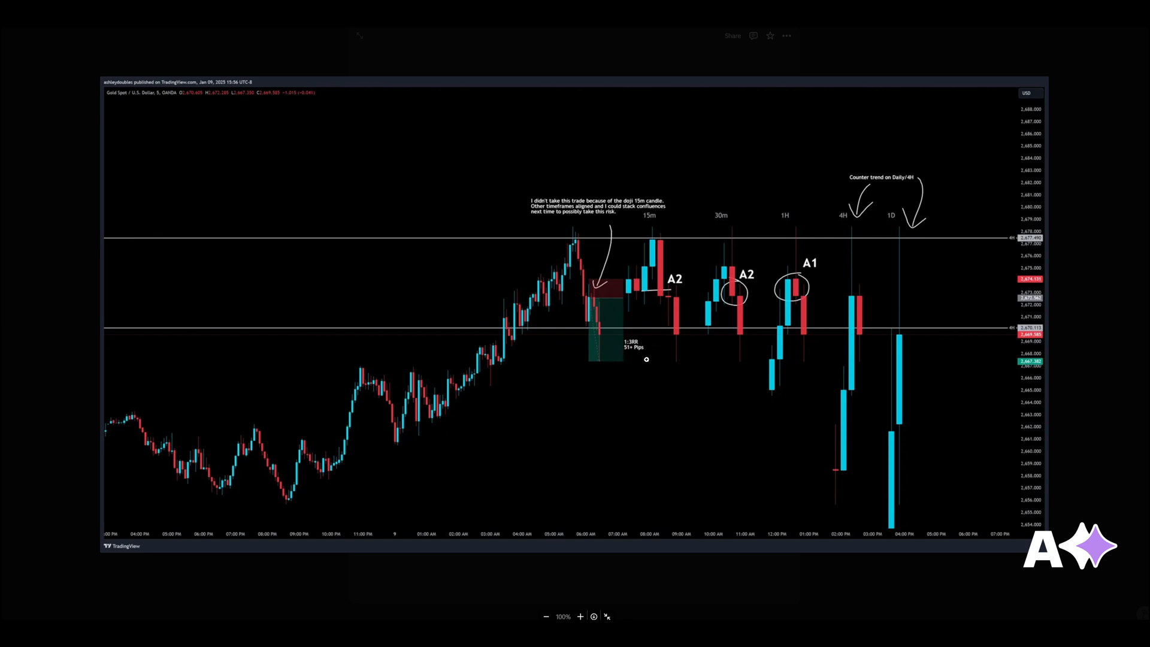
{"action": "mouse_move", "coordinate": [846, 194]}
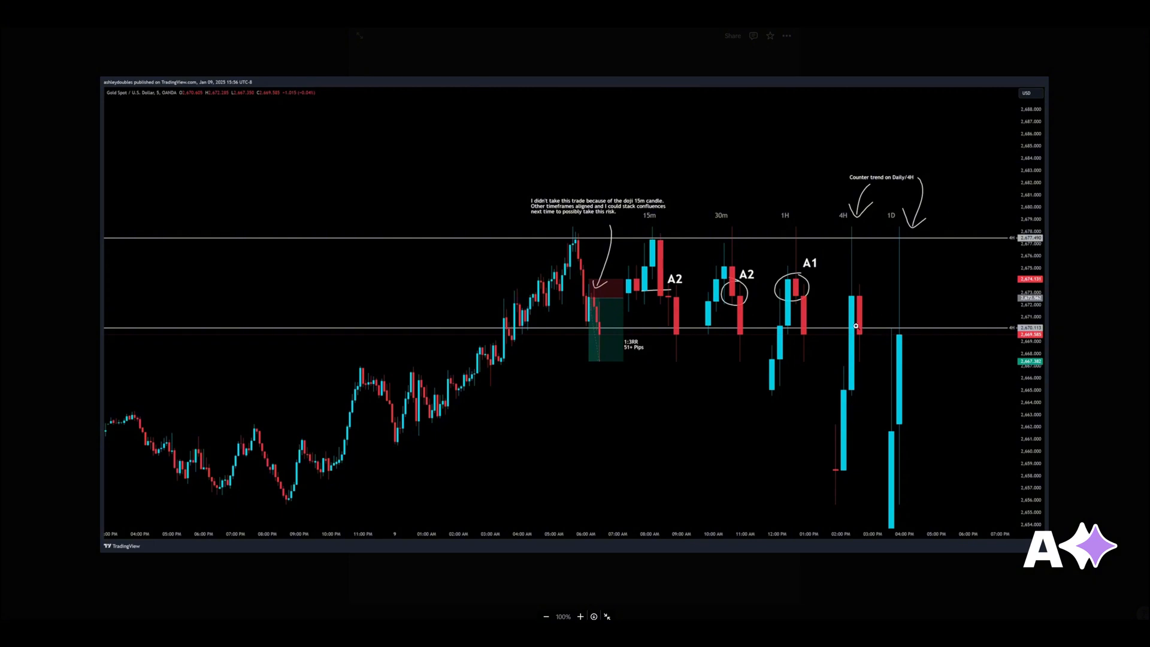
{"action": "mouse_move", "coordinate": [769, 238]}
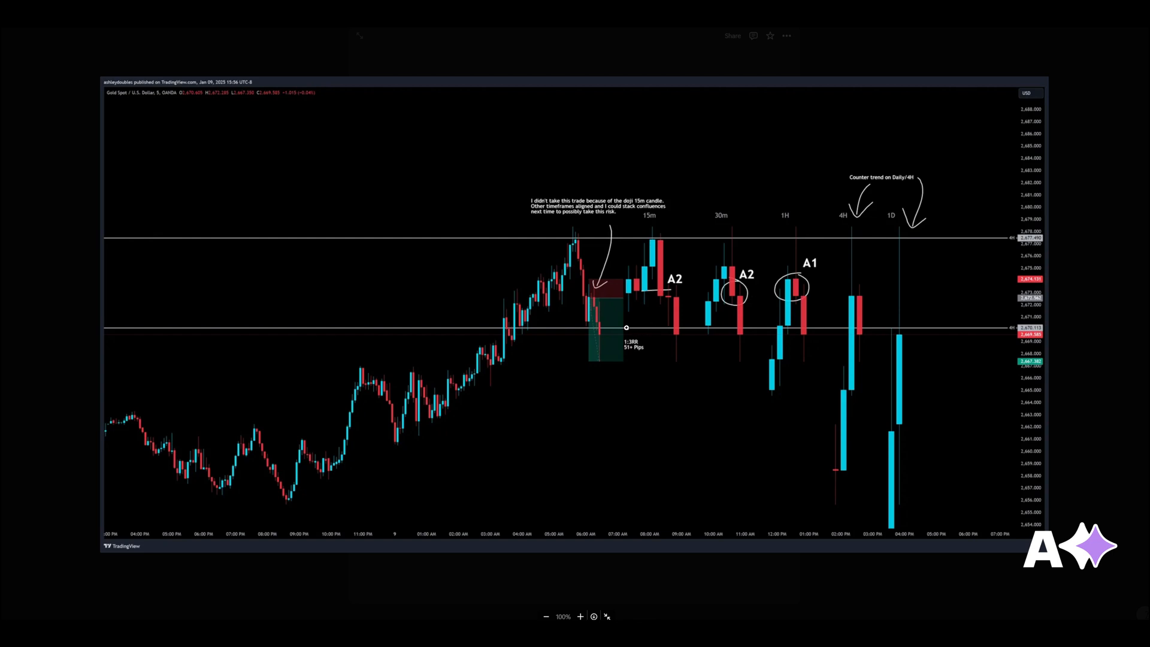
{"action": "left_click", "coordinate": [358, 36]}
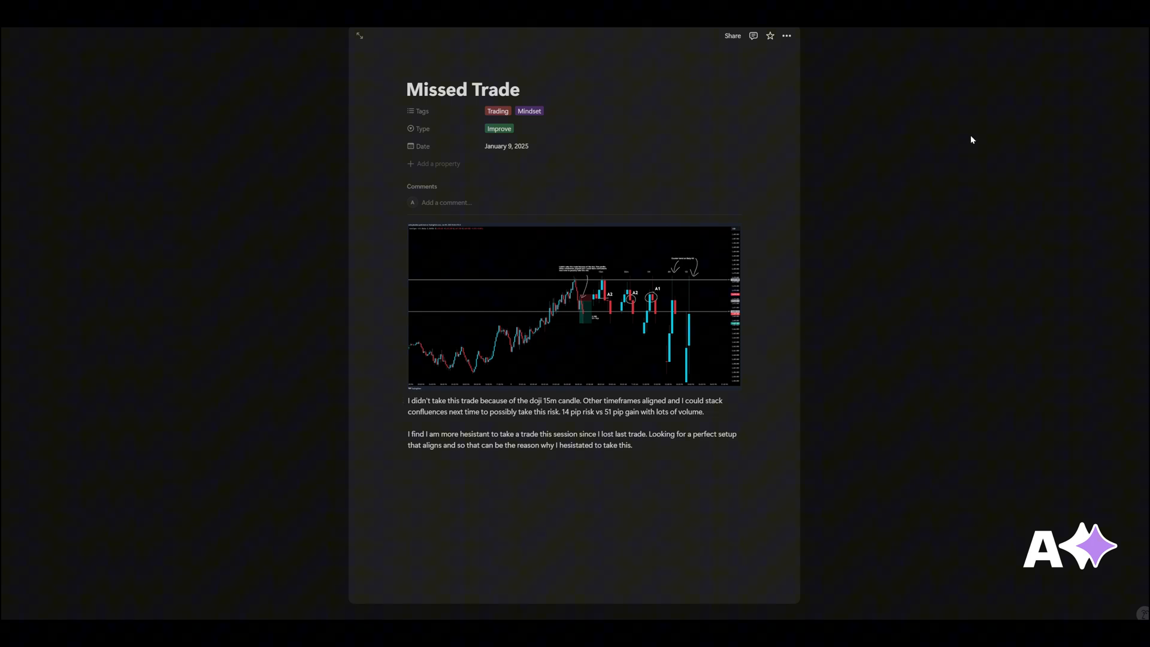
{"action": "mouse_move", "coordinate": [517, 119]}
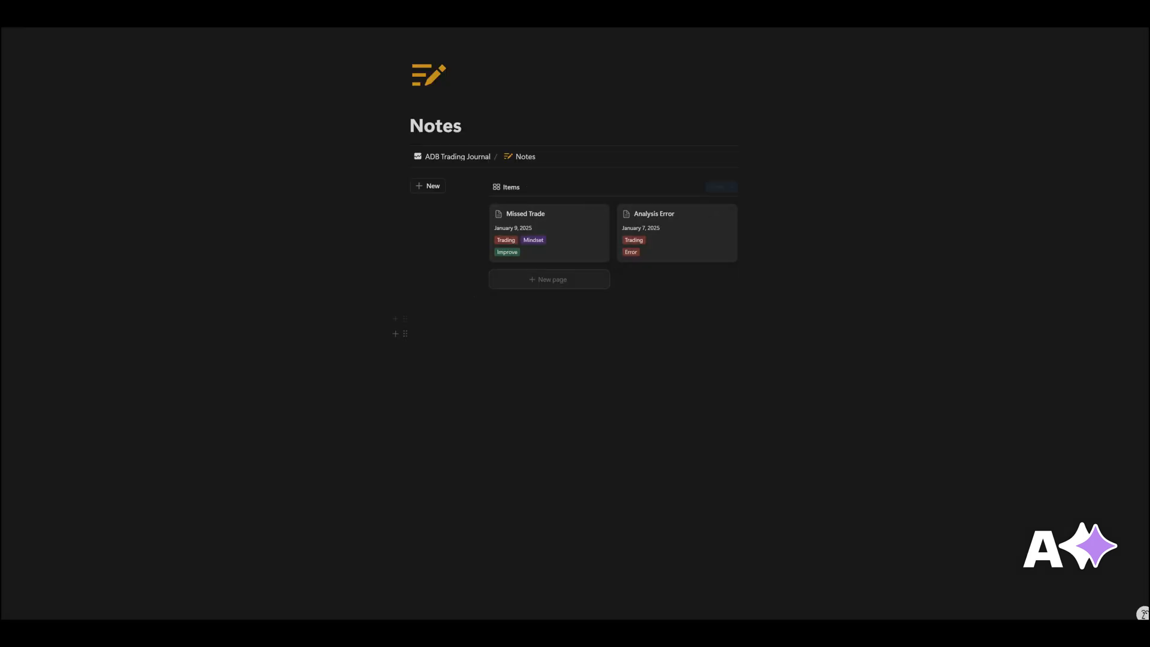
{"action": "mouse_move", "coordinate": [572, 259]}
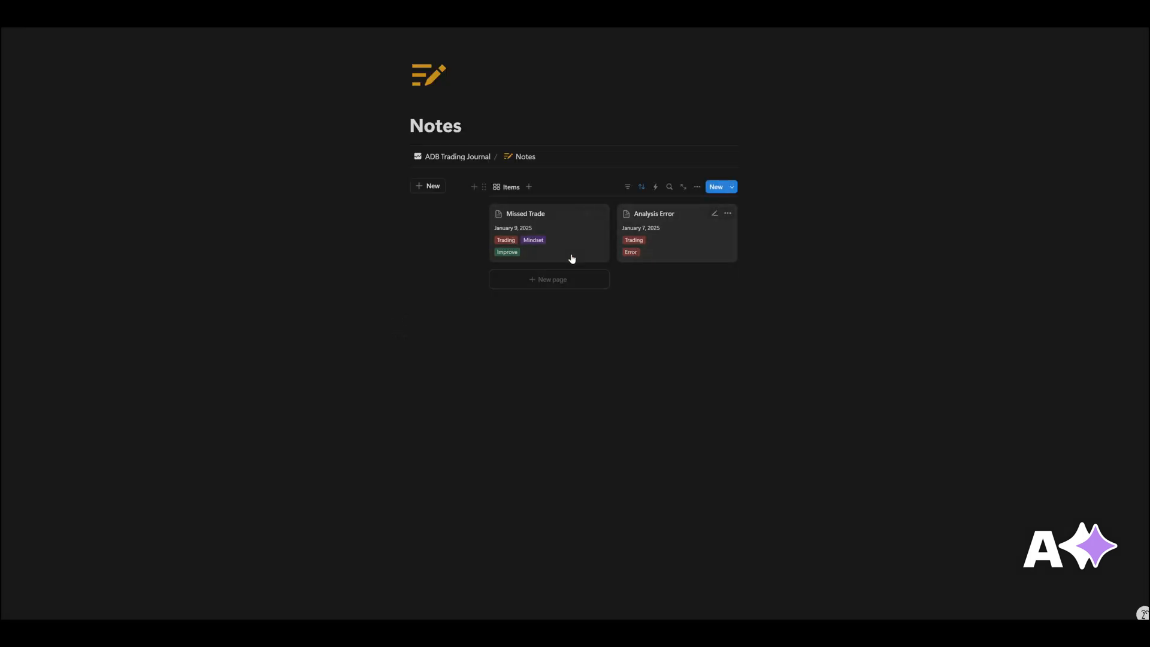
{"action": "mouse_move", "coordinate": [541, 285]}
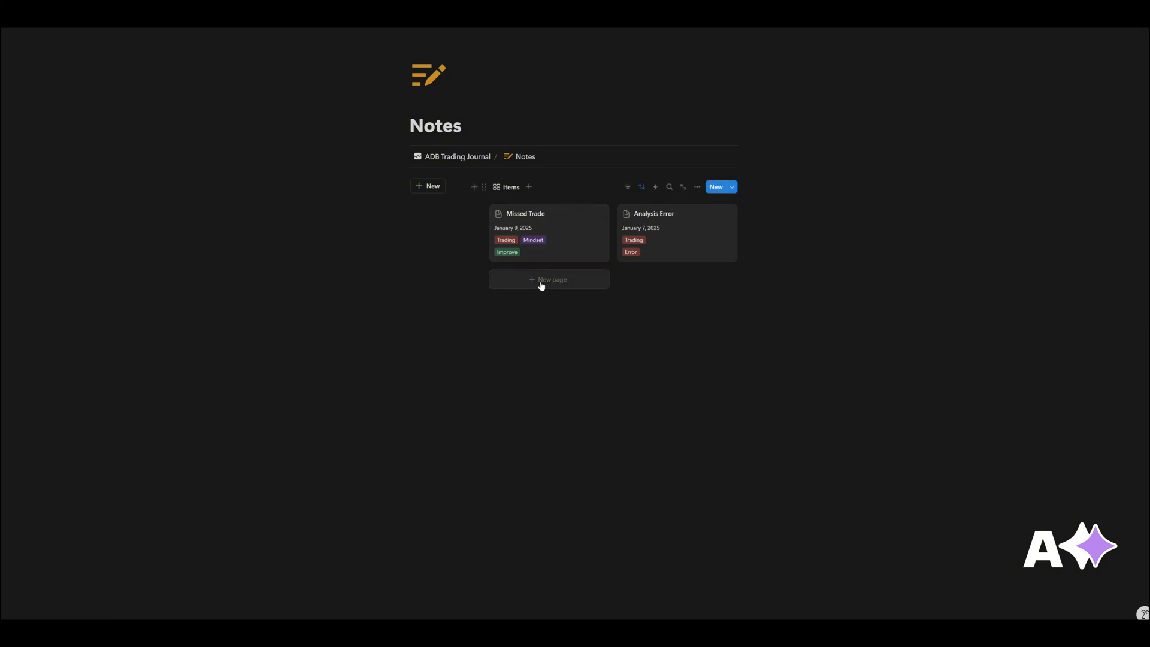
{"action": "left_click", "coordinate": [654, 214]}
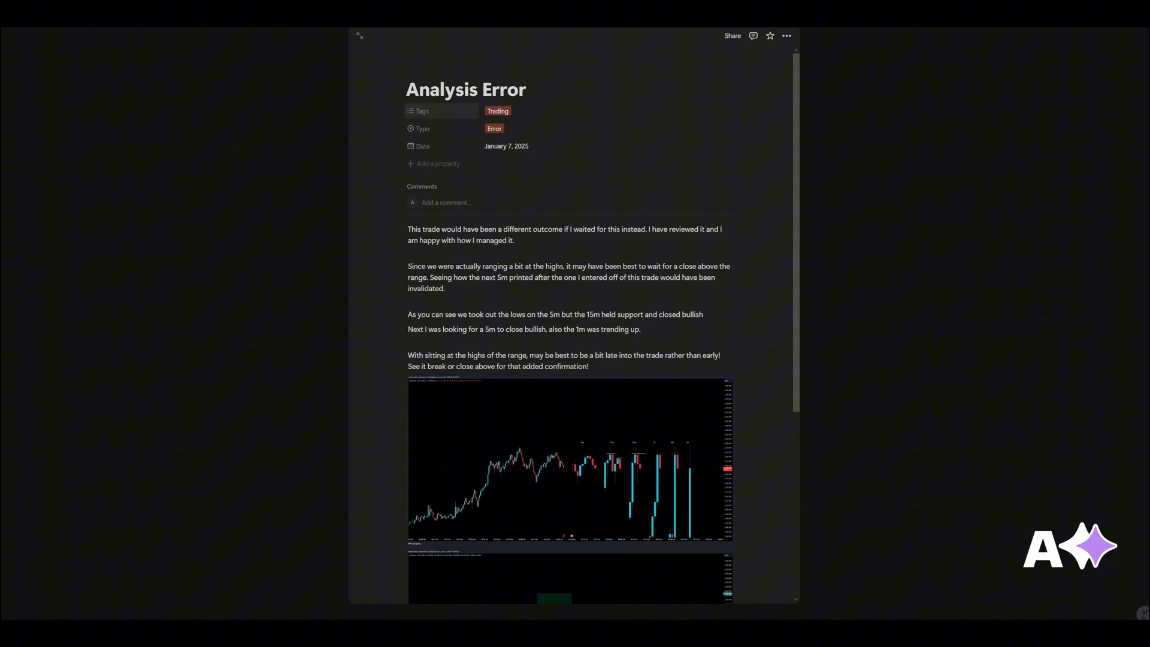
{"action": "scroll", "scroll_direction": "down", "scroll_amount": 3}
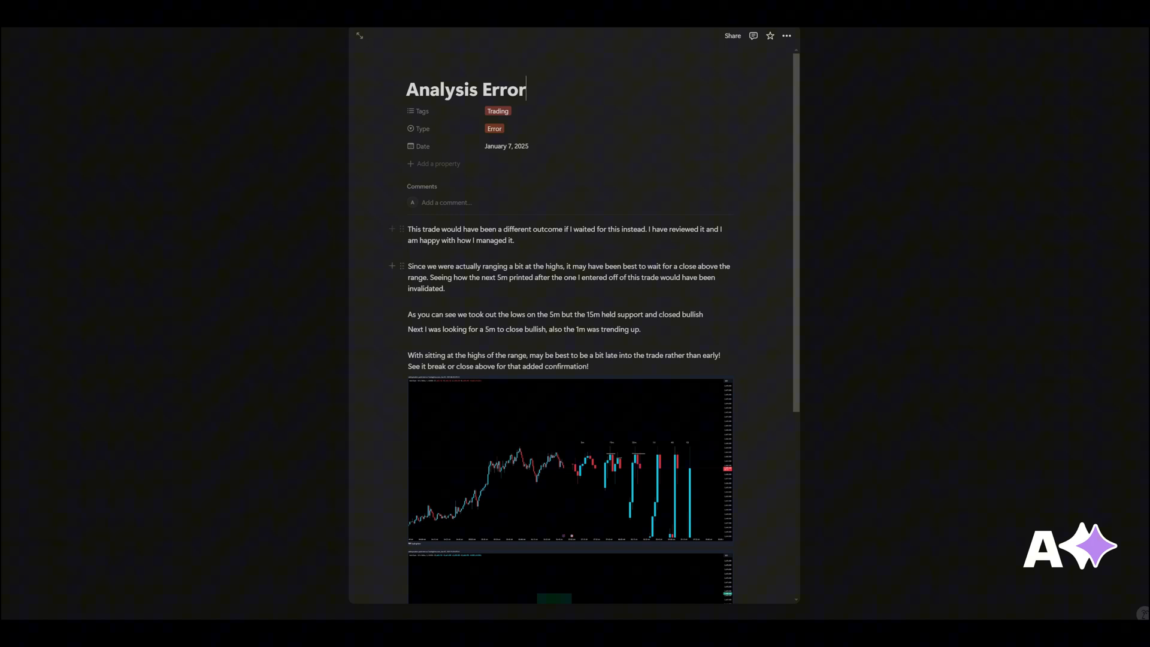
{"action": "left_click", "coordinate": [568, 463]}
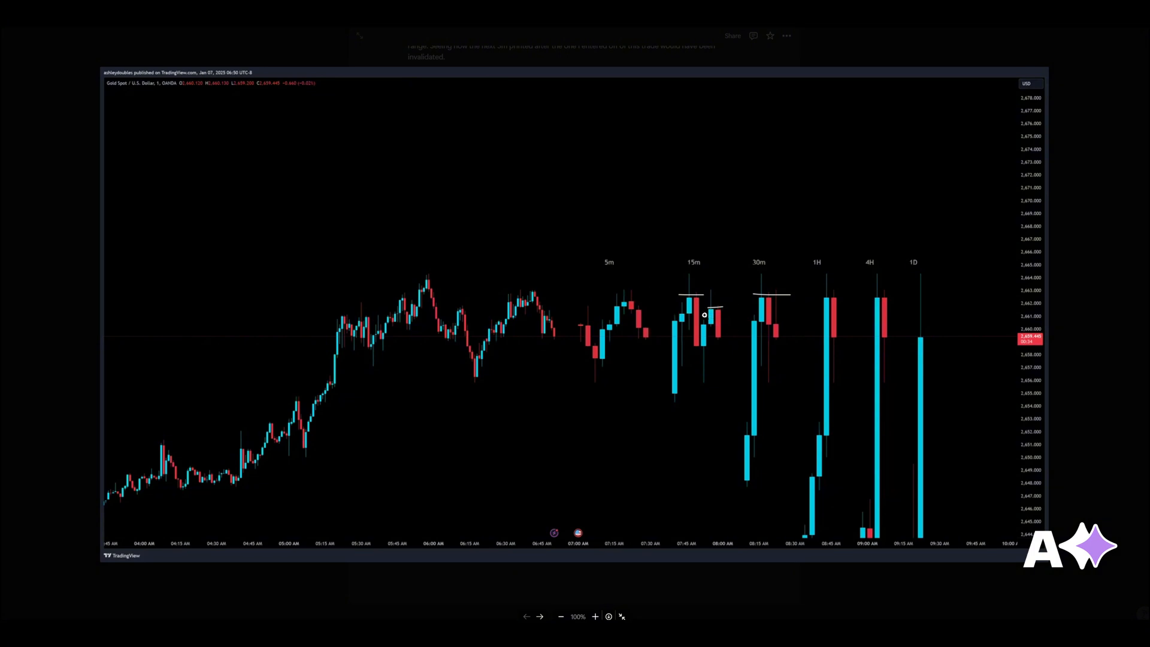
{"action": "mouse_move", "coordinate": [718, 321]}
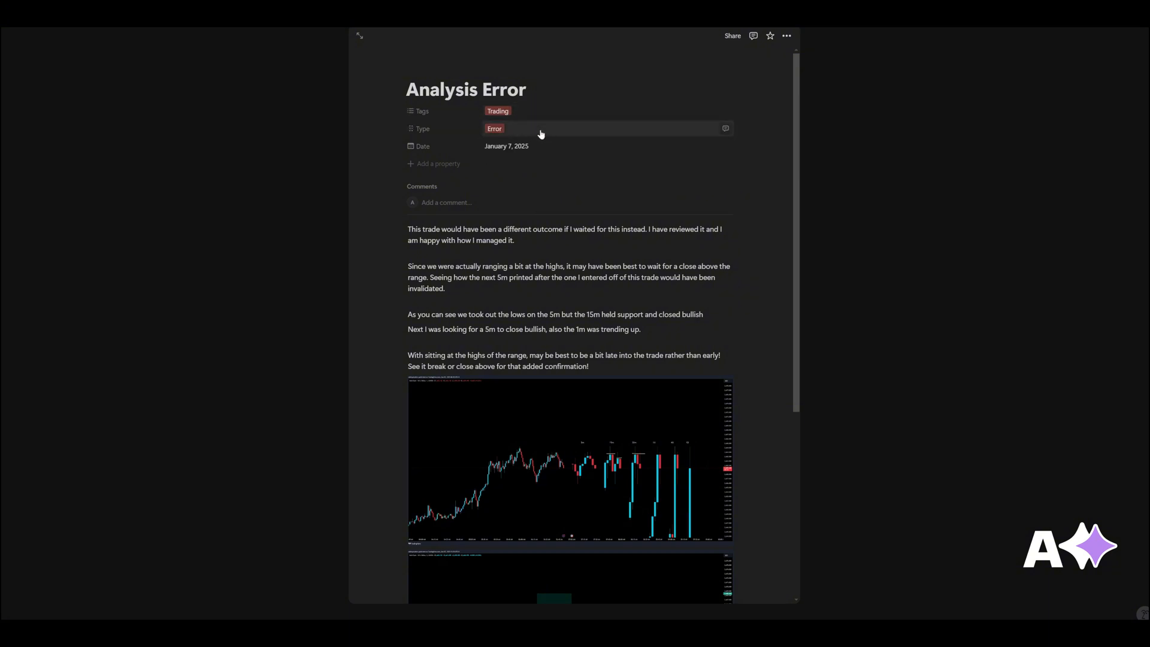
{"action": "left_click", "coordinate": [558, 128]}
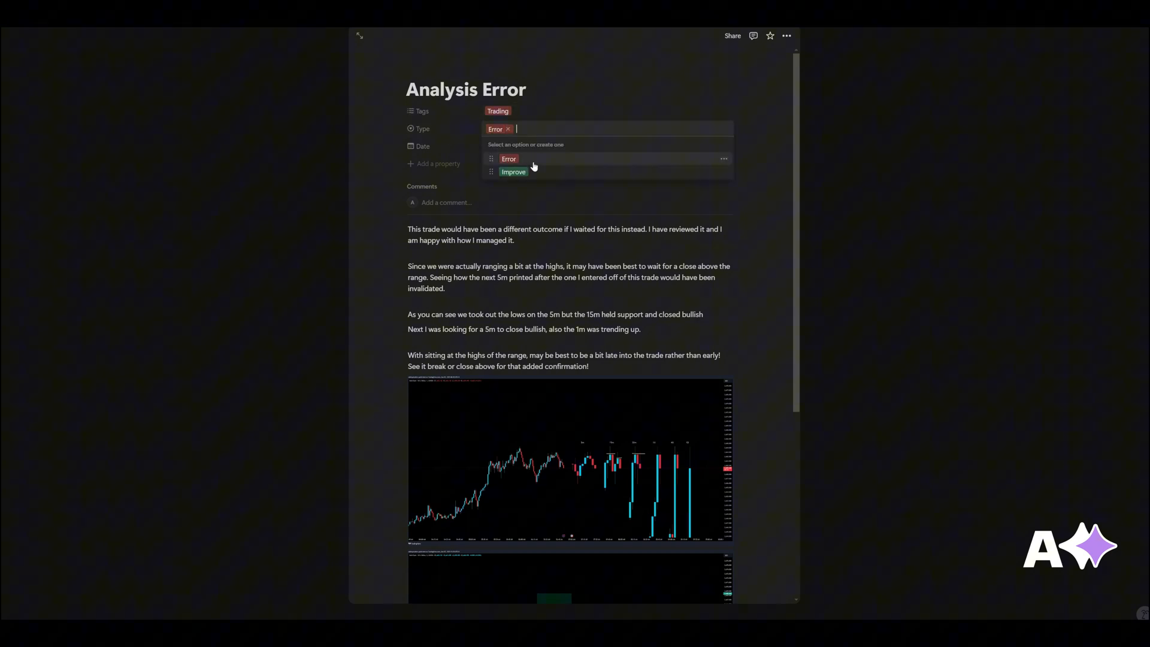
{"action": "mouse_move", "coordinate": [558, 179]}
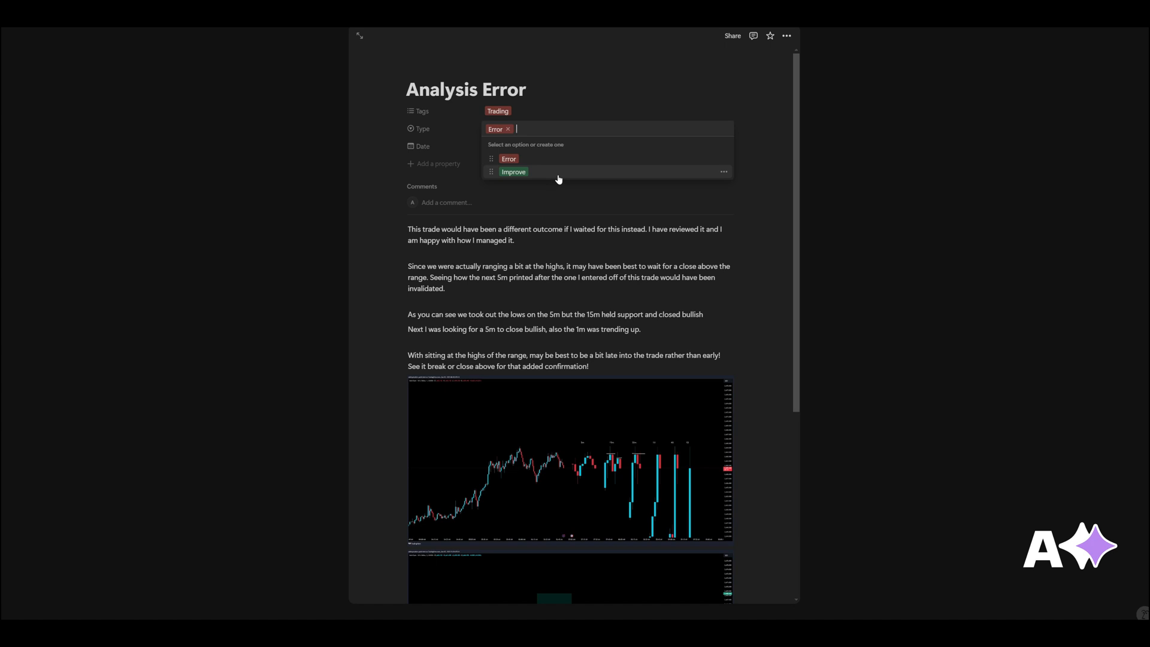
{"action": "mouse_move", "coordinate": [771, 221]}
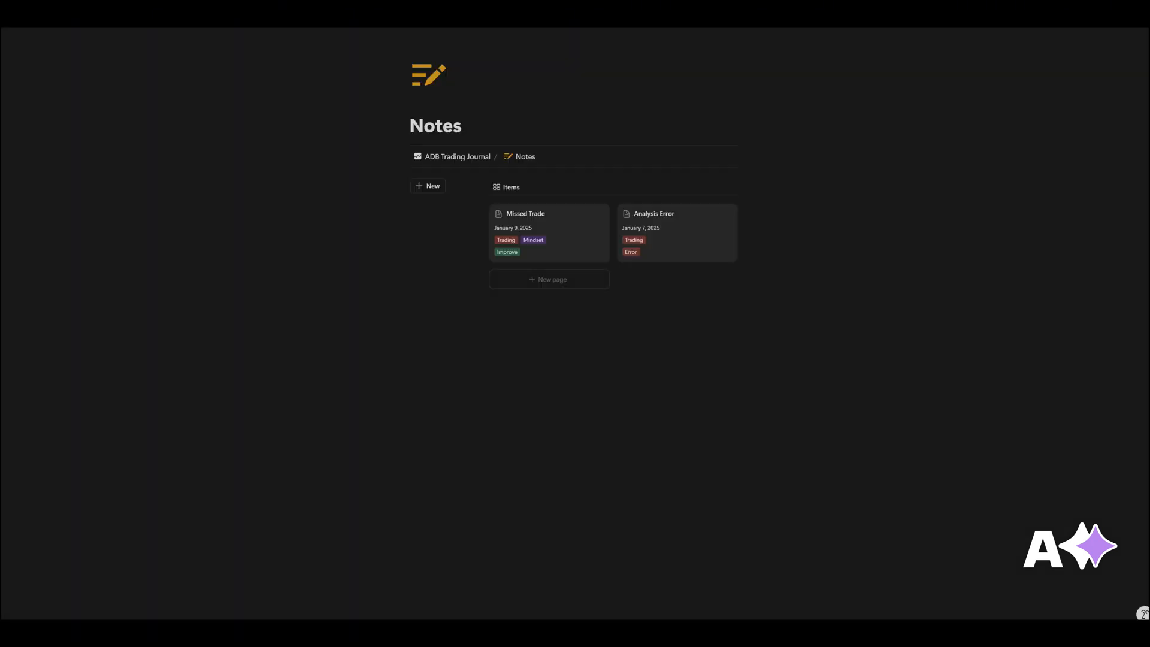
Return from Notes to the ADB Trading Journal home dashboard.
{"action": "left_click", "coordinate": [458, 155]}
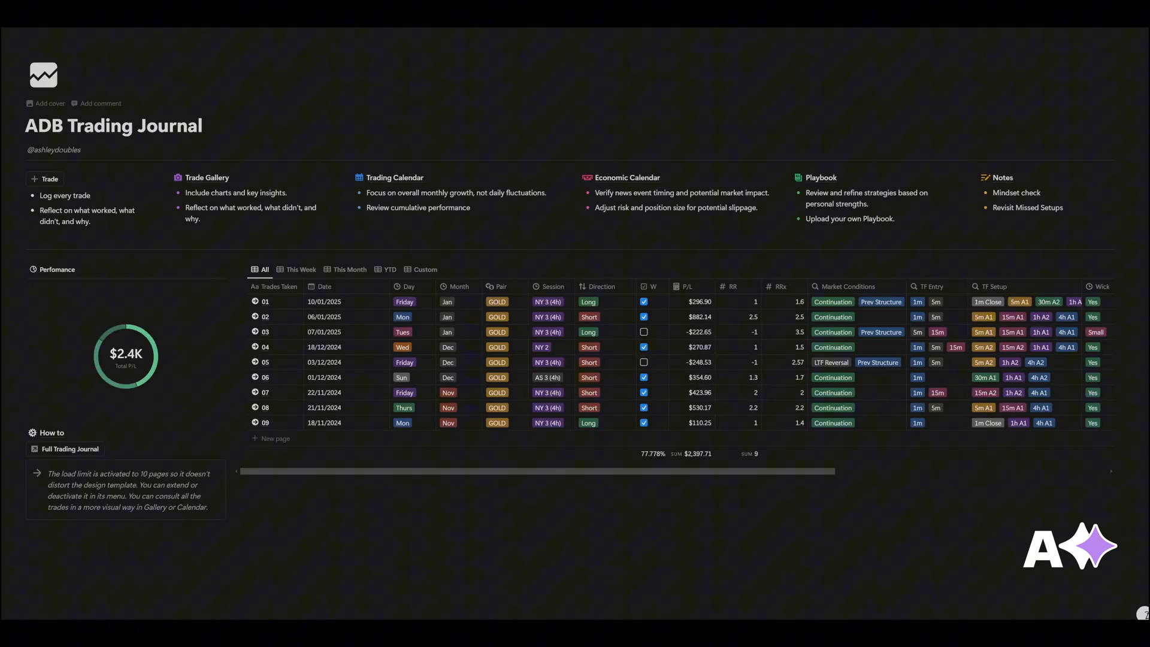
{"action": "left_click", "coordinate": [54, 149]}
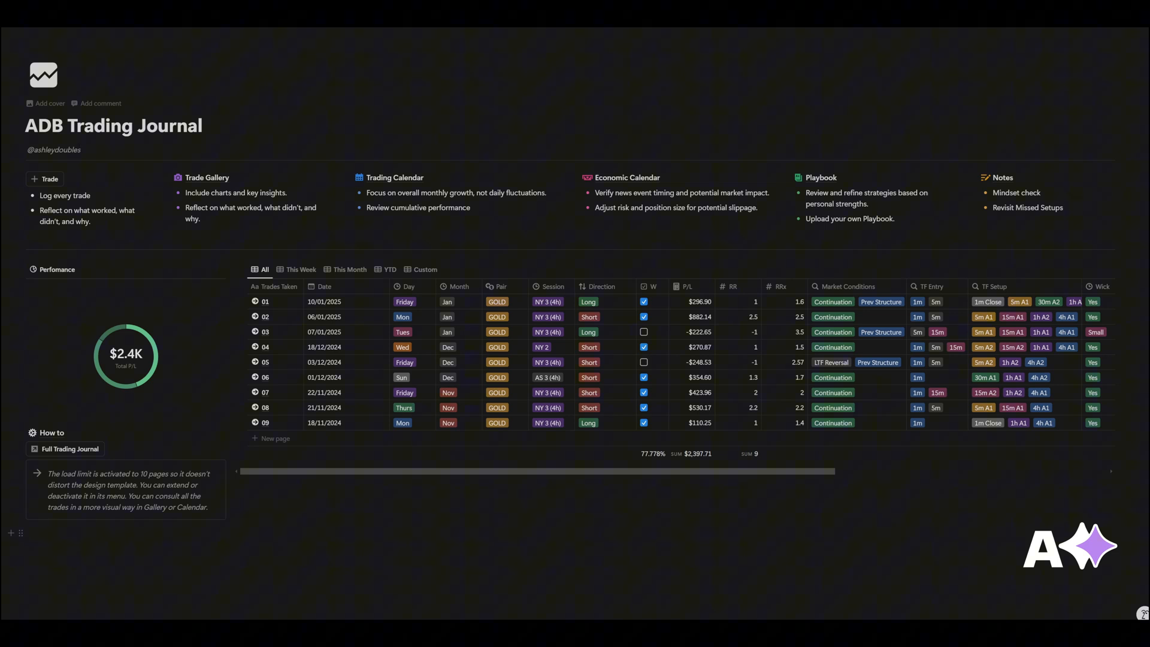
{"action": "left_click", "coordinate": [54, 150]}
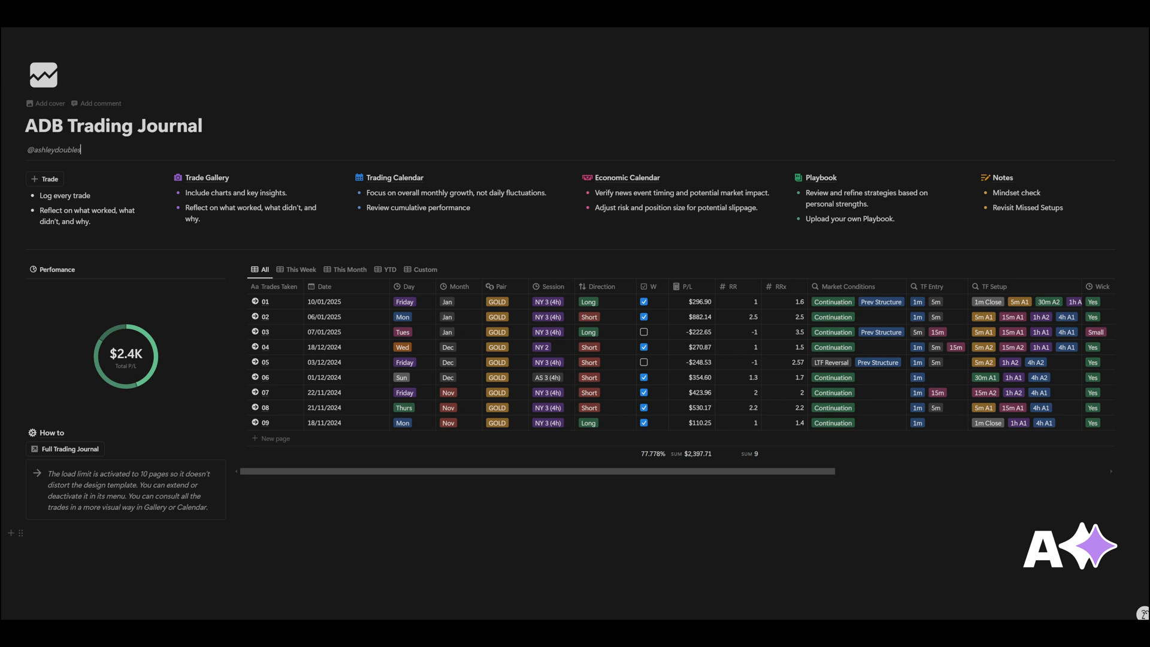